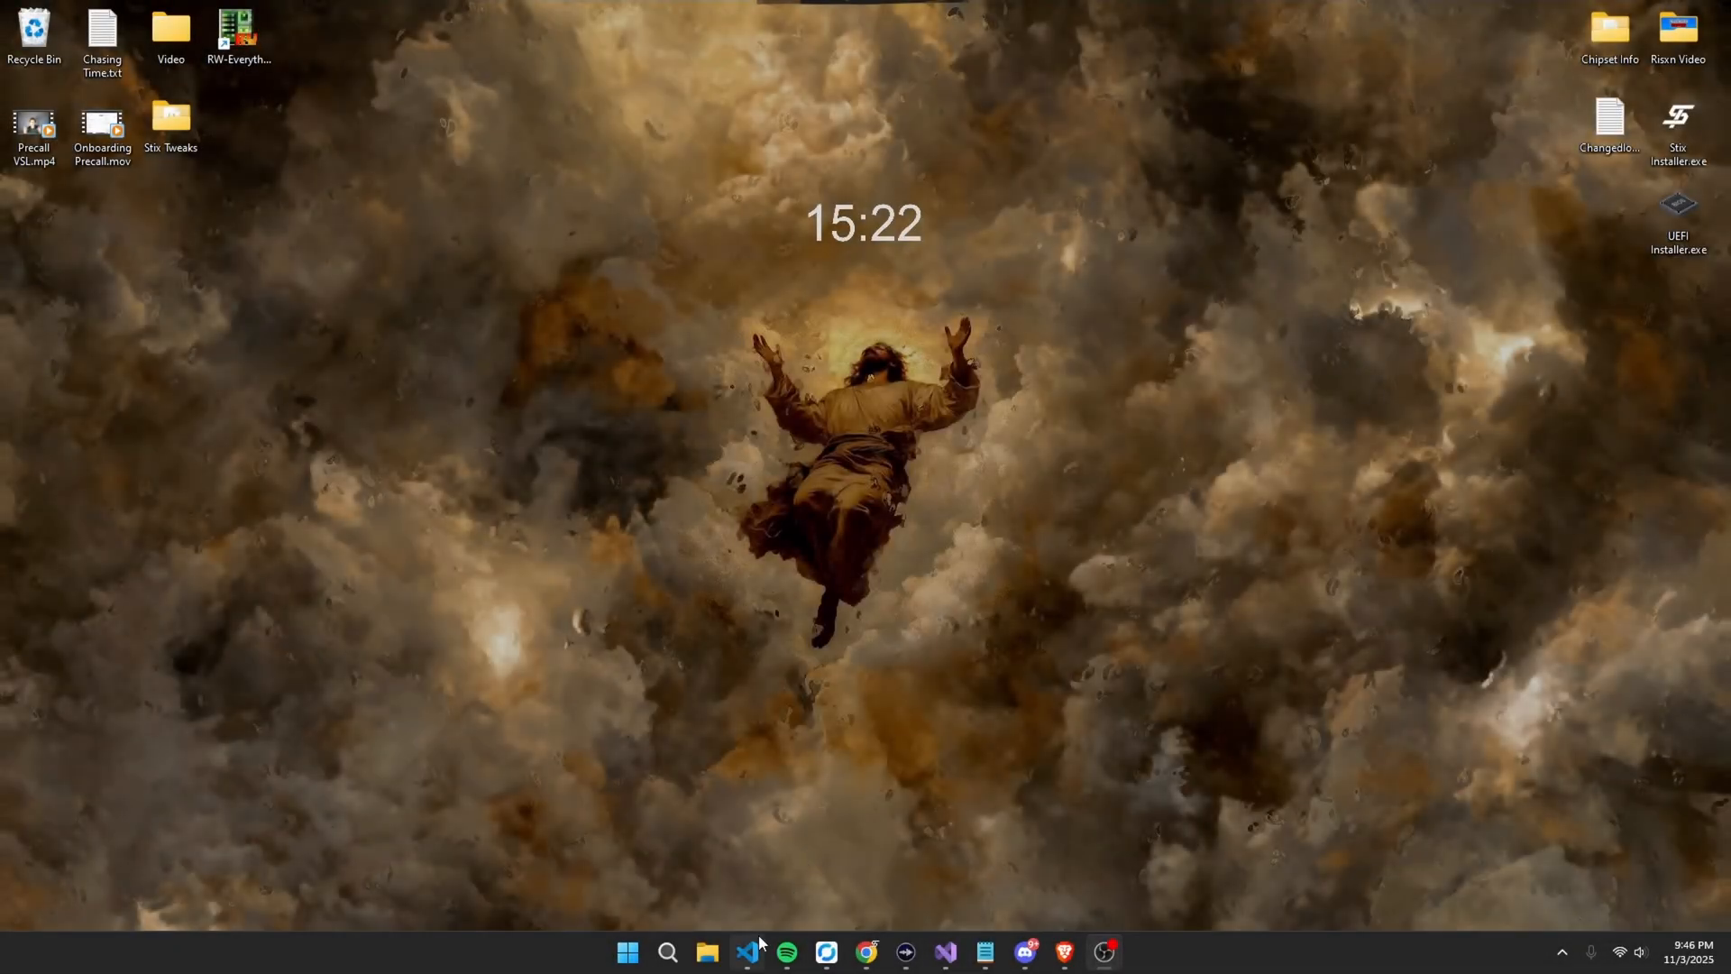
mouse_move(706, 952)
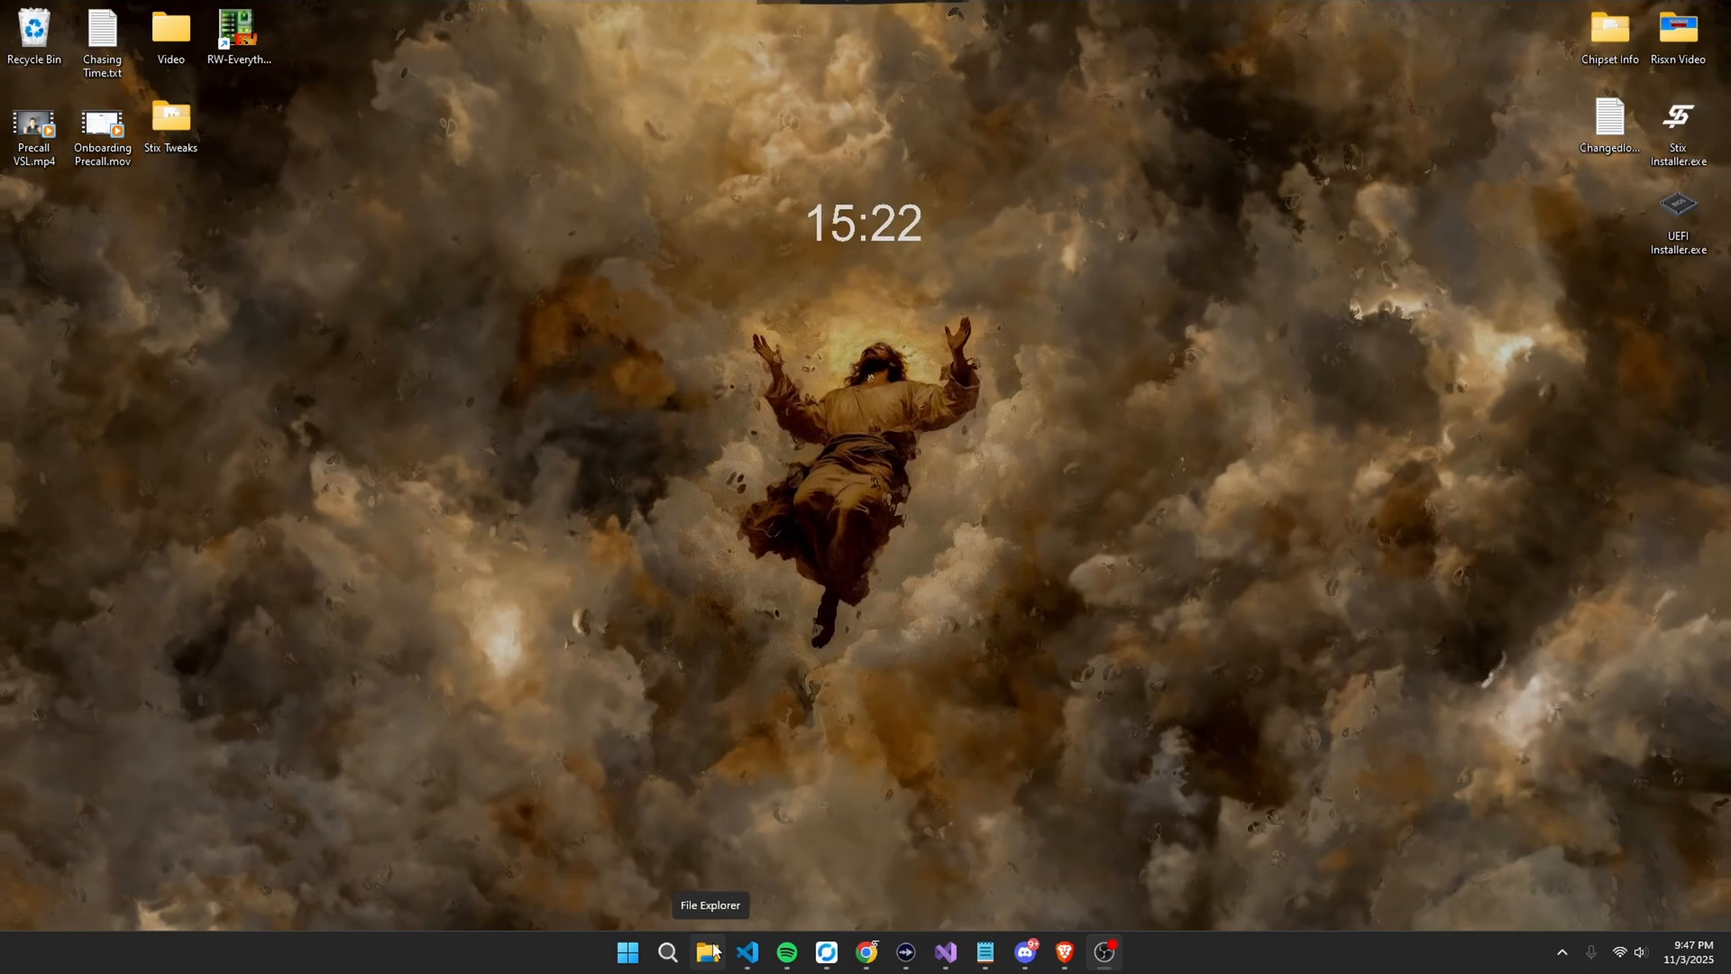
mouse_move(1038, 943)
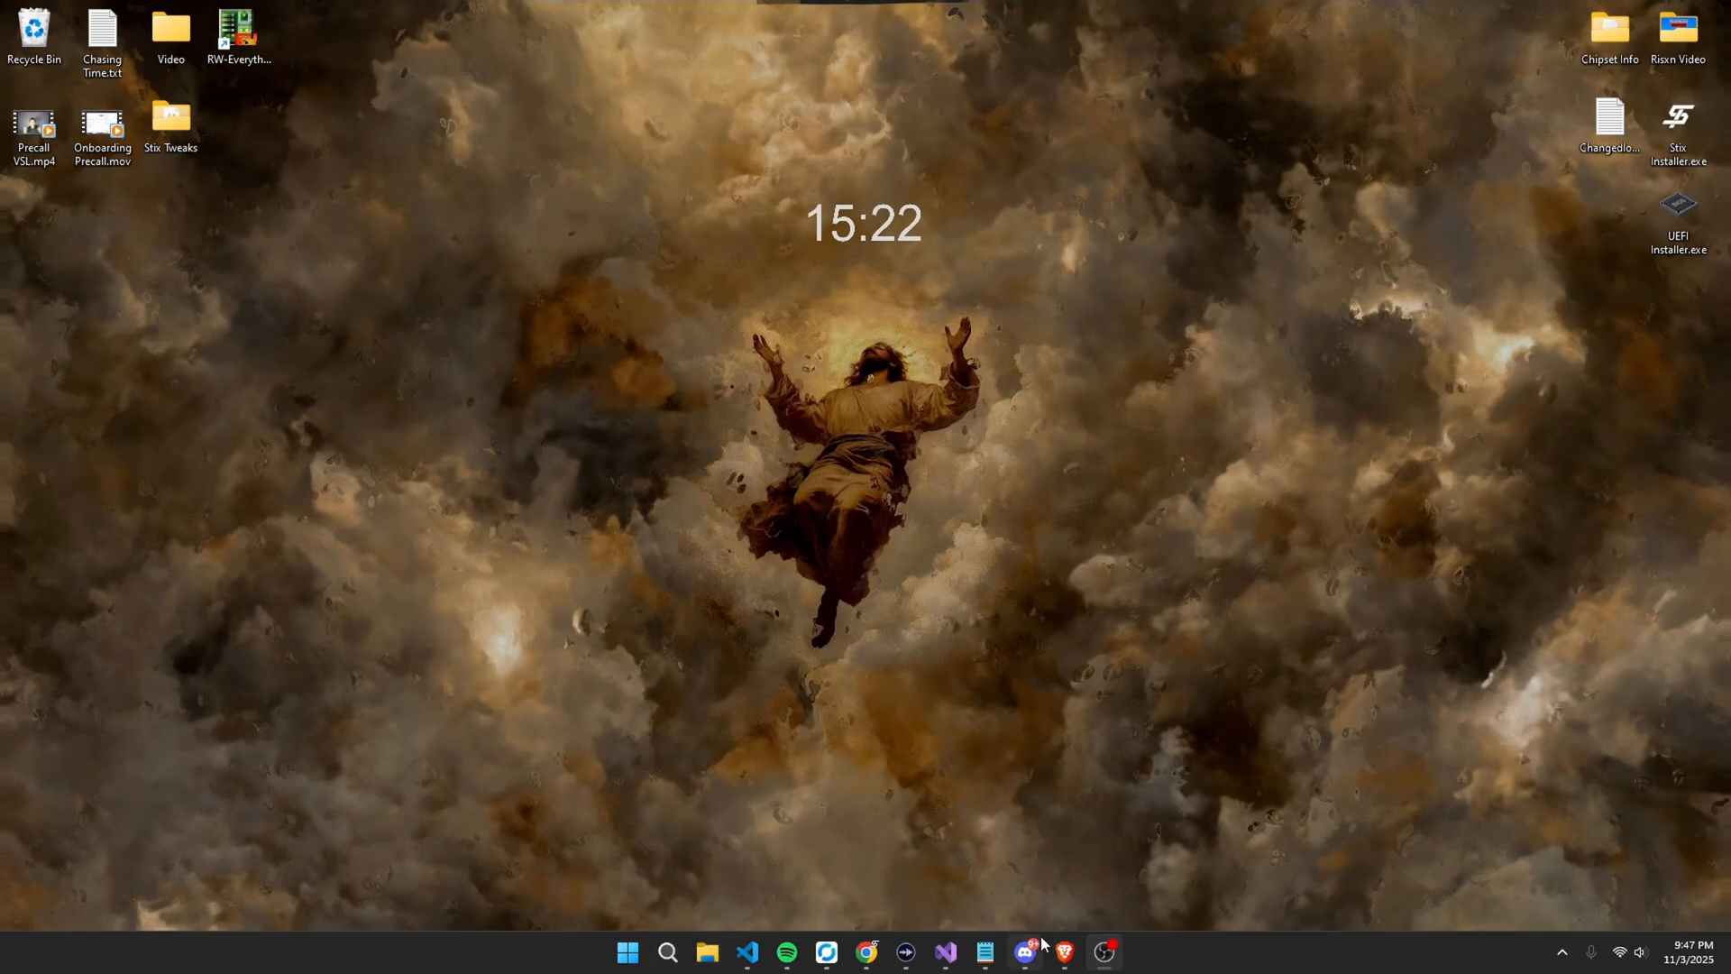
Glance at stixtweaks.com in Brave, then launch Stix Free Utility.exe from the Stix Tweaks folder.
left_click(1063, 951)
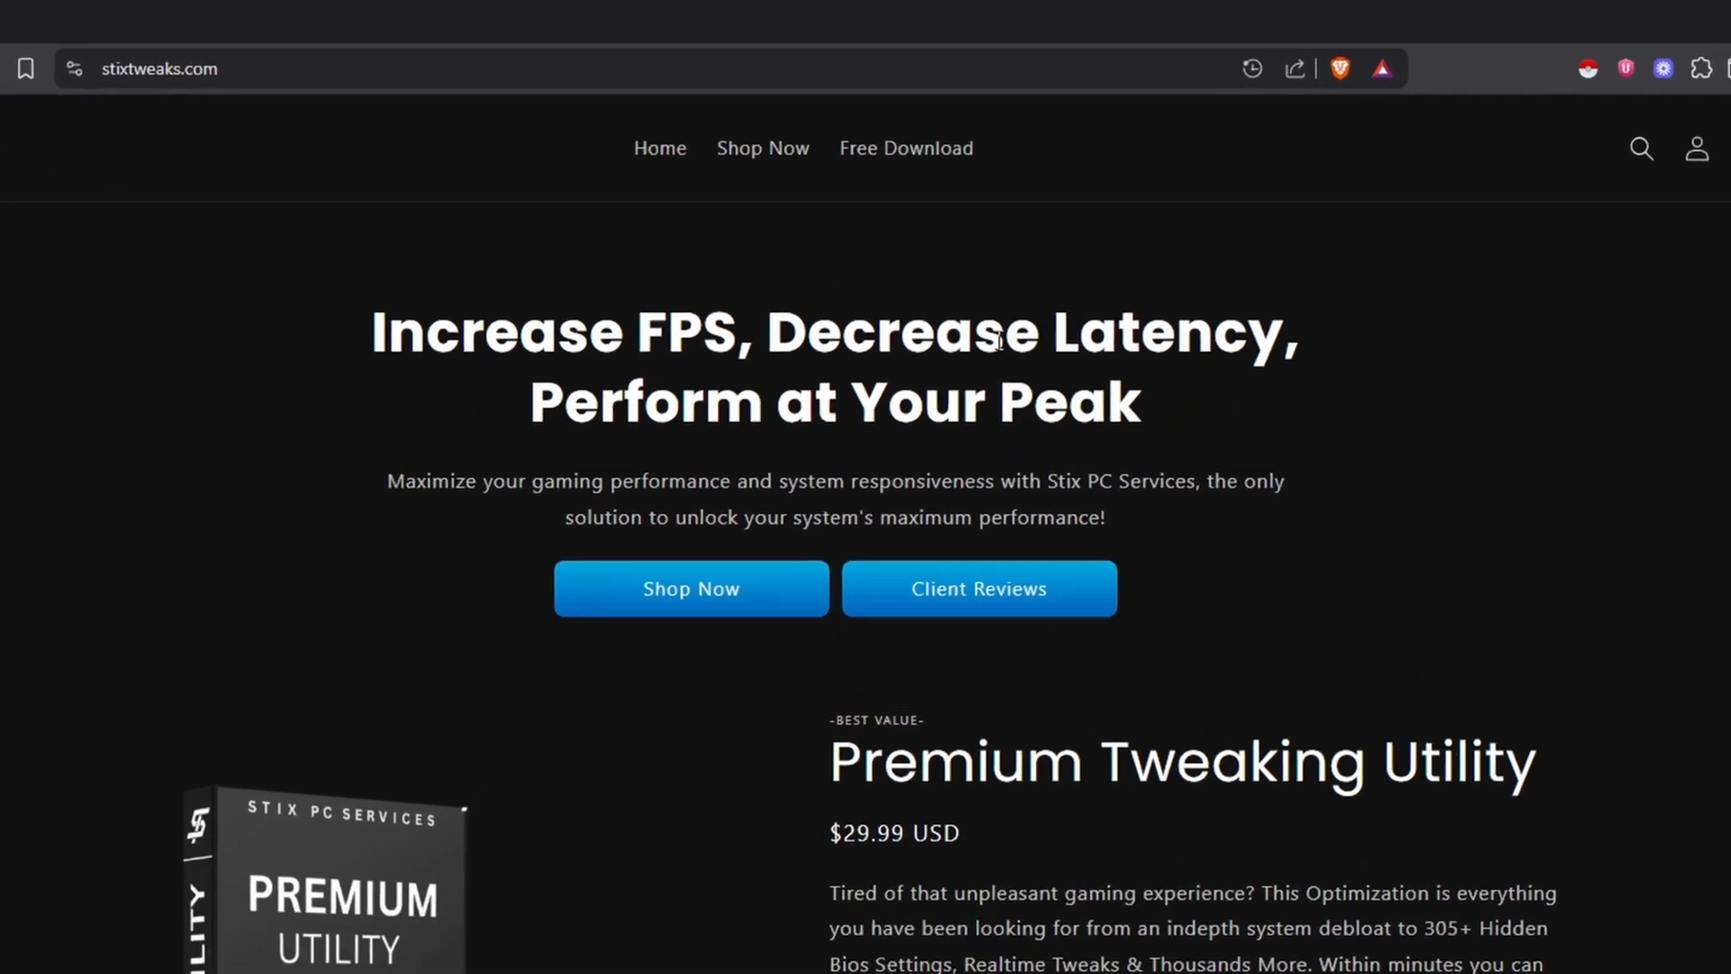
left_click(905, 147)
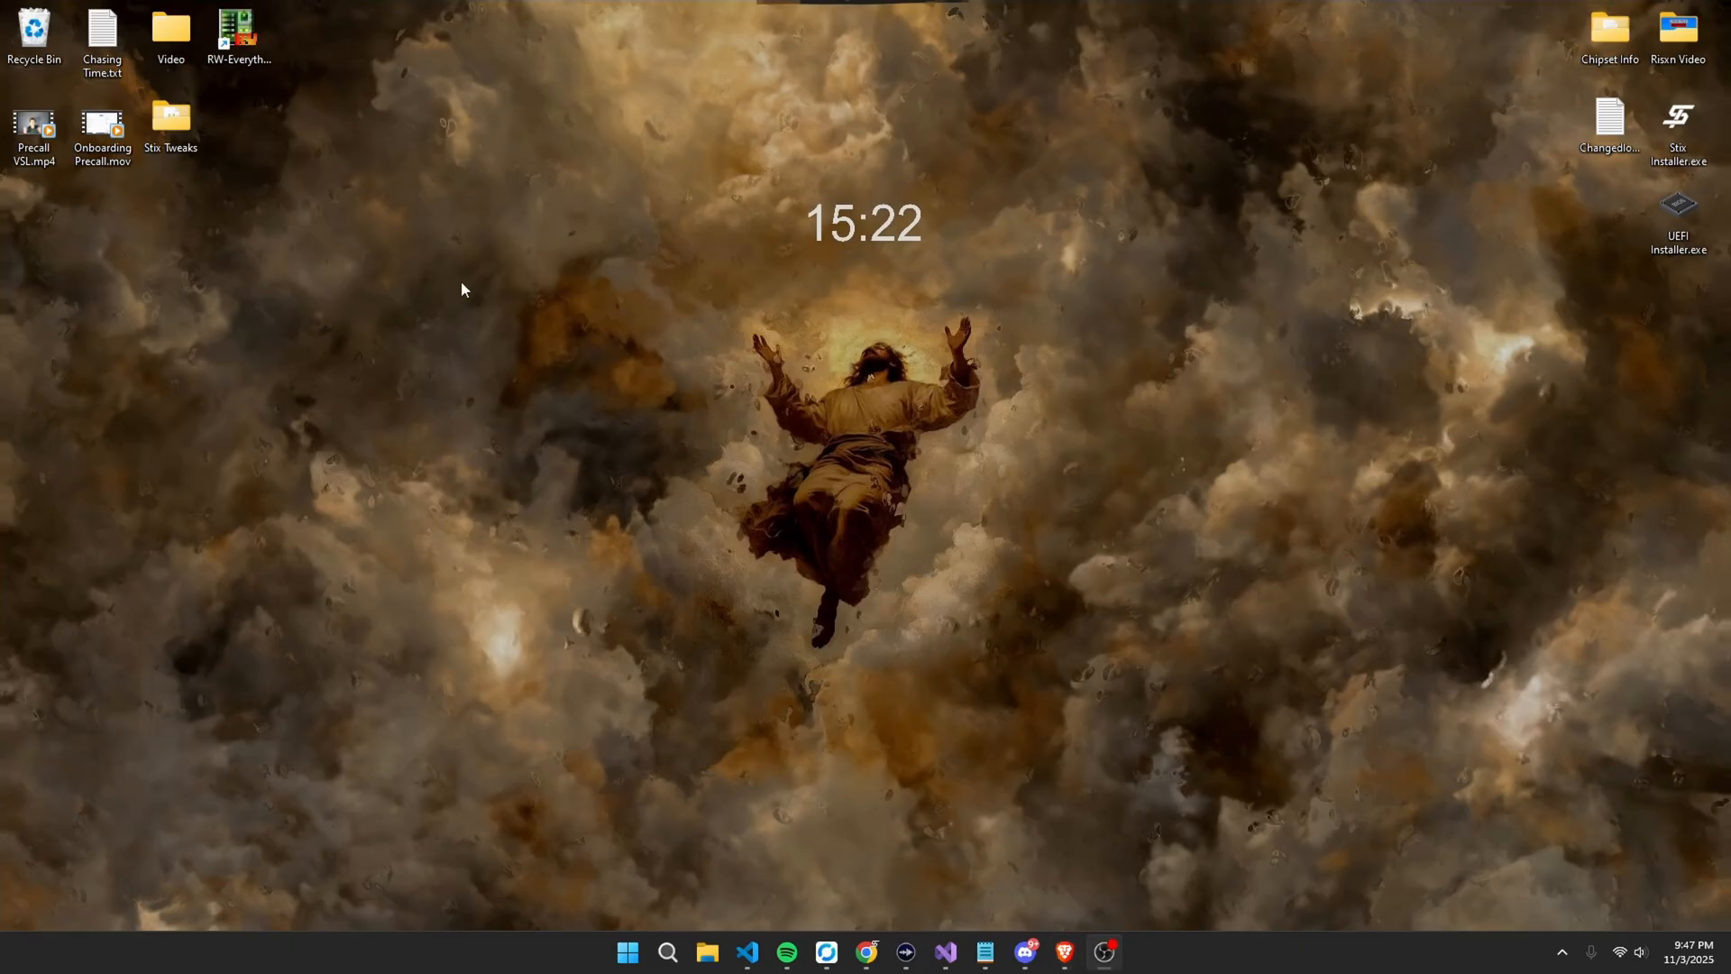
left_click_drag(171, 115, 855, 474)
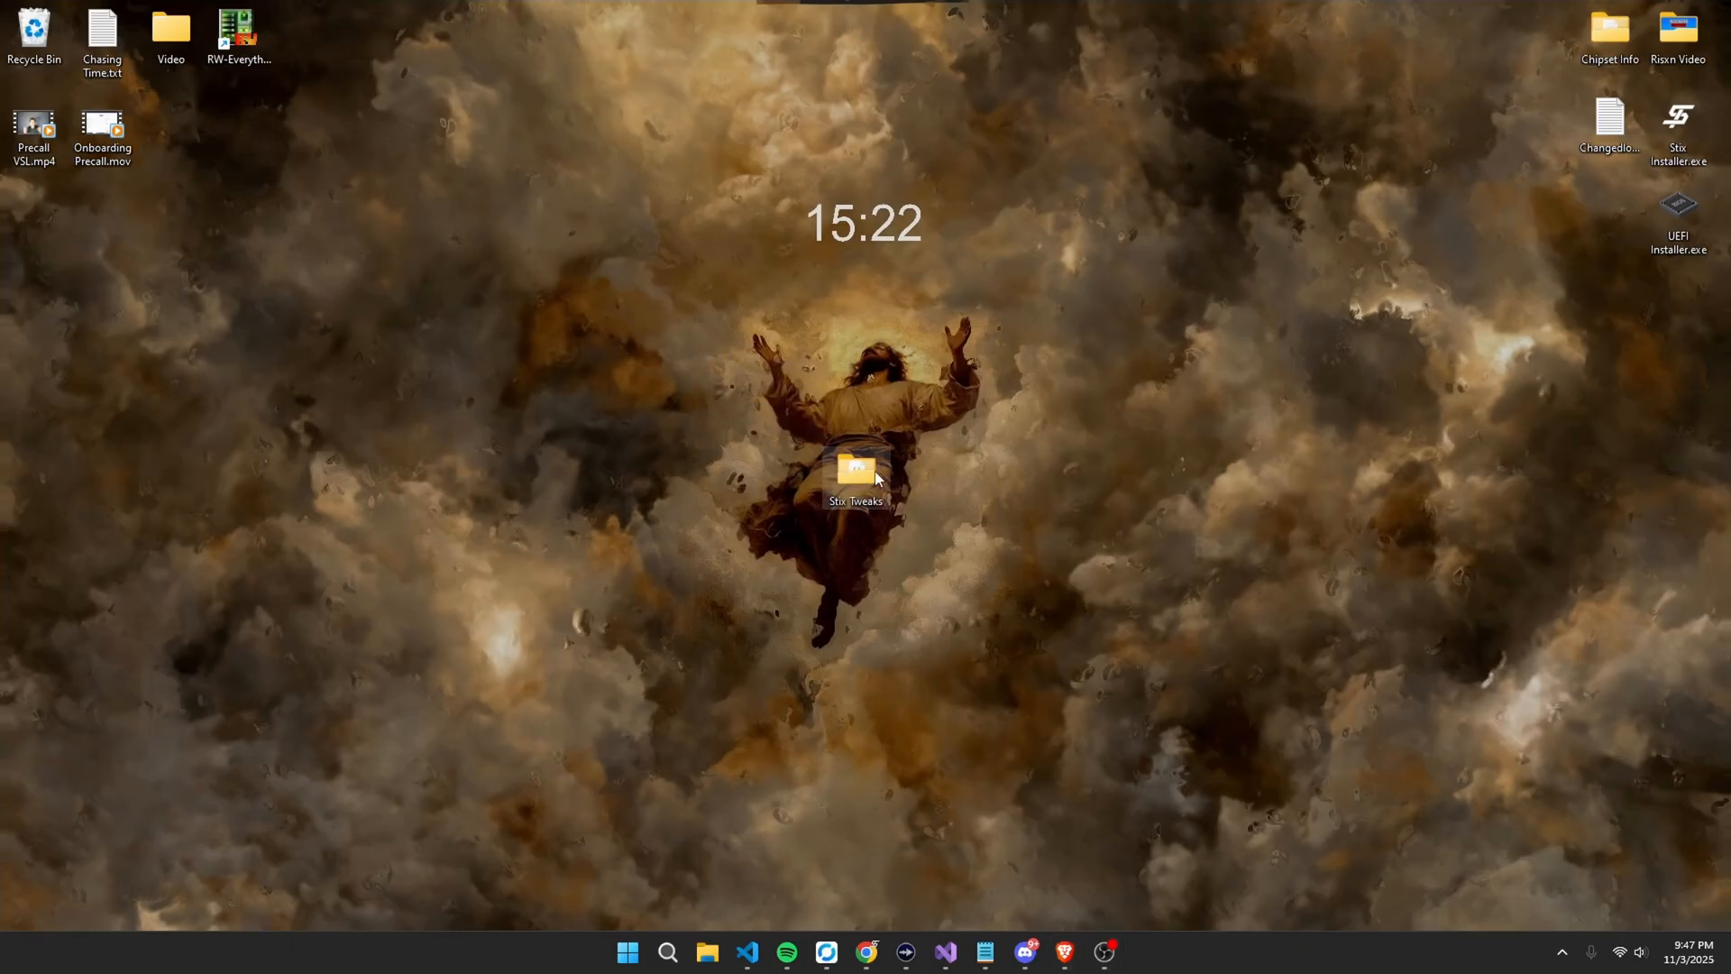
double_click(855, 469)
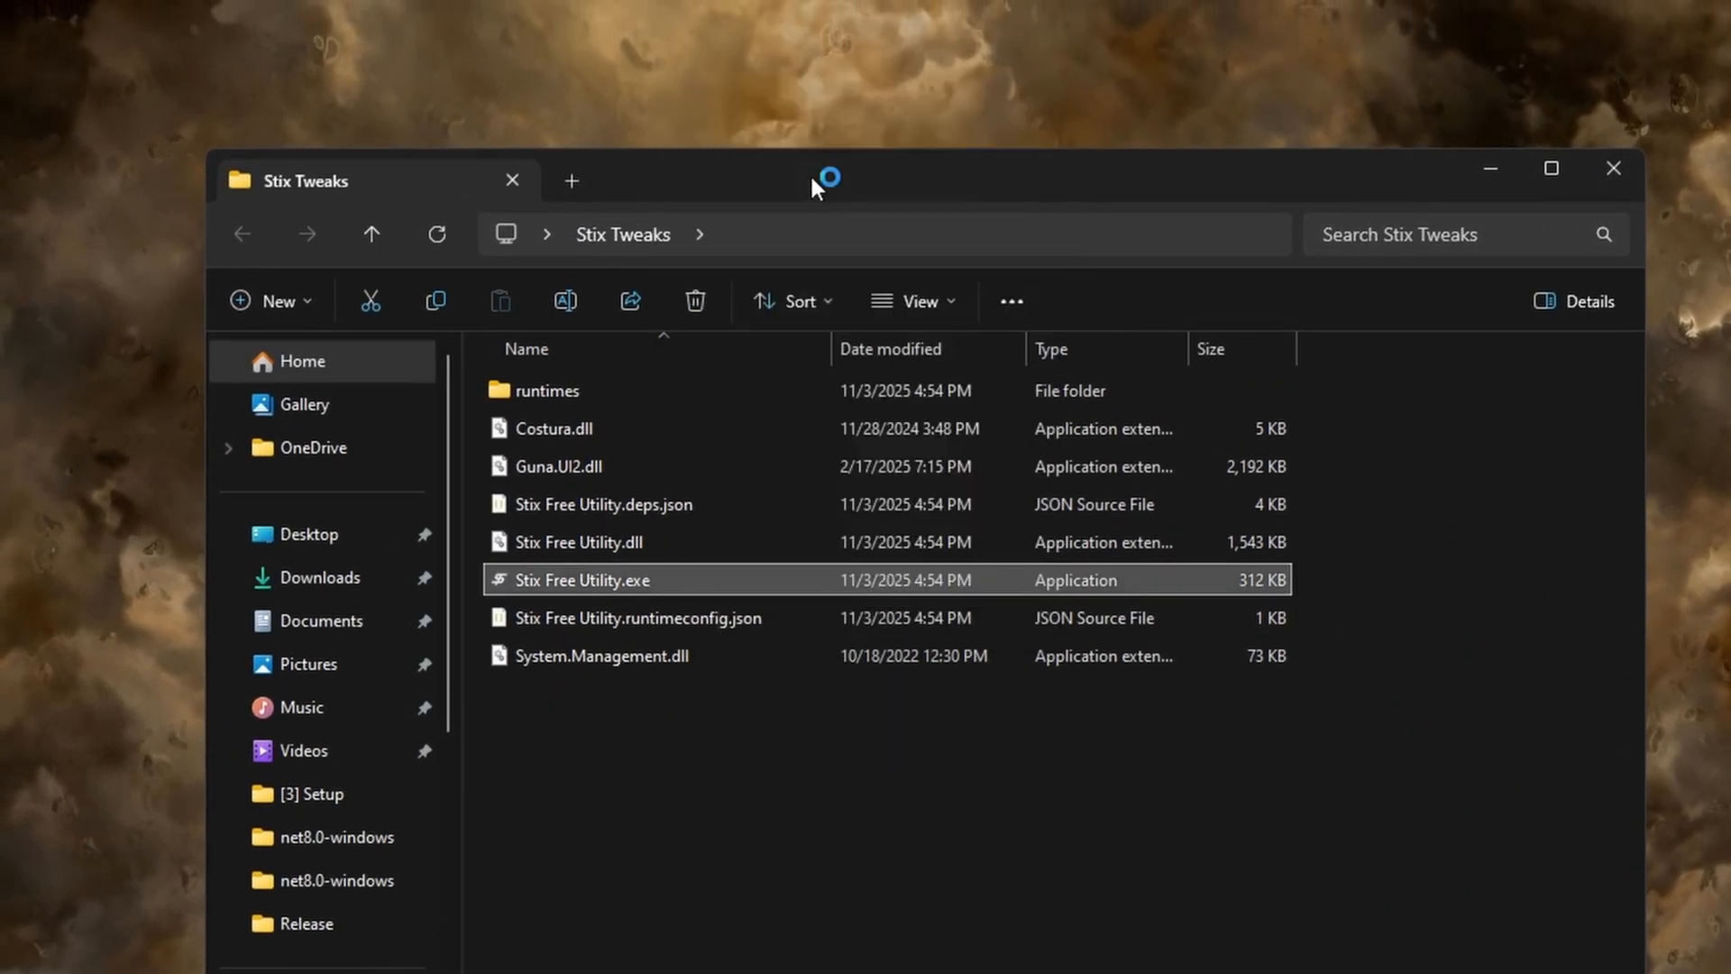
double_click(579, 579)
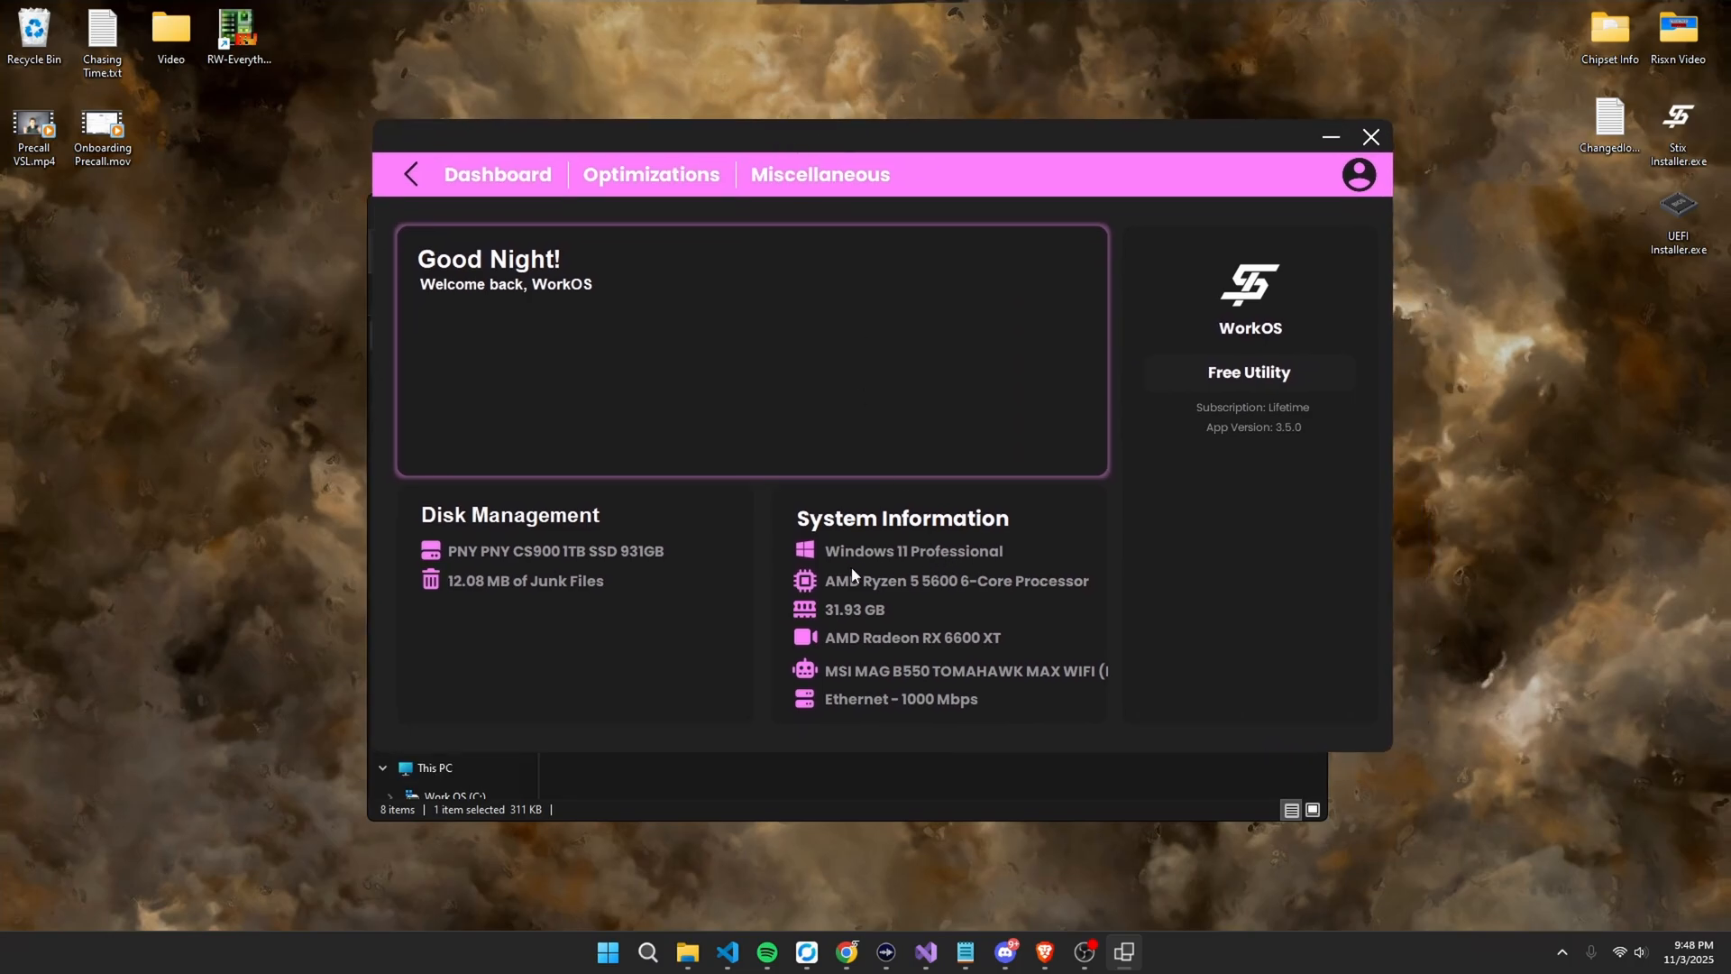
mouse_move(908, 587)
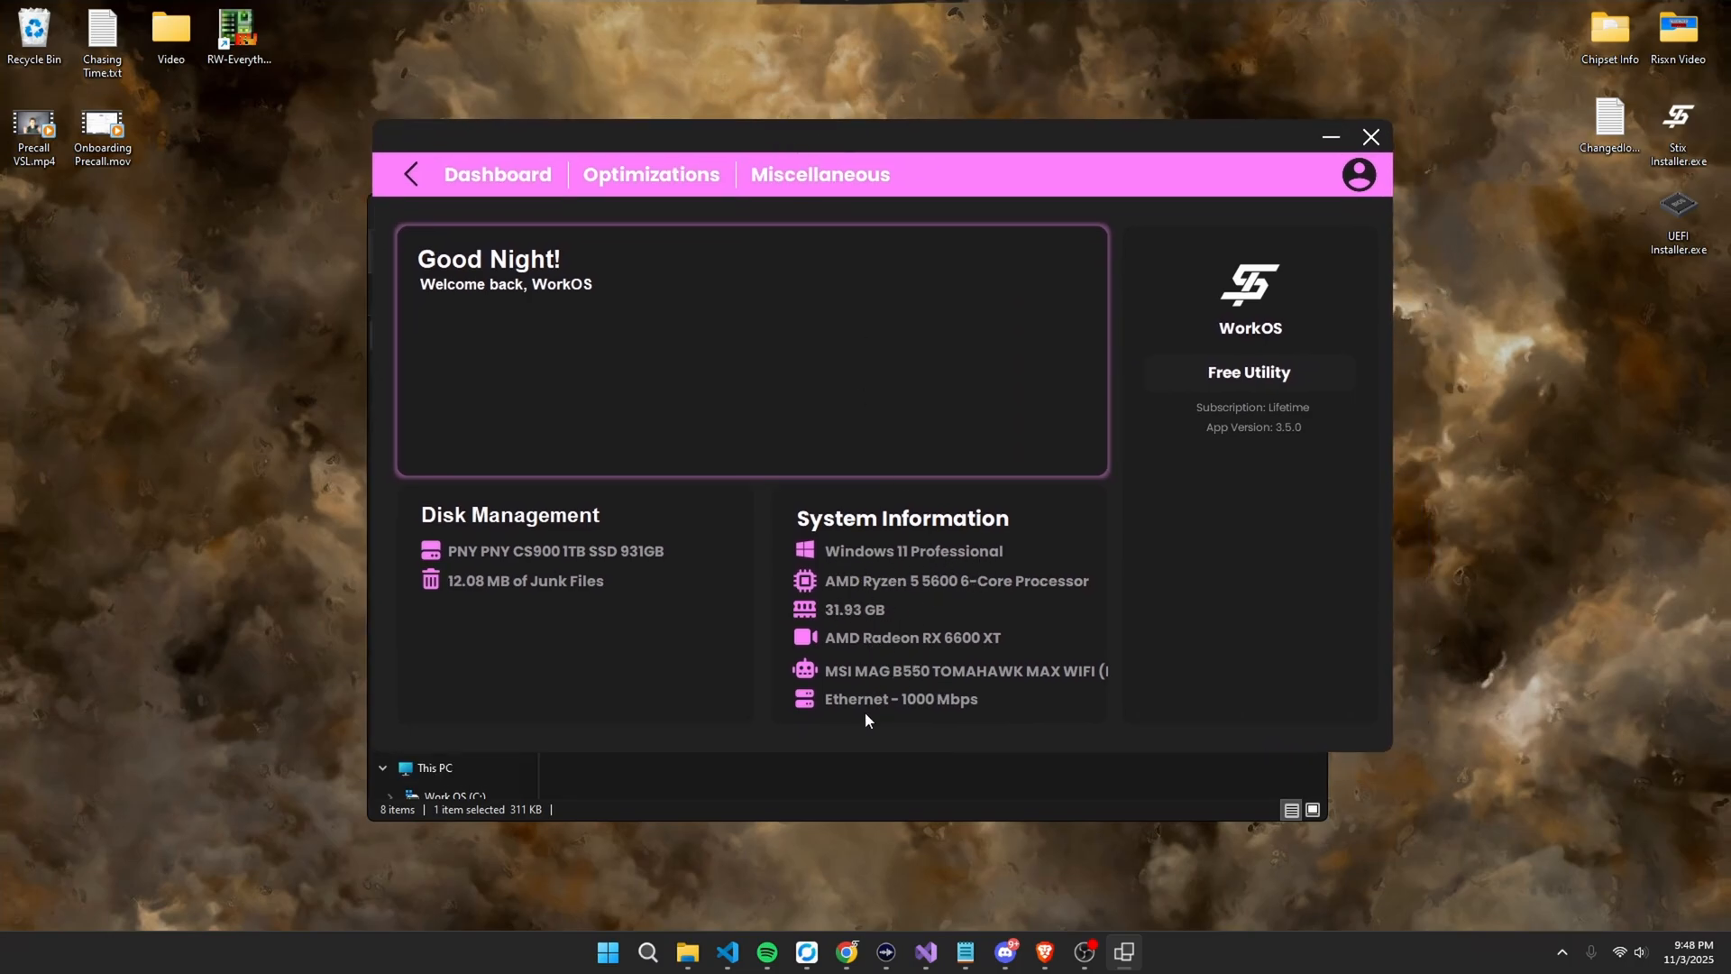
mouse_move(551, 243)
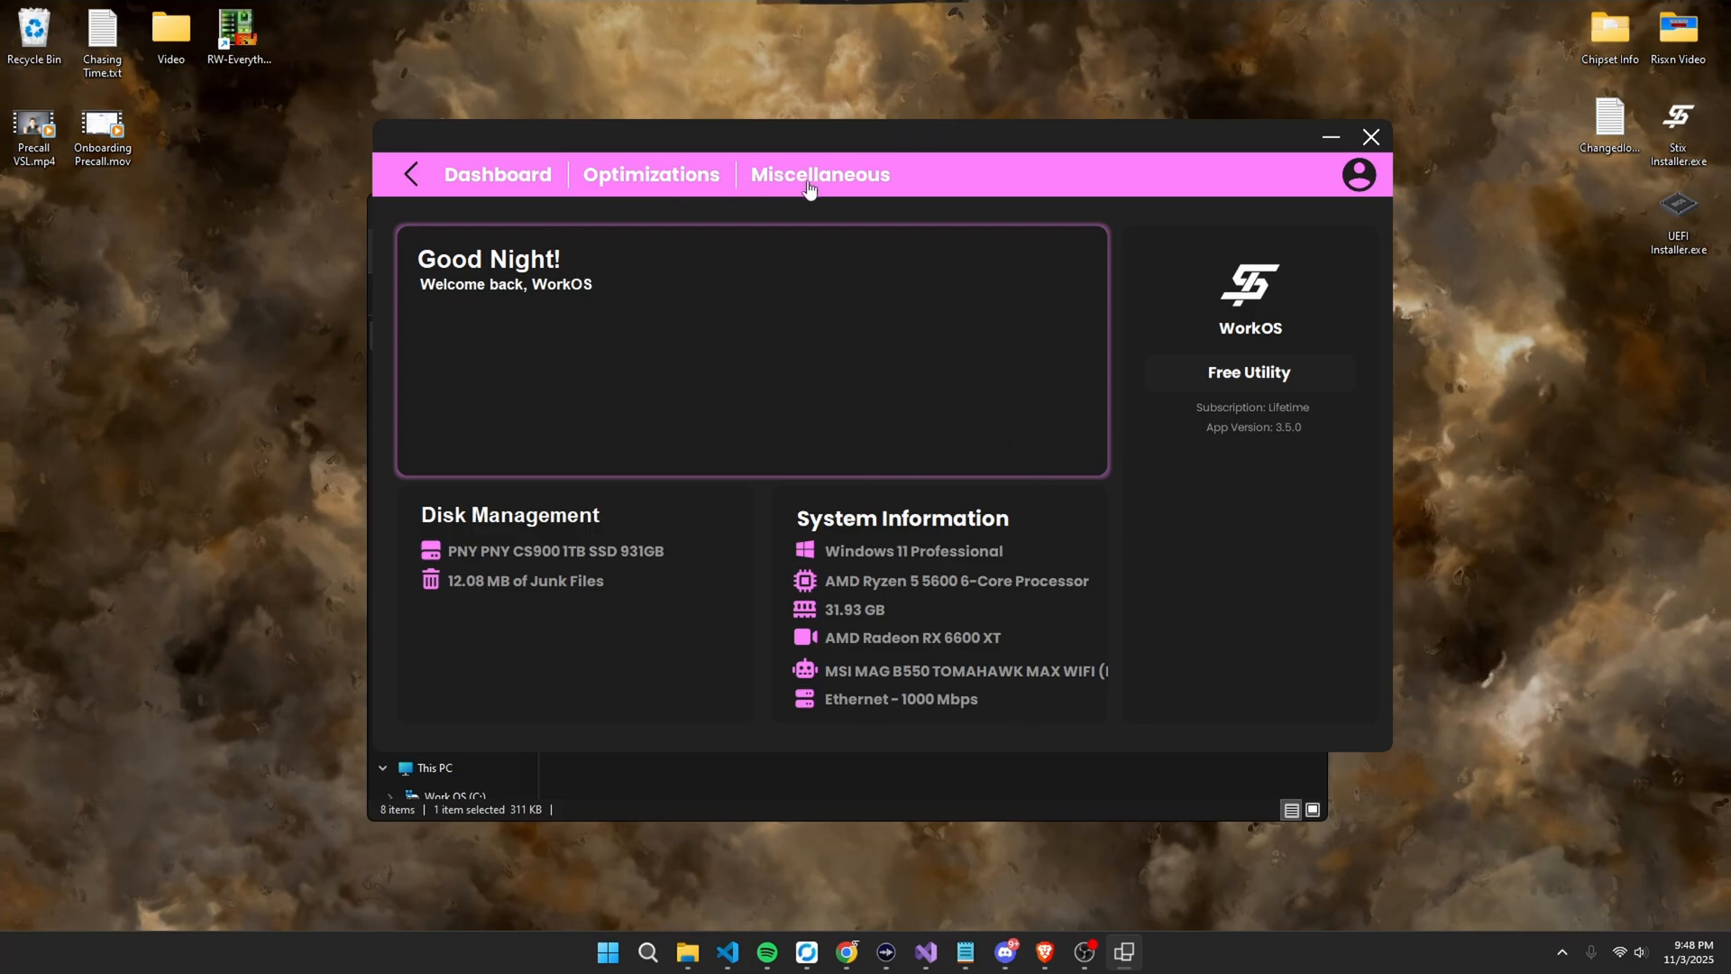
Show the Miscellaneous page listing Corrupt File Checker, Visual C++ Redistributables and System Backup.
left_click(820, 175)
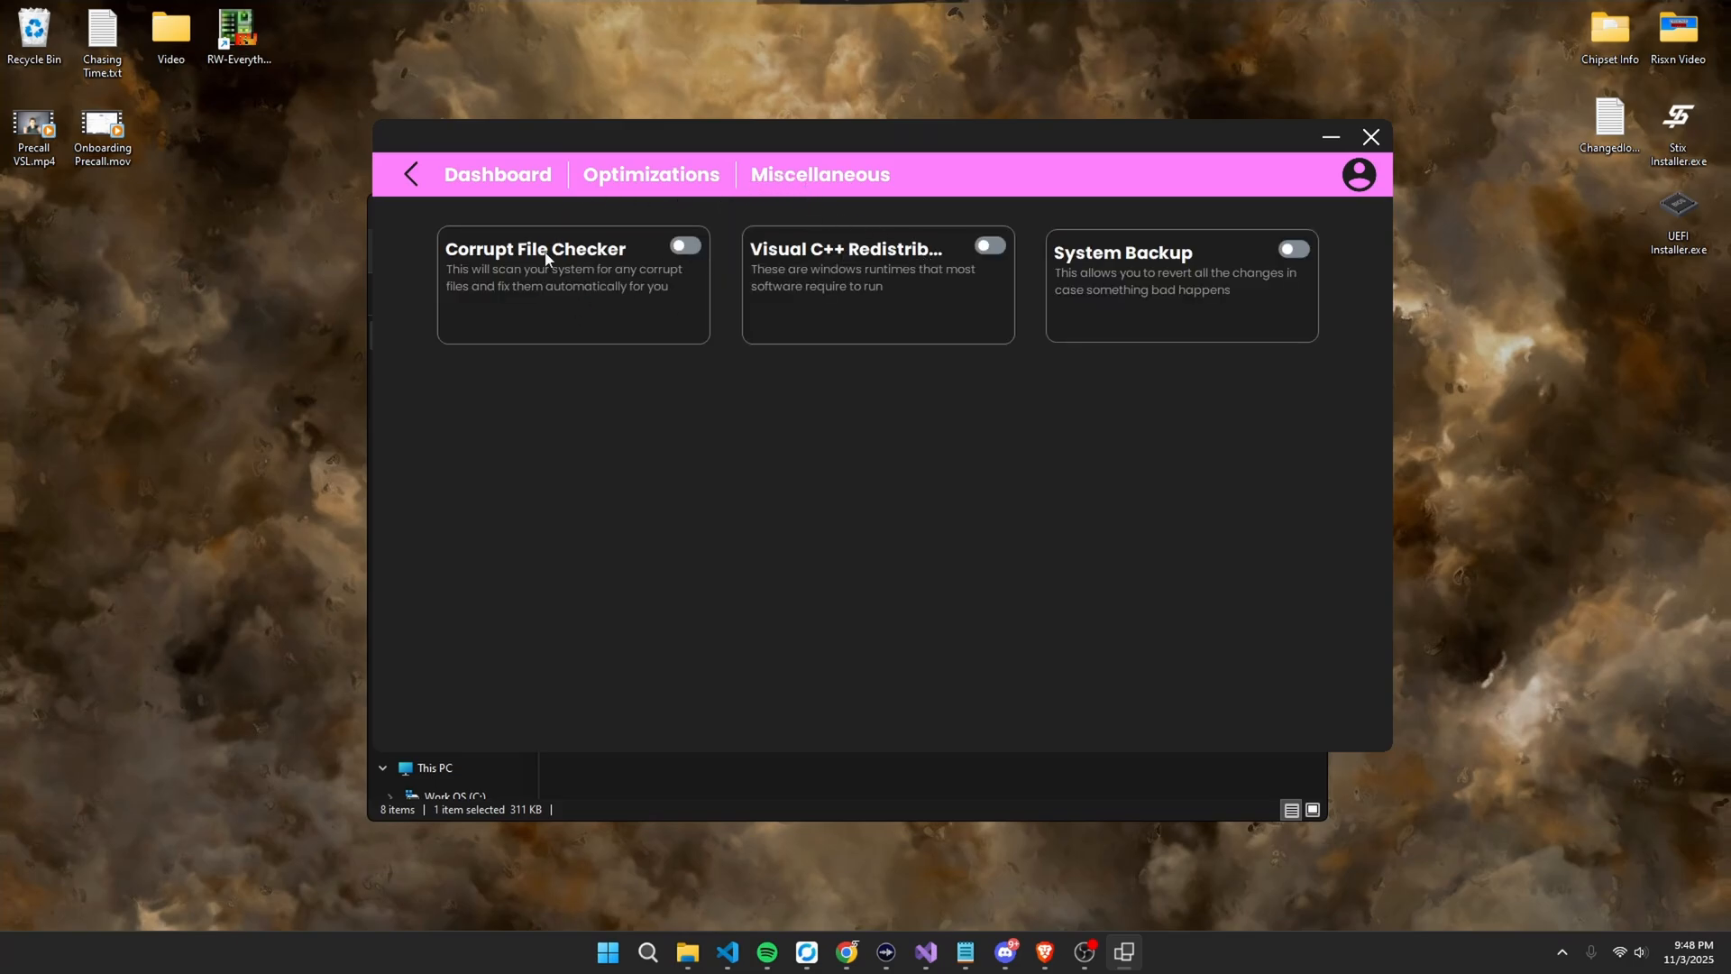
mouse_move(779, 256)
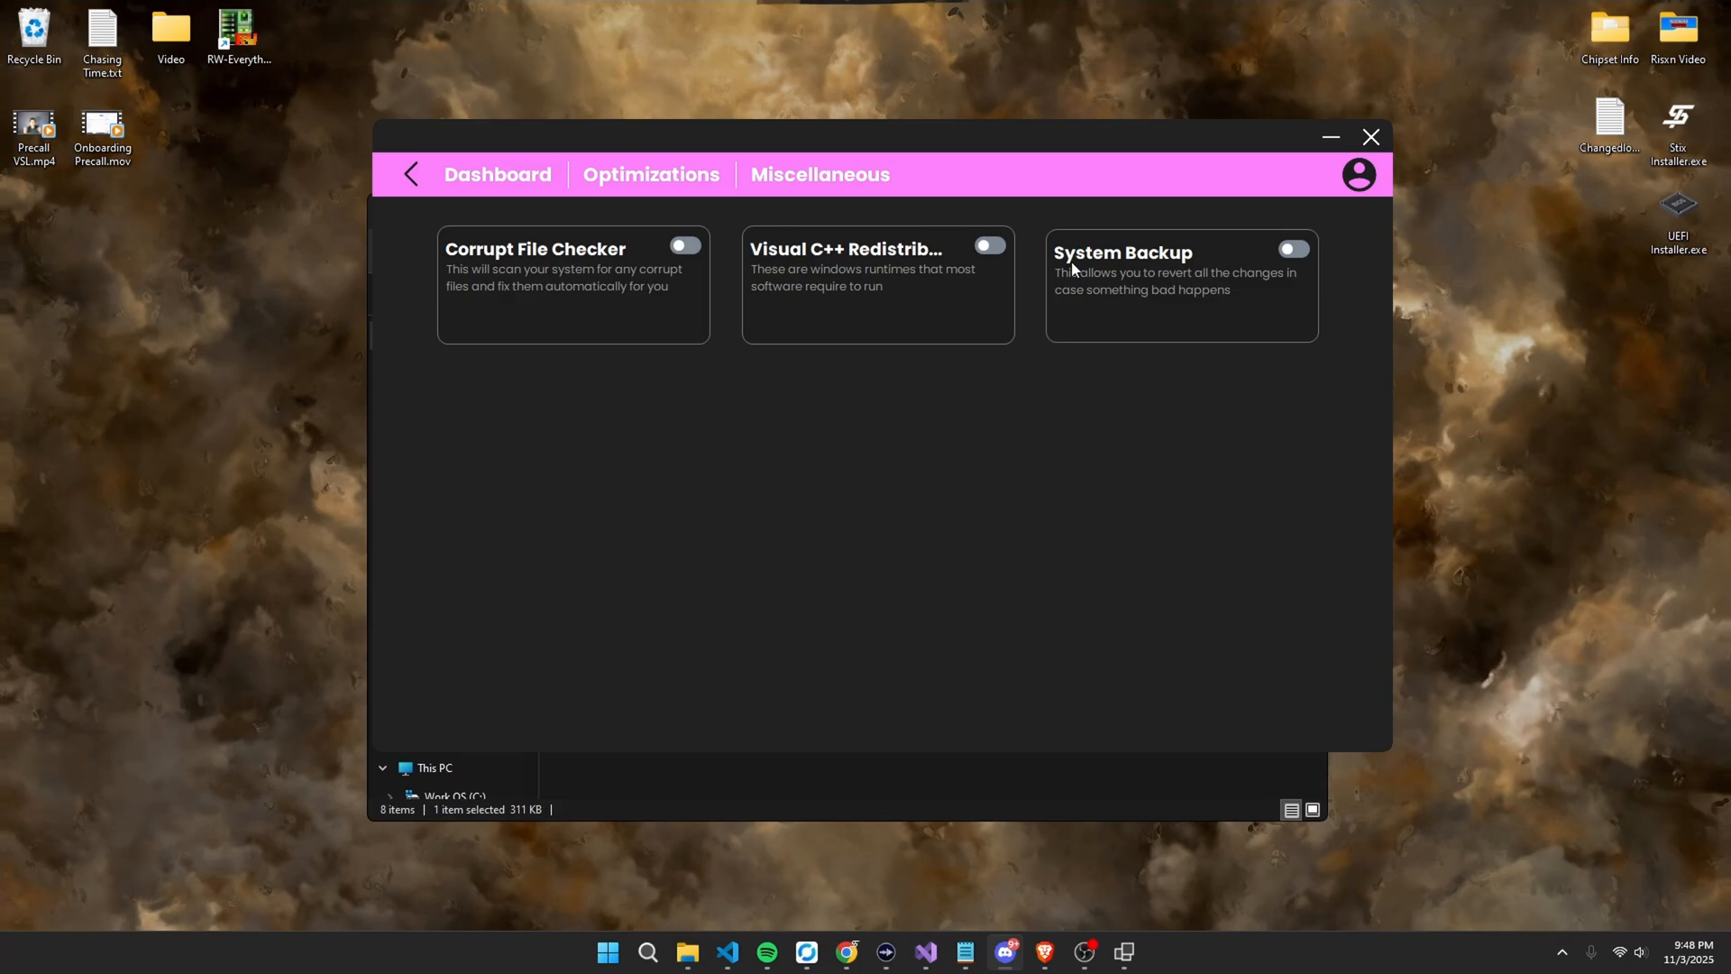
mouse_move(828, 238)
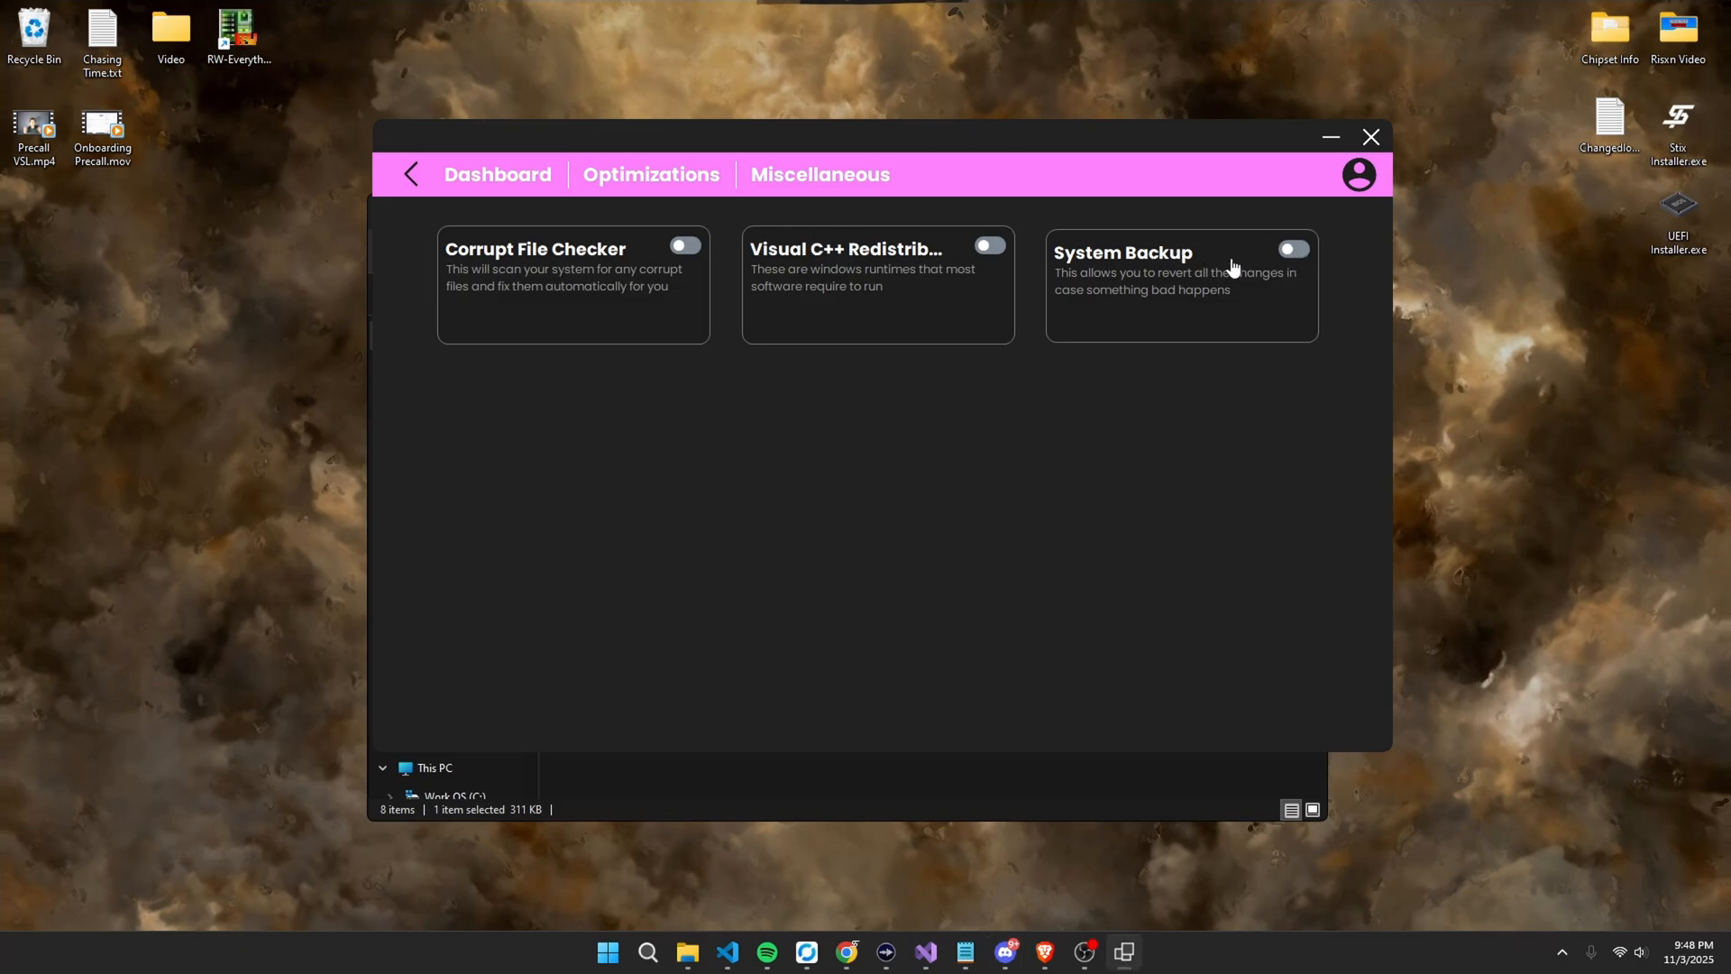
Switch on System Backup and bring up 'create a restore point' from Start search.
left_click(1293, 249)
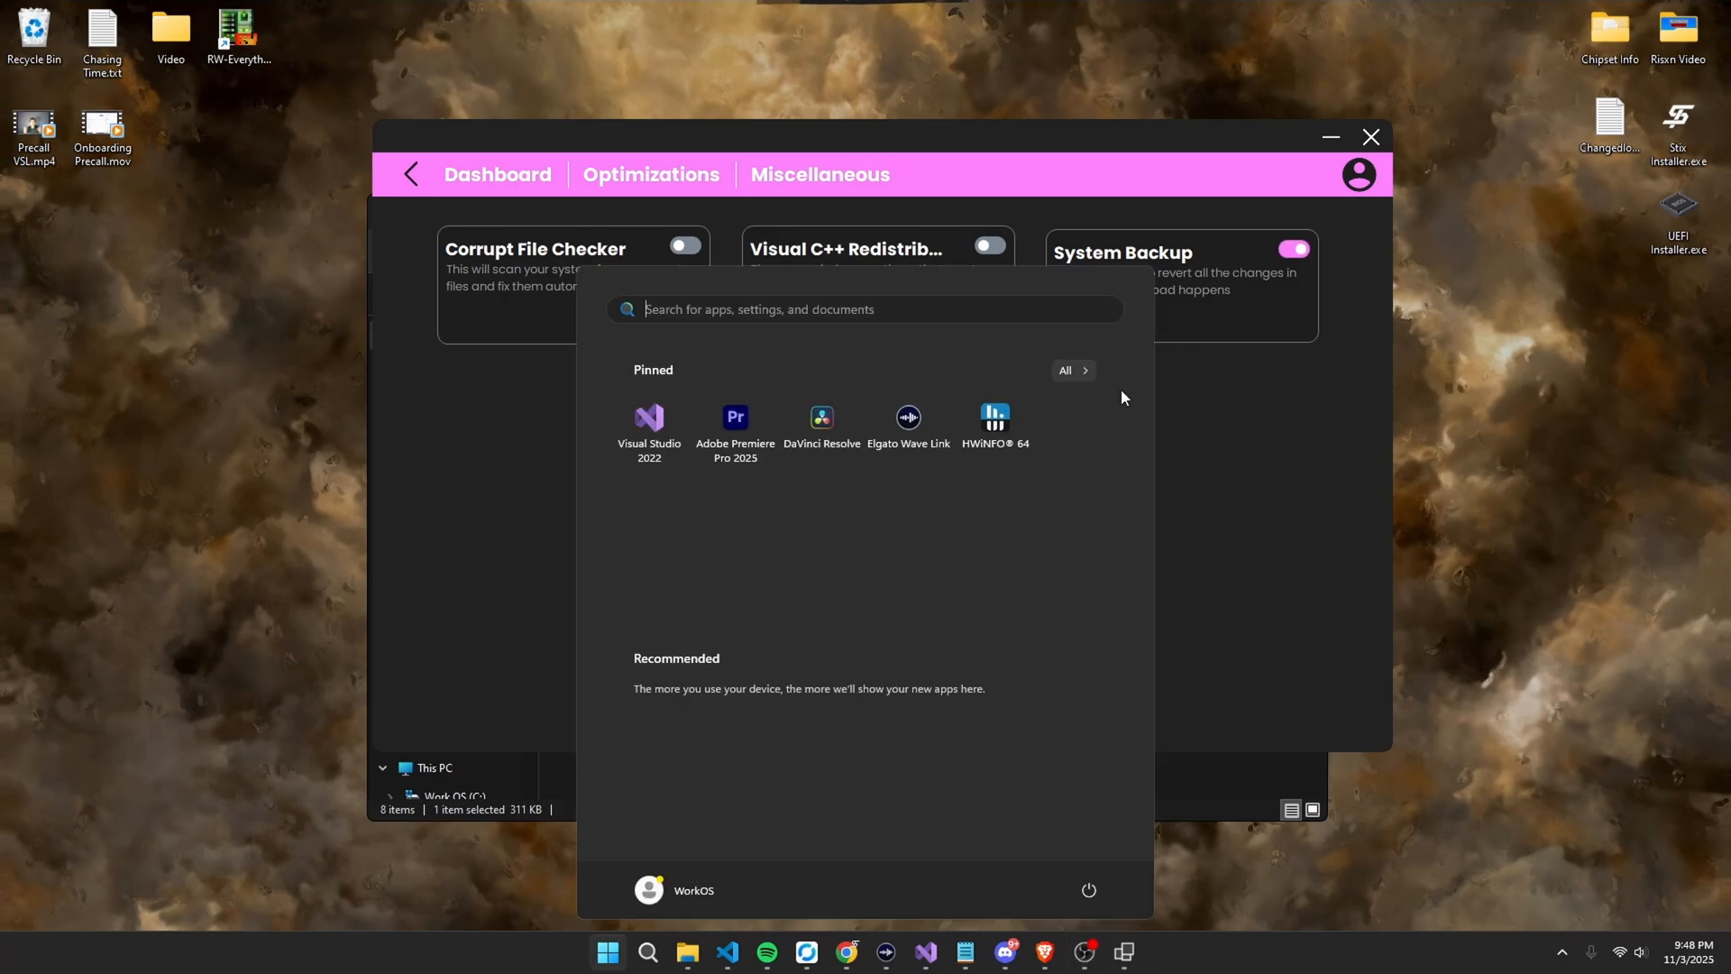
type("create a restore point")
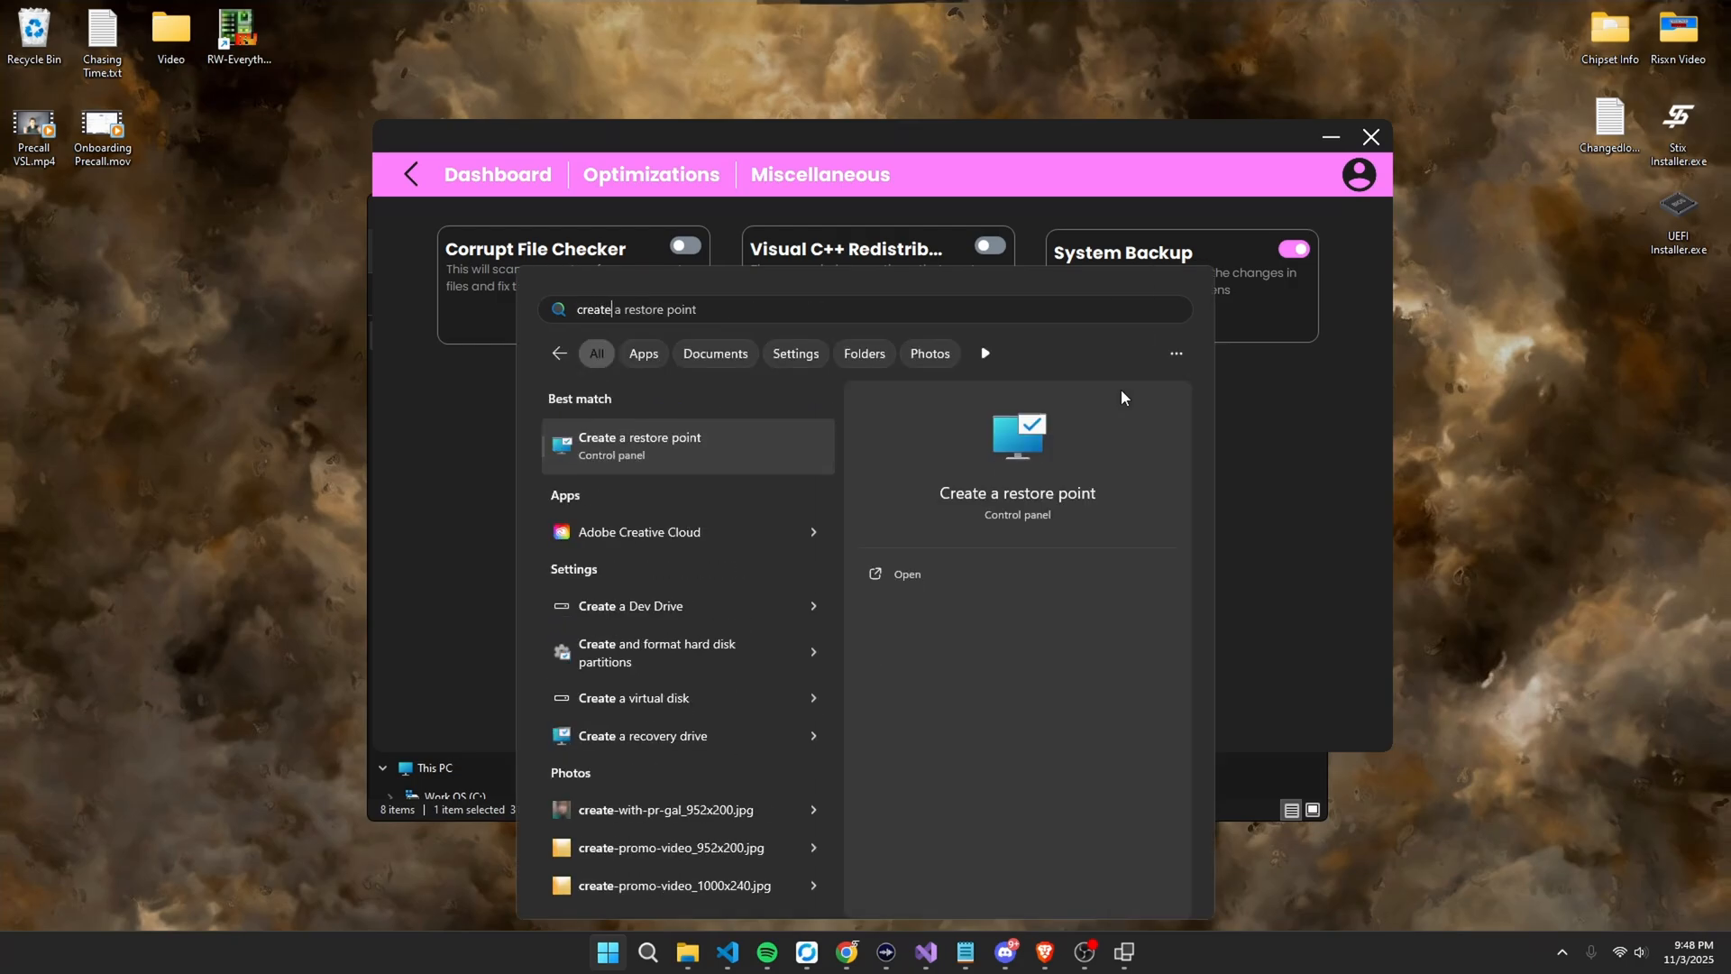
left_click(638, 445)
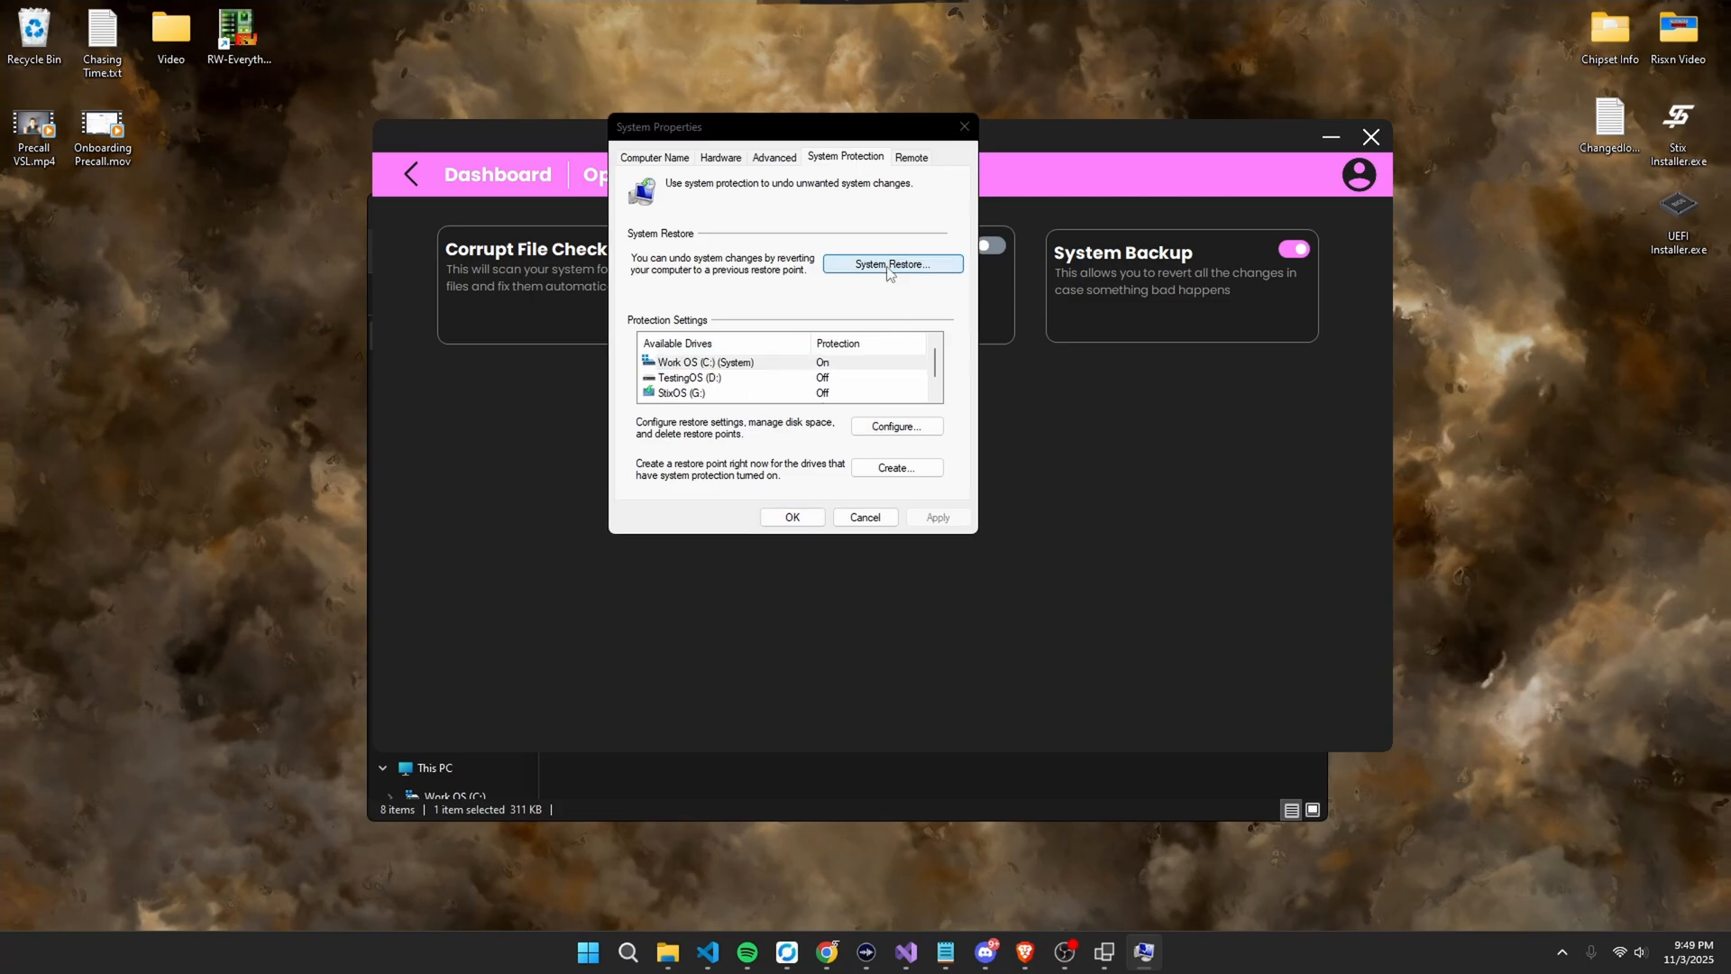
Review the existing restore points, including older ones, without restoring.
left_click(889, 263)
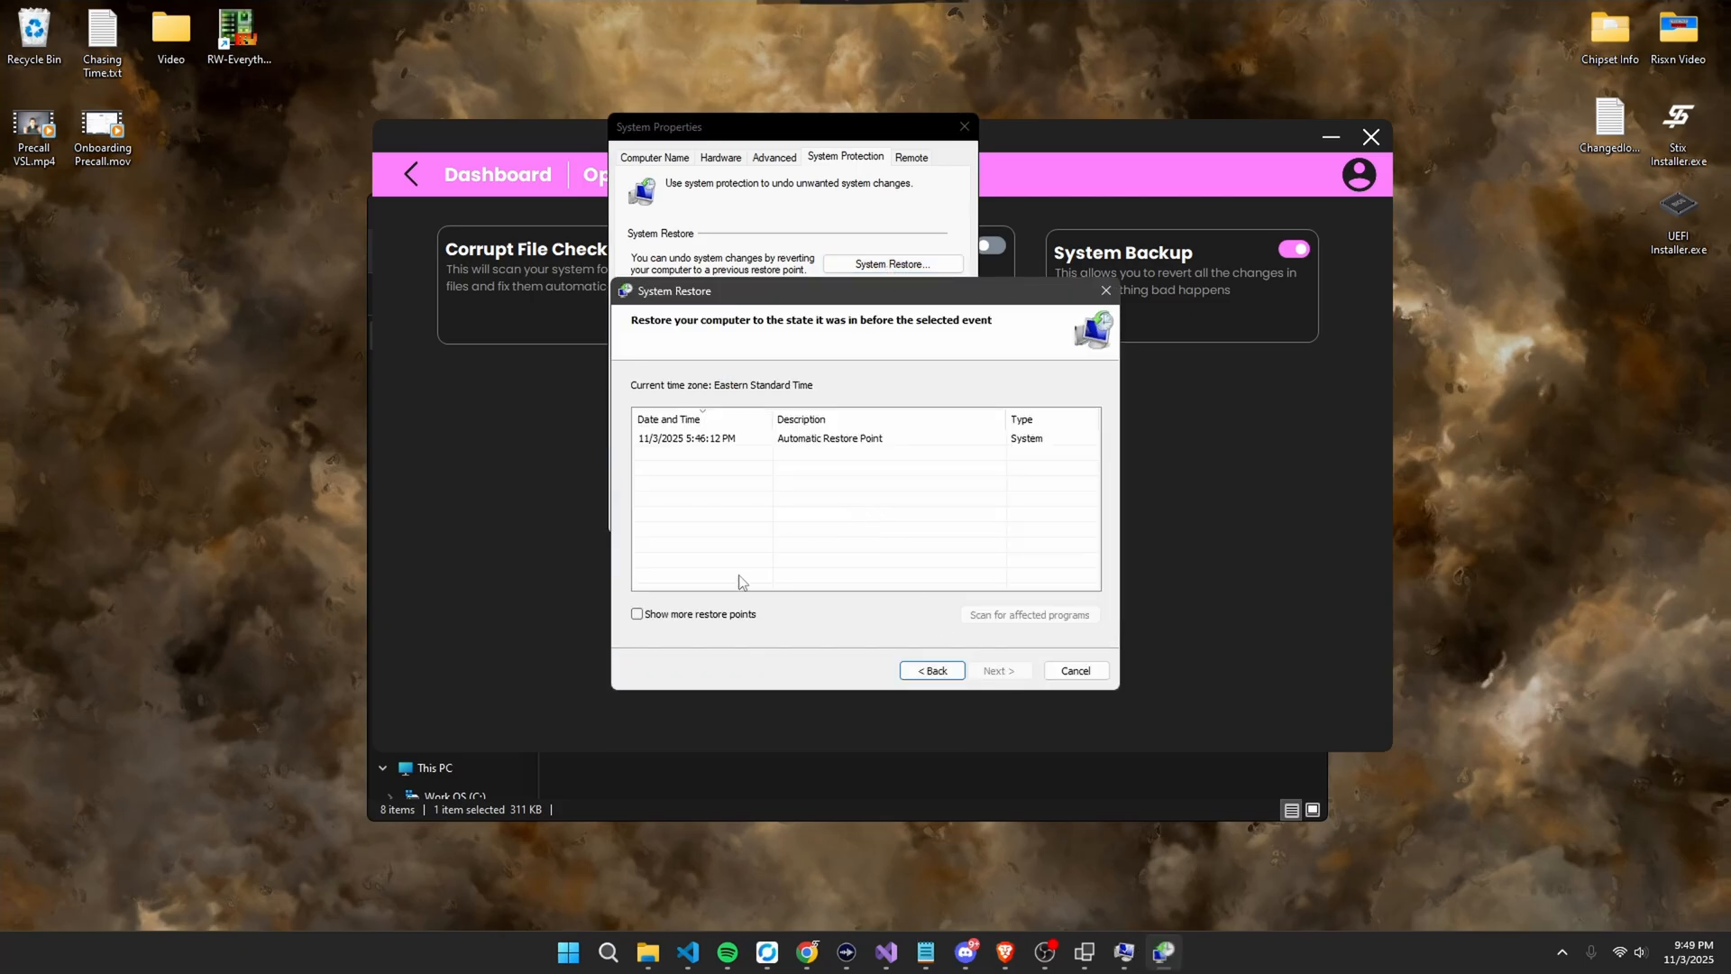
left_click(639, 613)
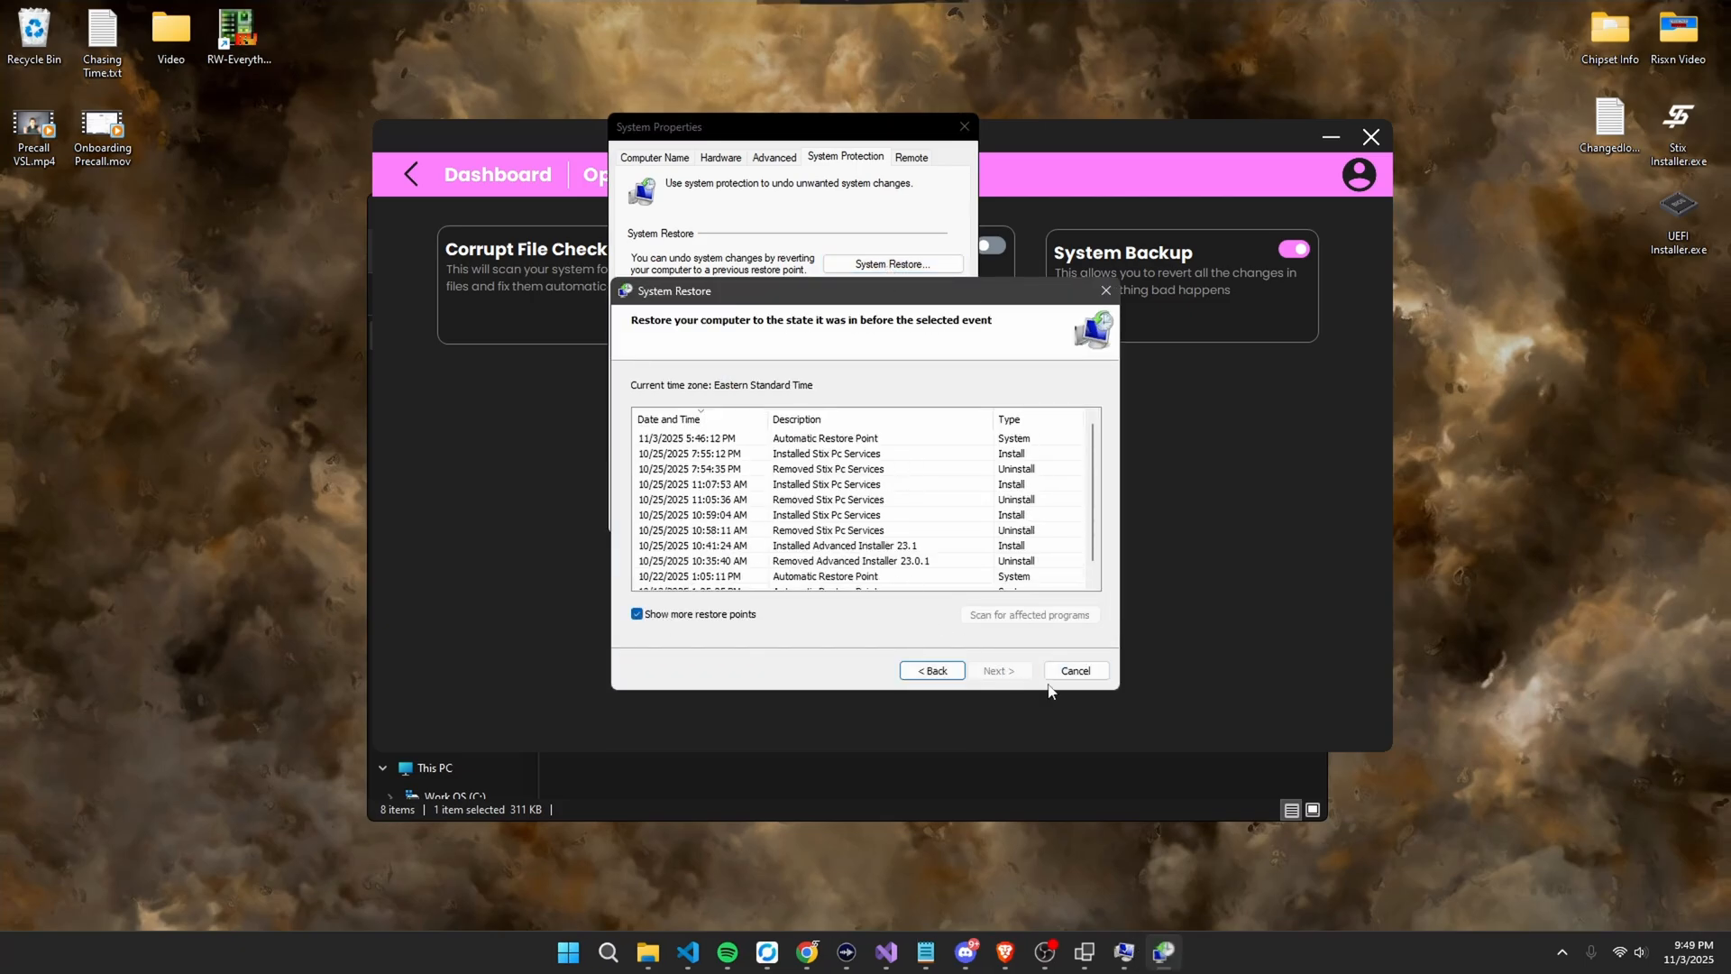
left_click(1071, 671)
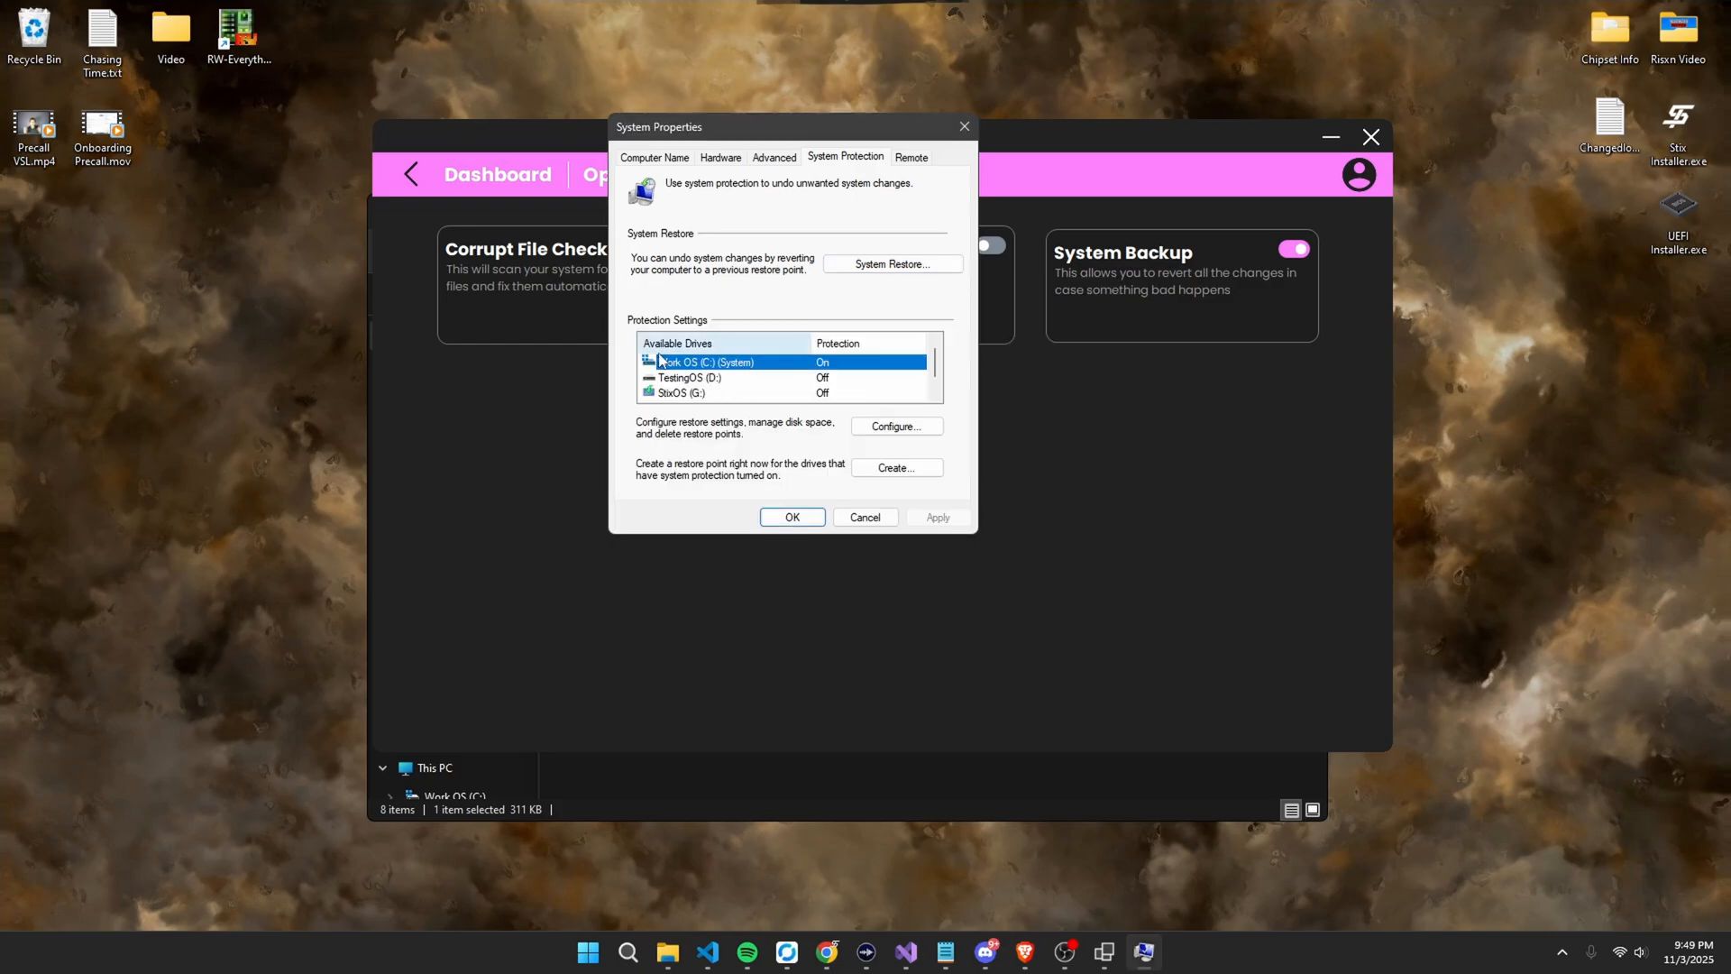
Keep Work OS (C:) protection settings unchanged and create a new restore point.
left_click(896, 426)
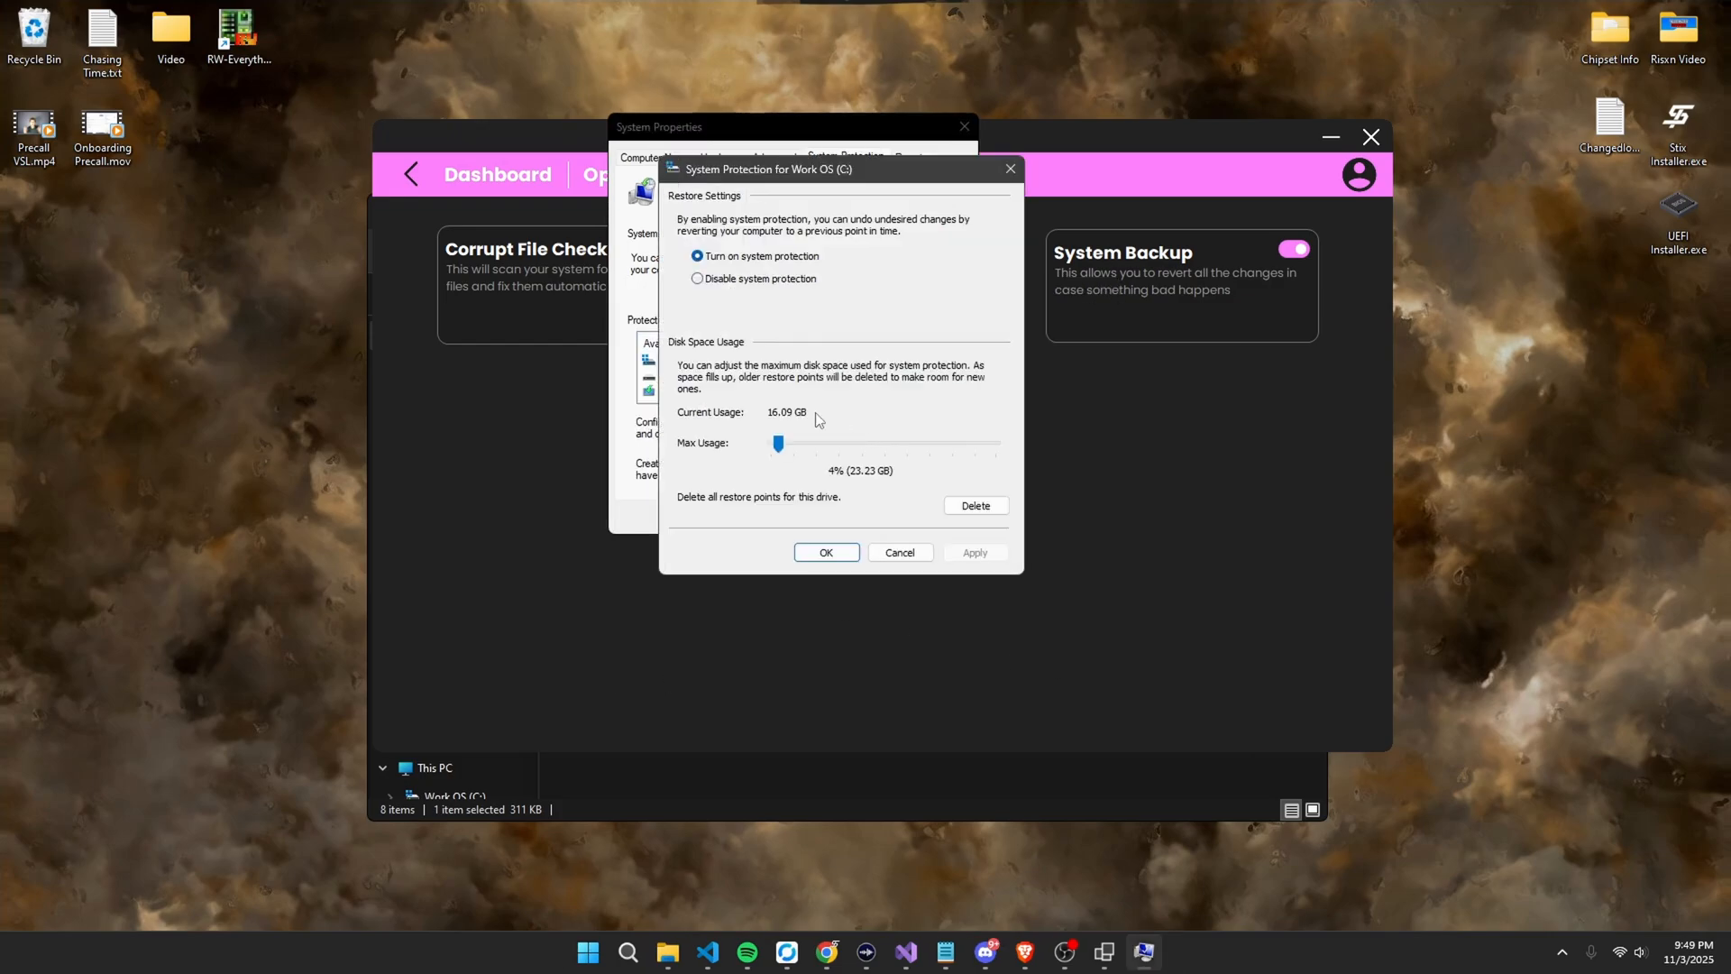
mouse_move(850, 483)
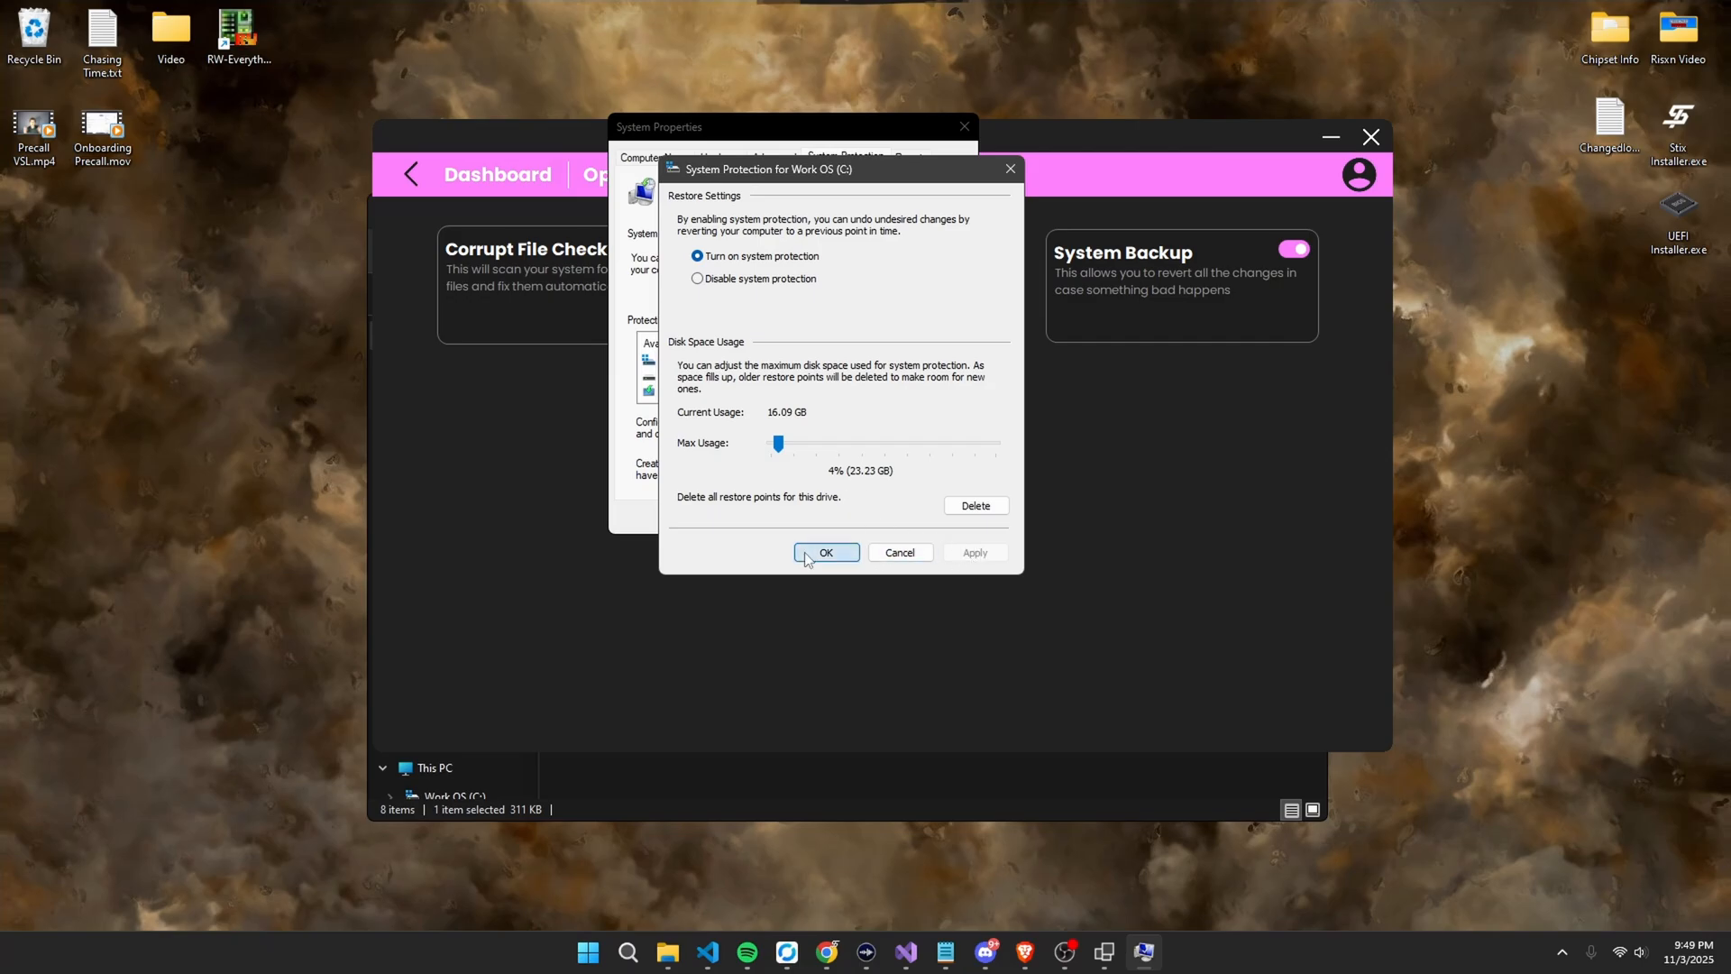
left_click(826, 552)
type("Before Sti")
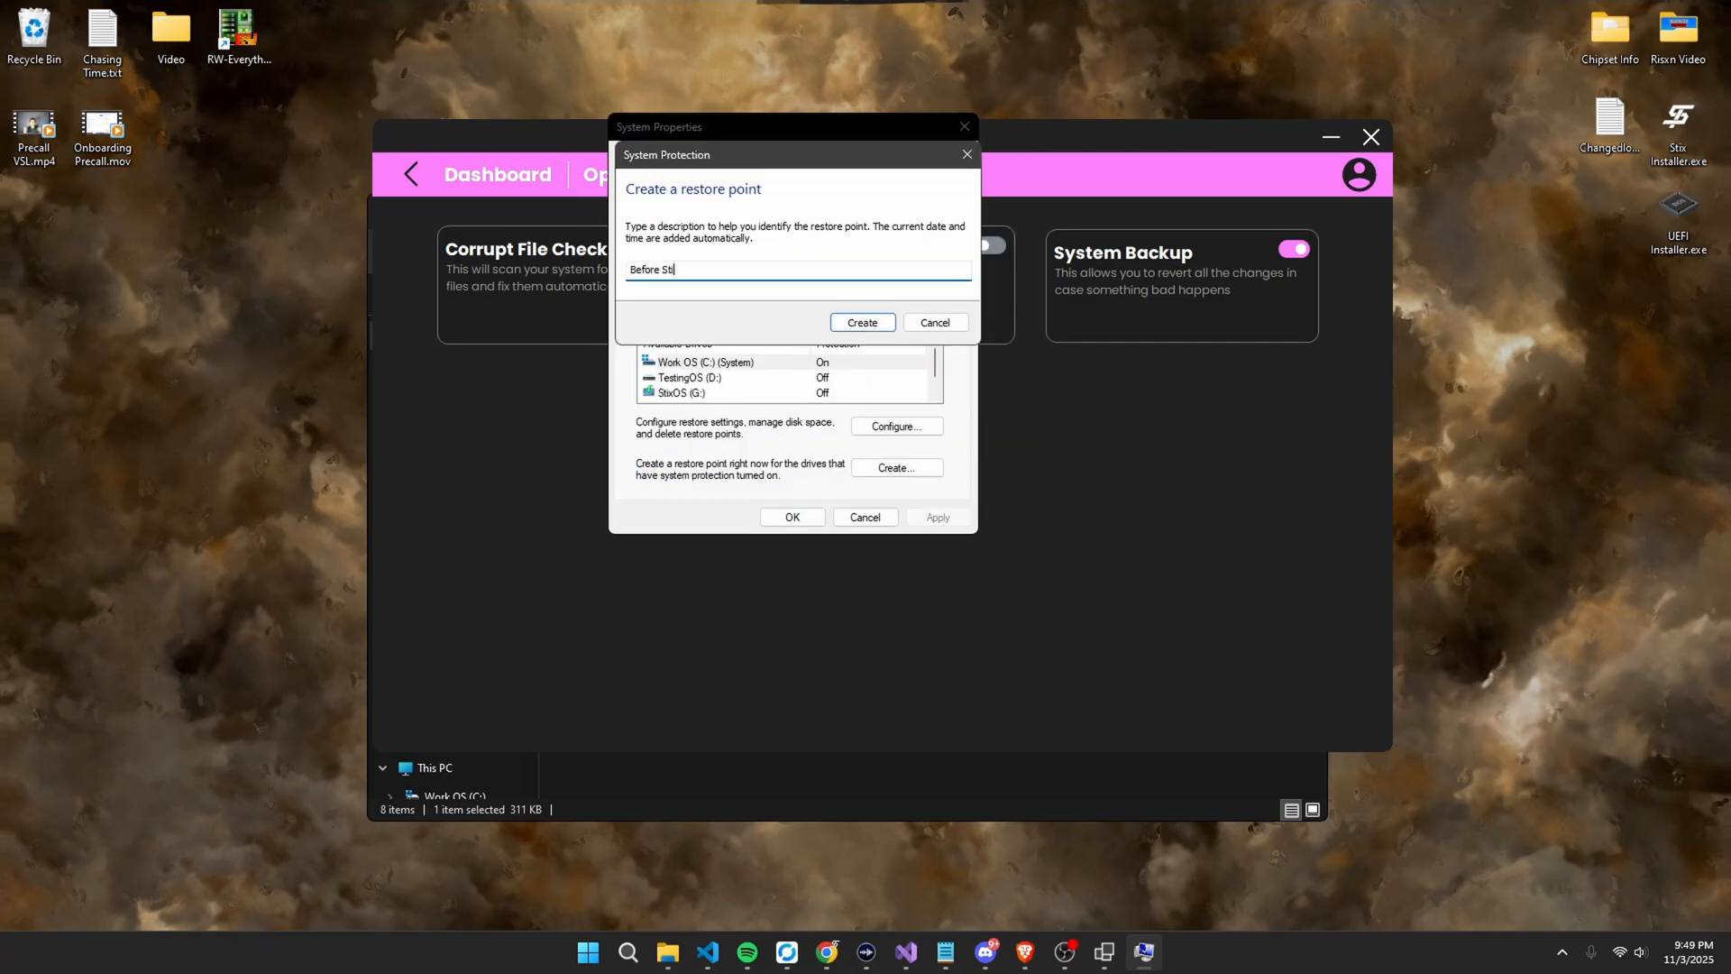
left_click(862, 321)
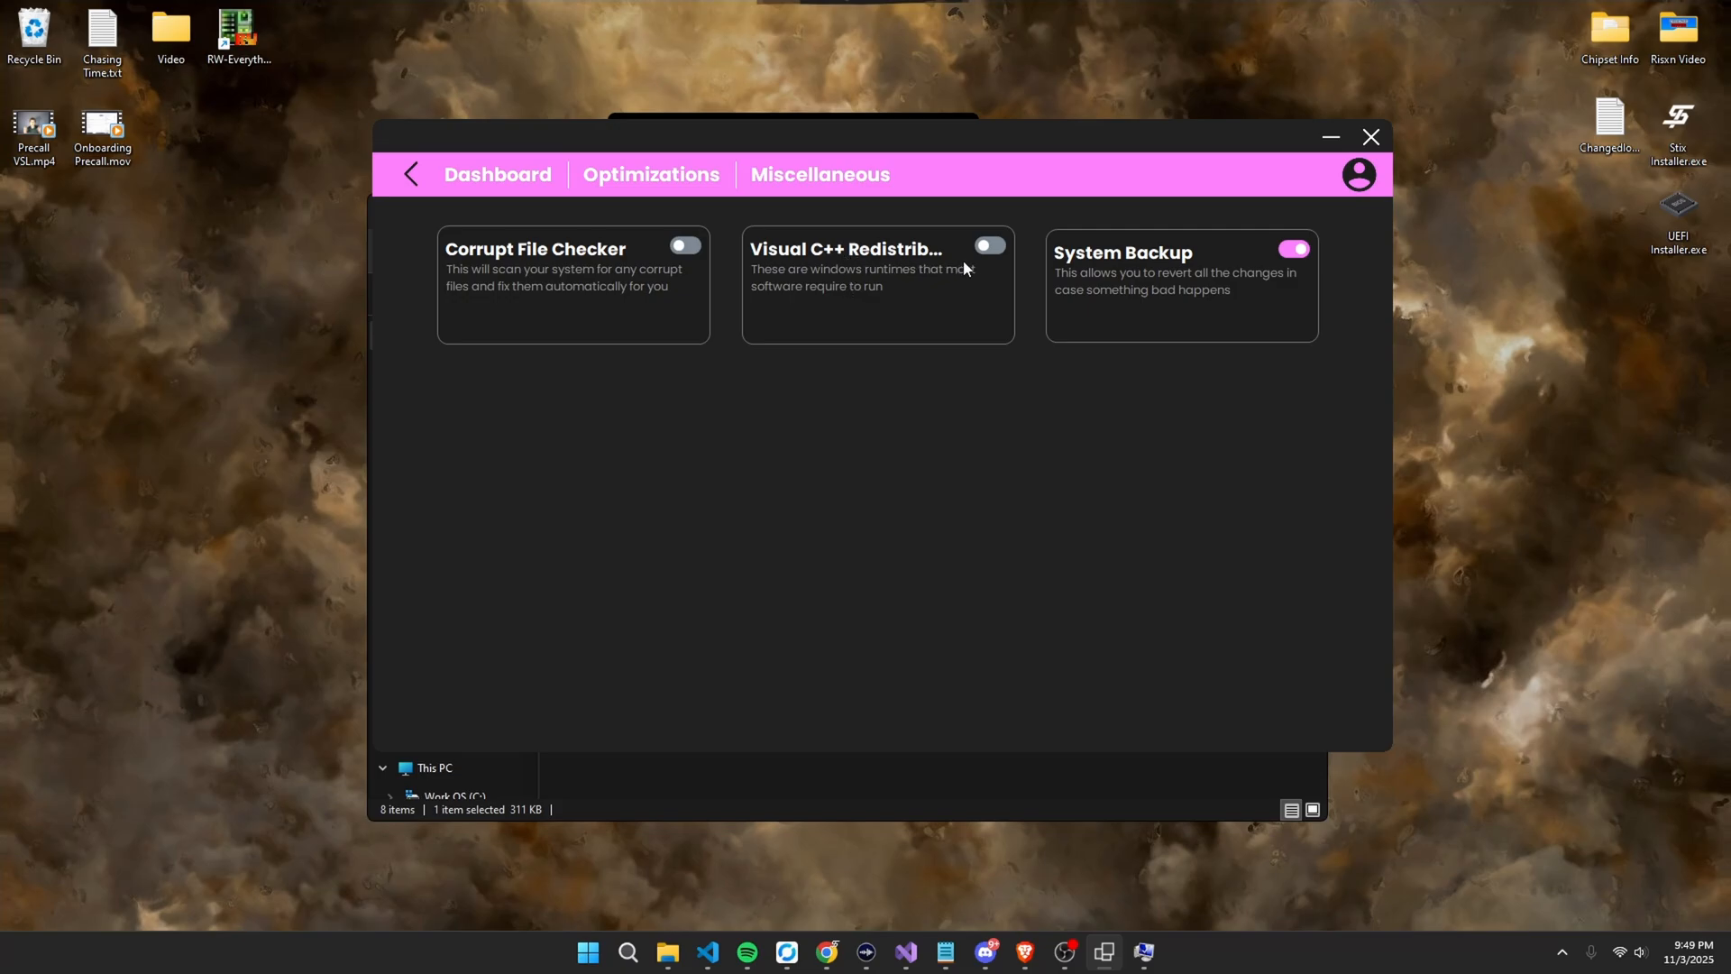
Switch on Visual C++ Redistributables, cancel its setup window, and switch on Corrupt File Checker.
left_click(986, 245)
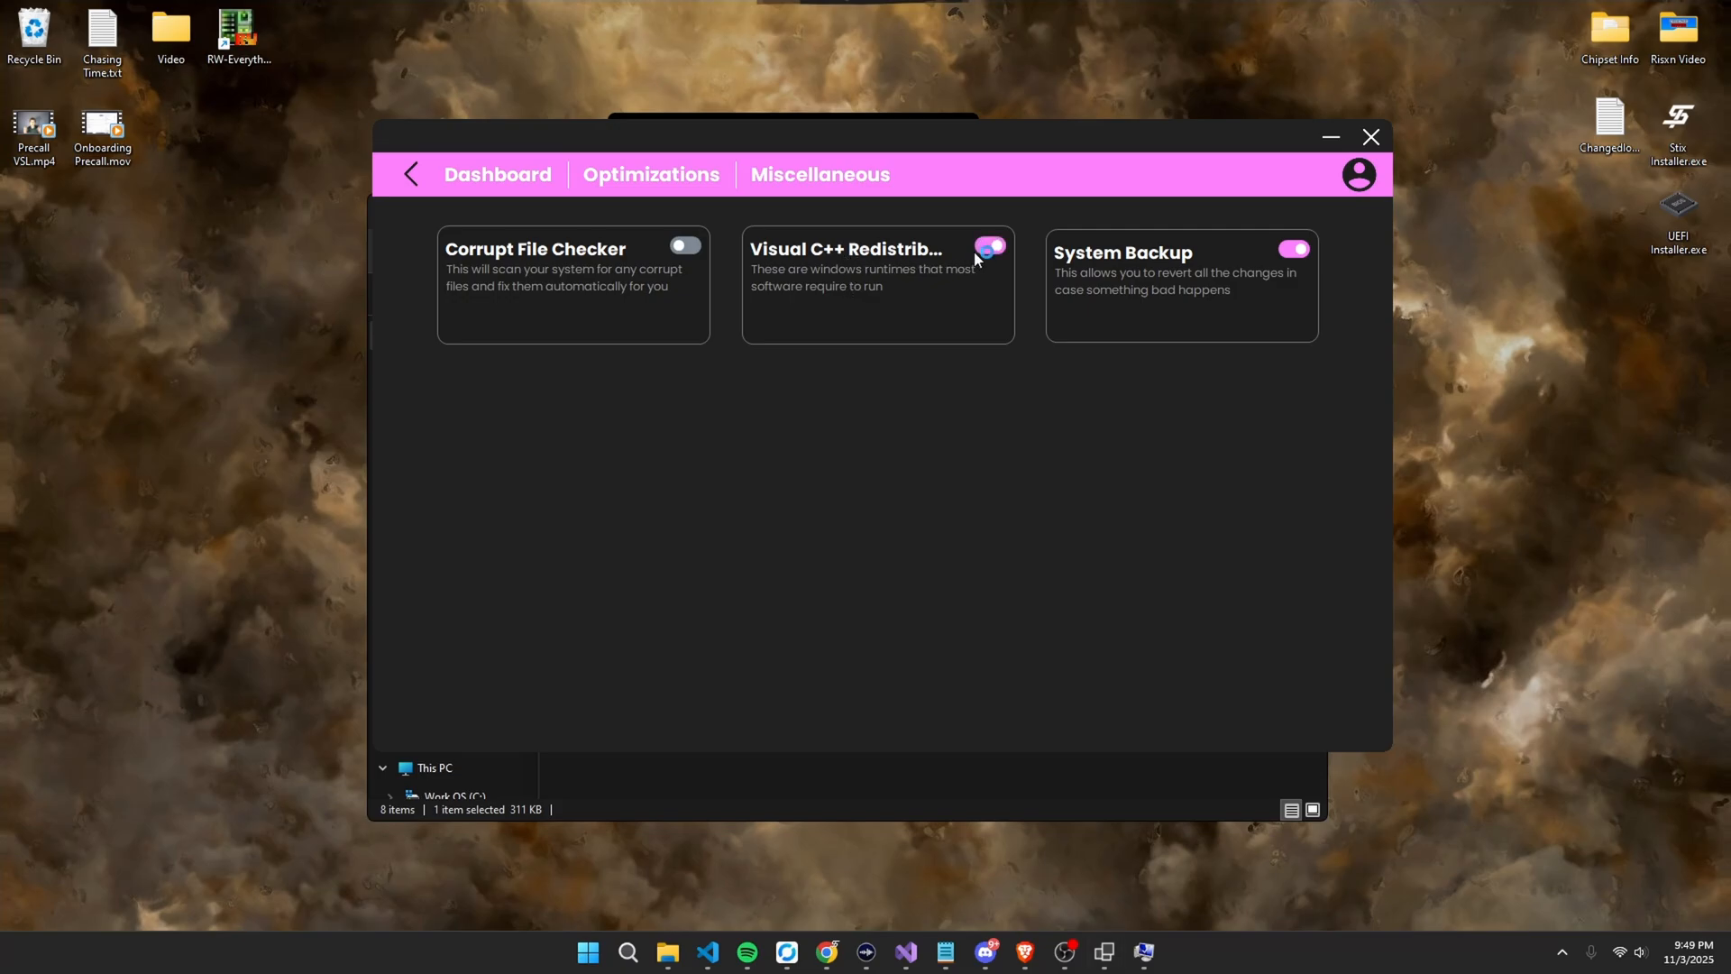
left_click(988, 245)
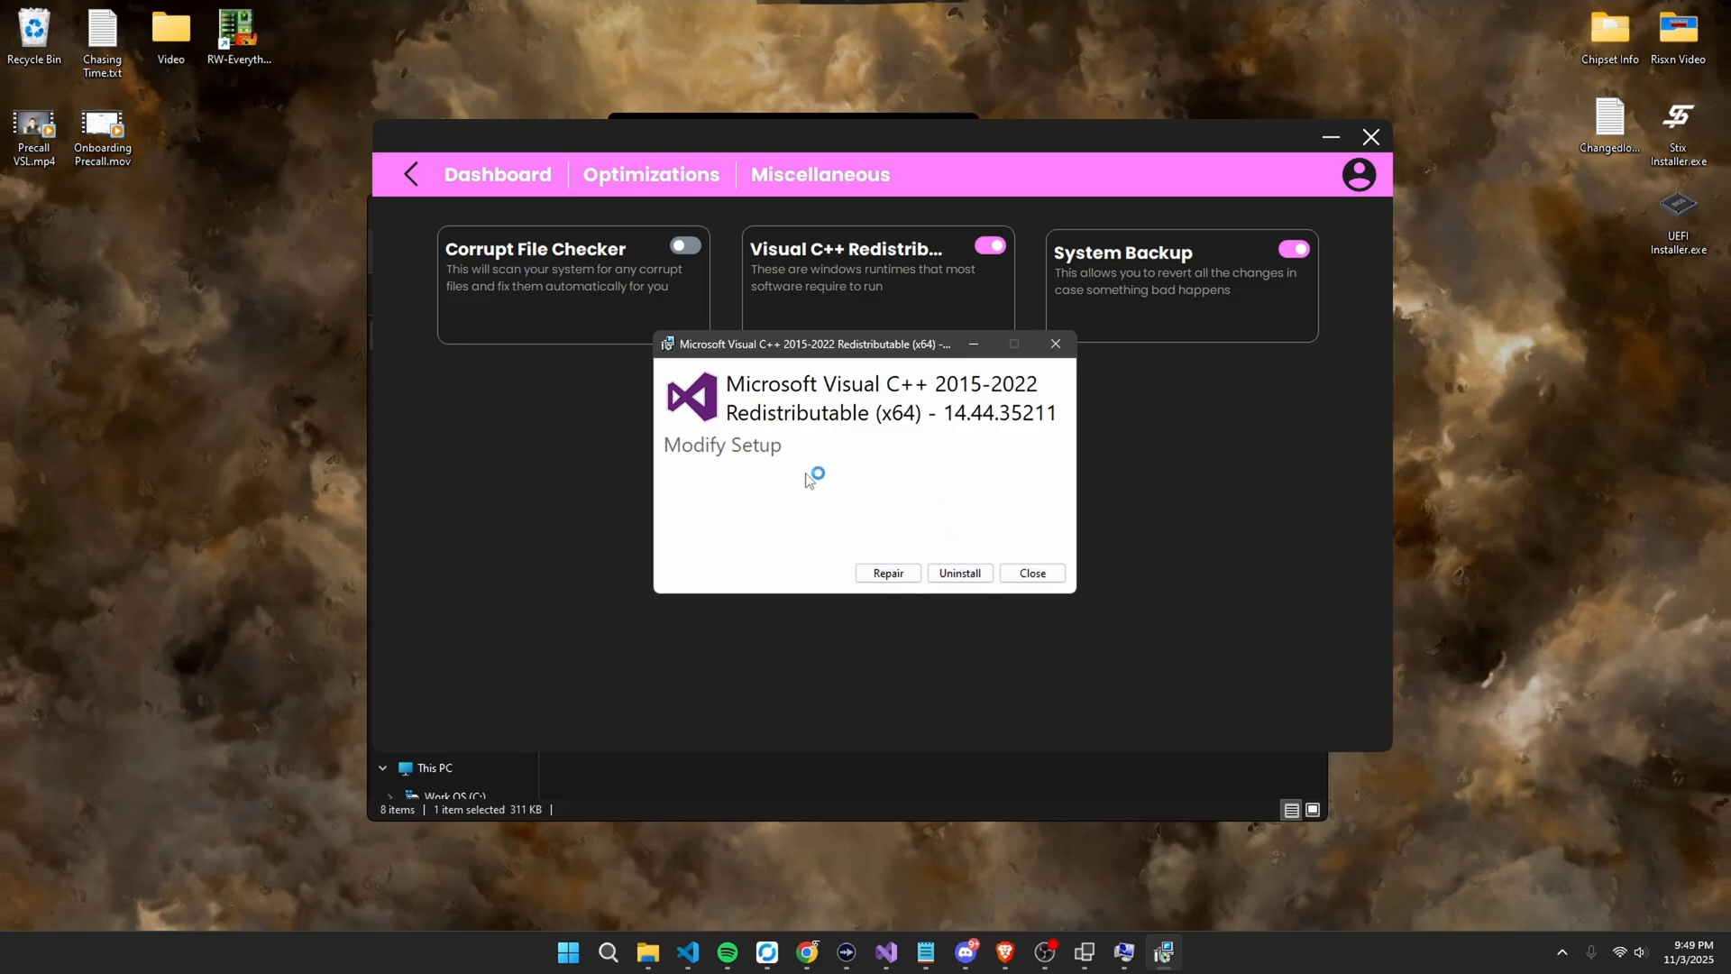
left_click(1030, 572)
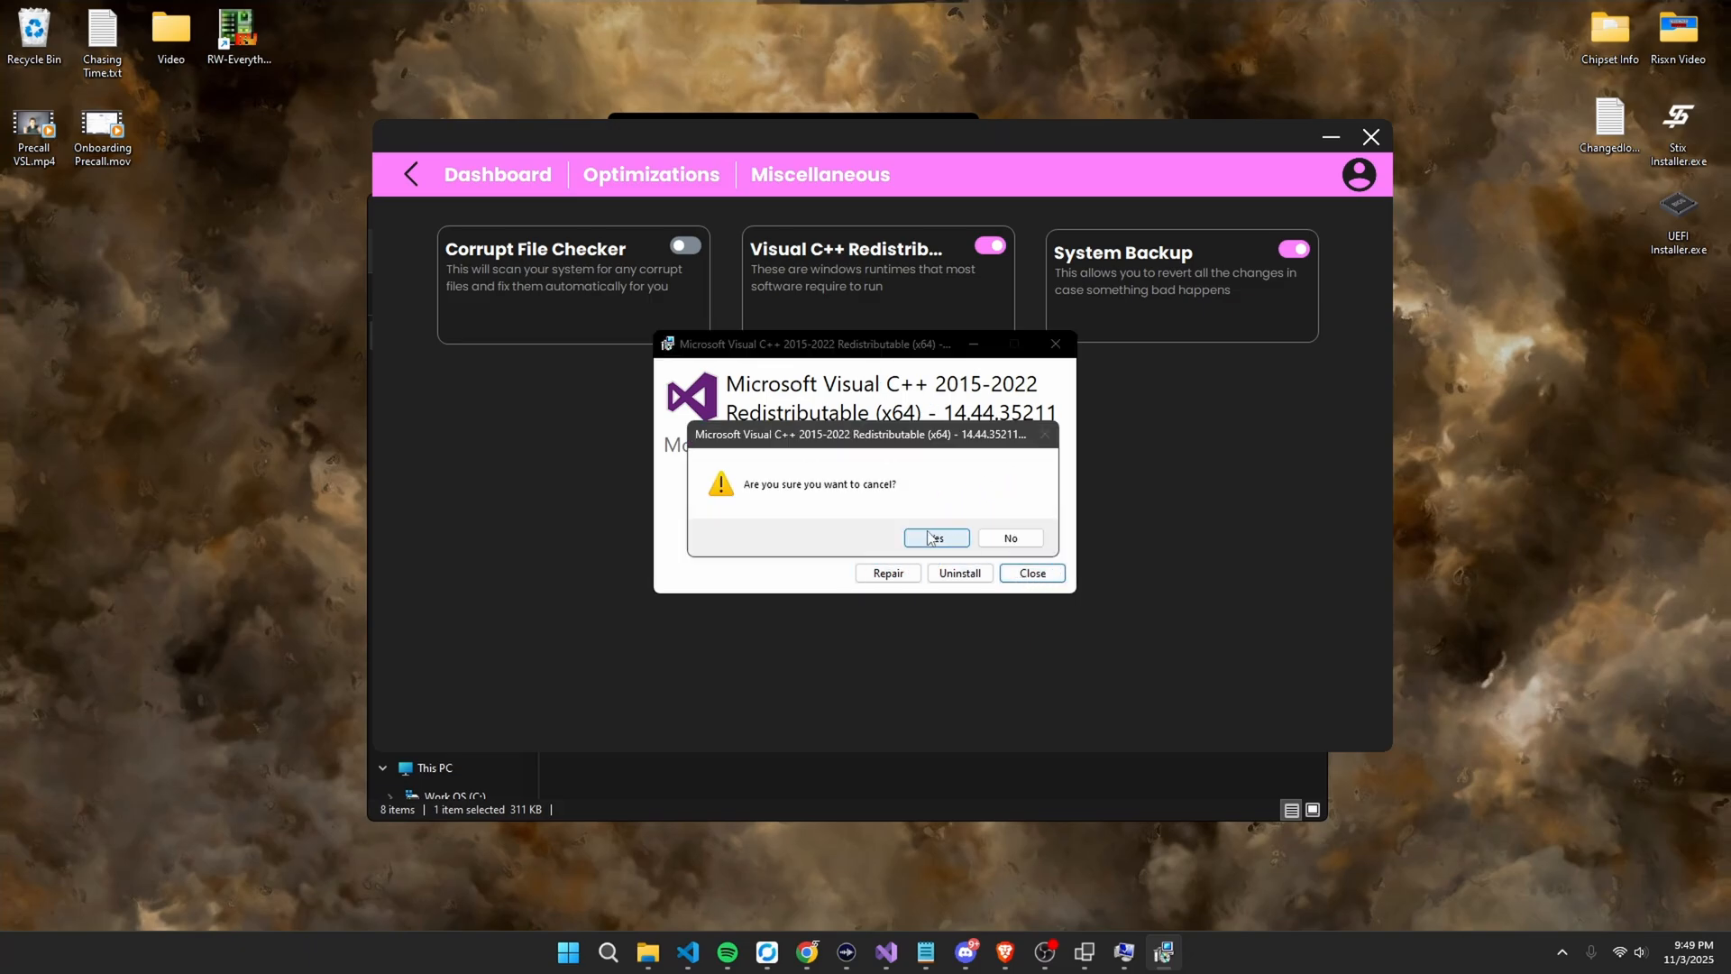
left_click(934, 537)
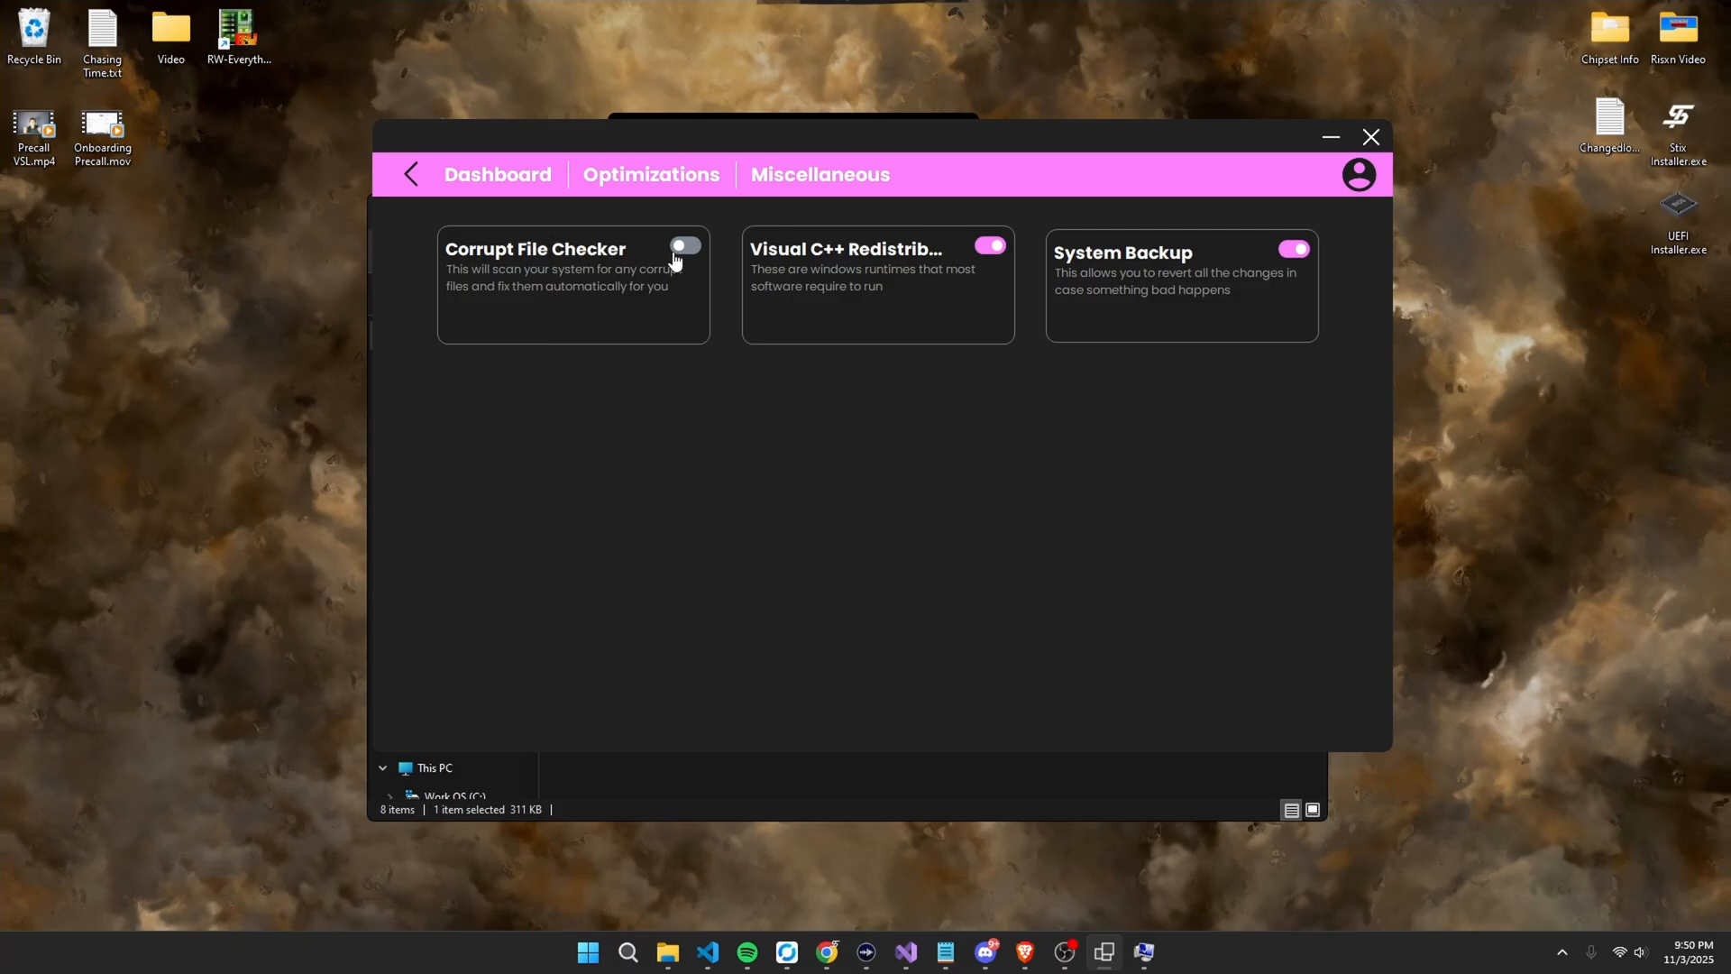
left_click(684, 245)
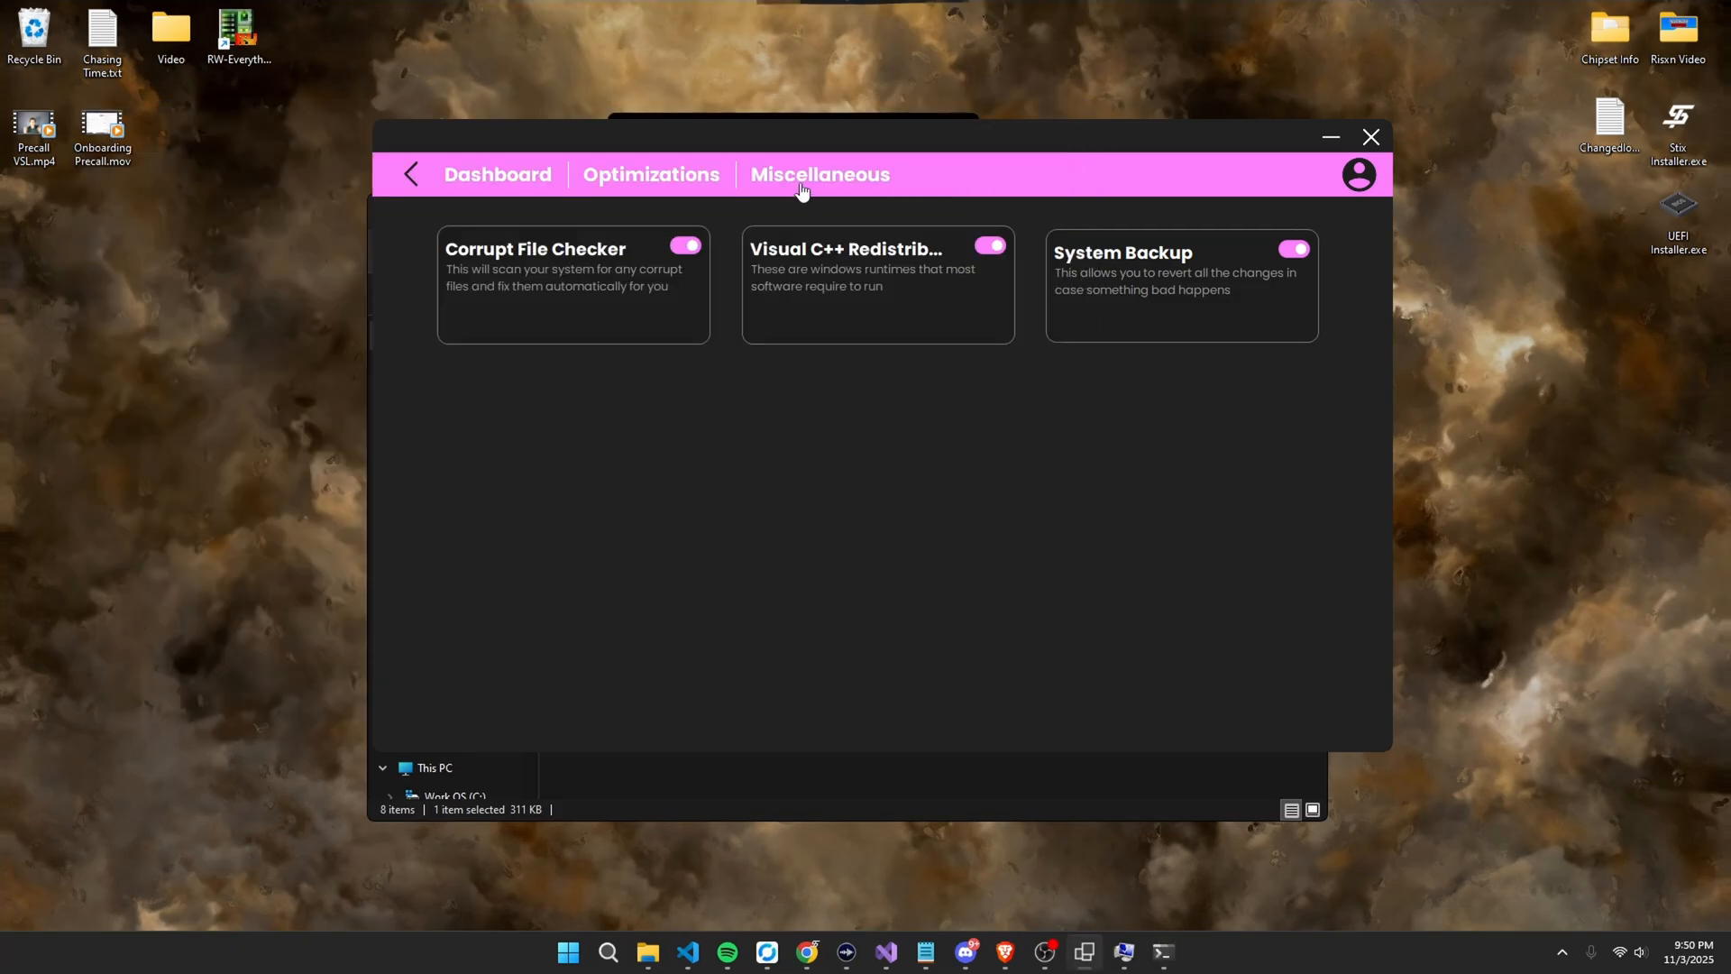
mouse_move(651, 173)
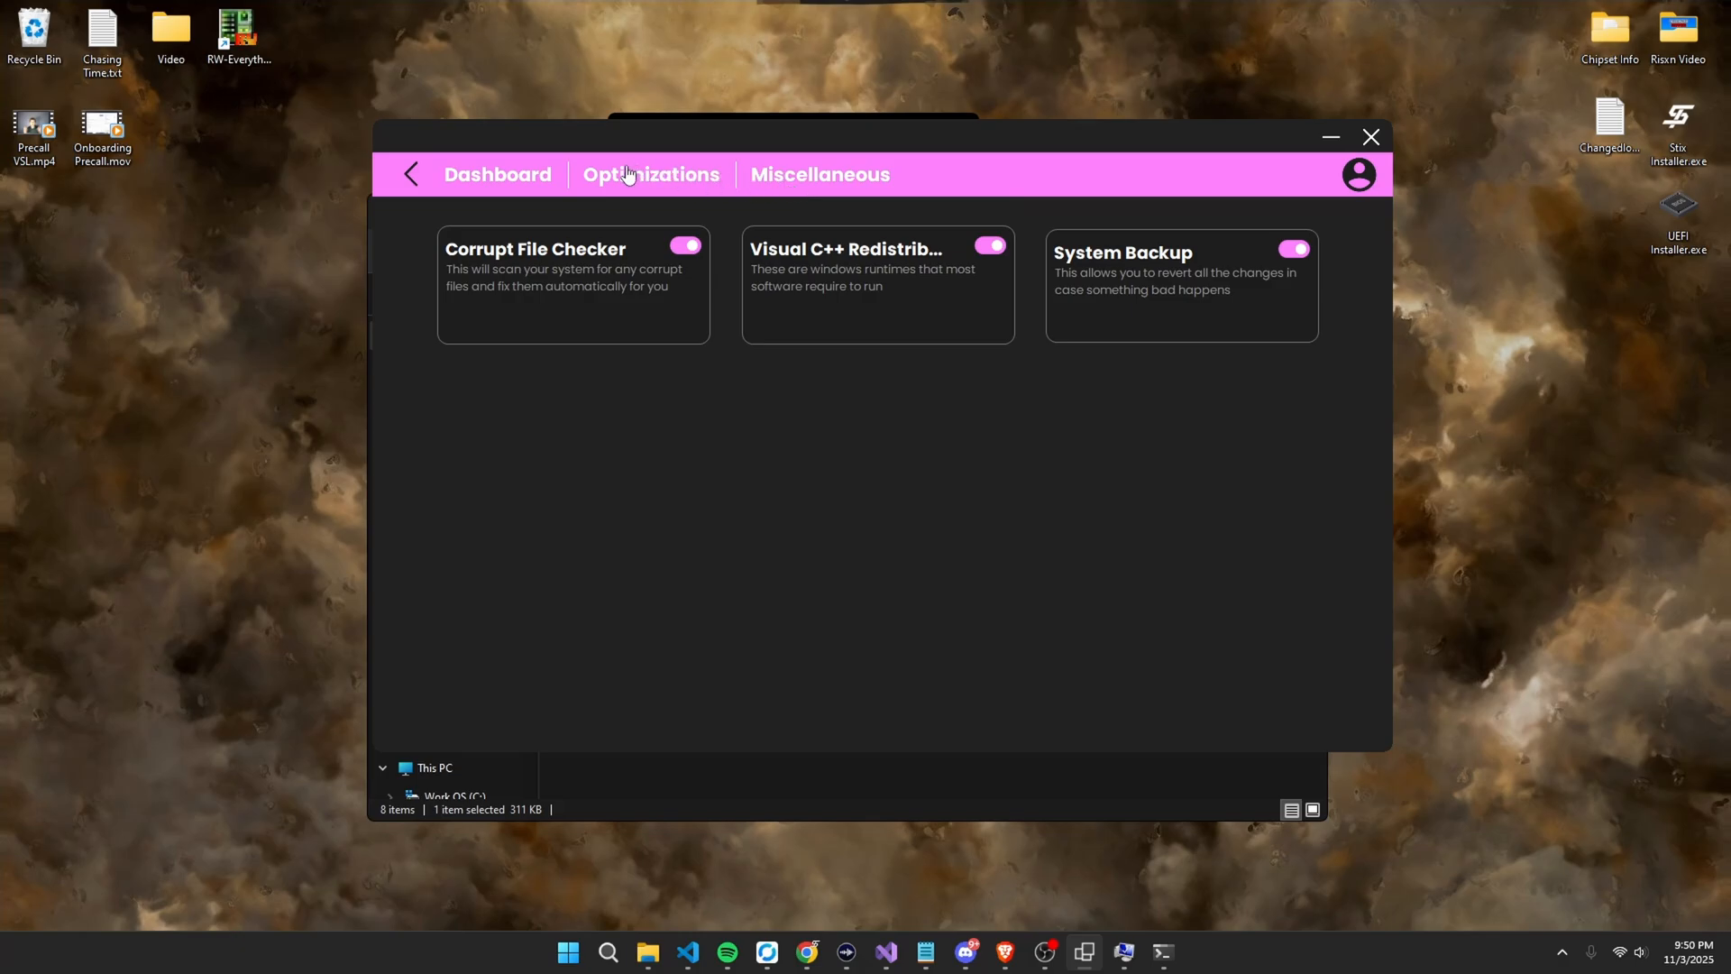
left_click(649, 174)
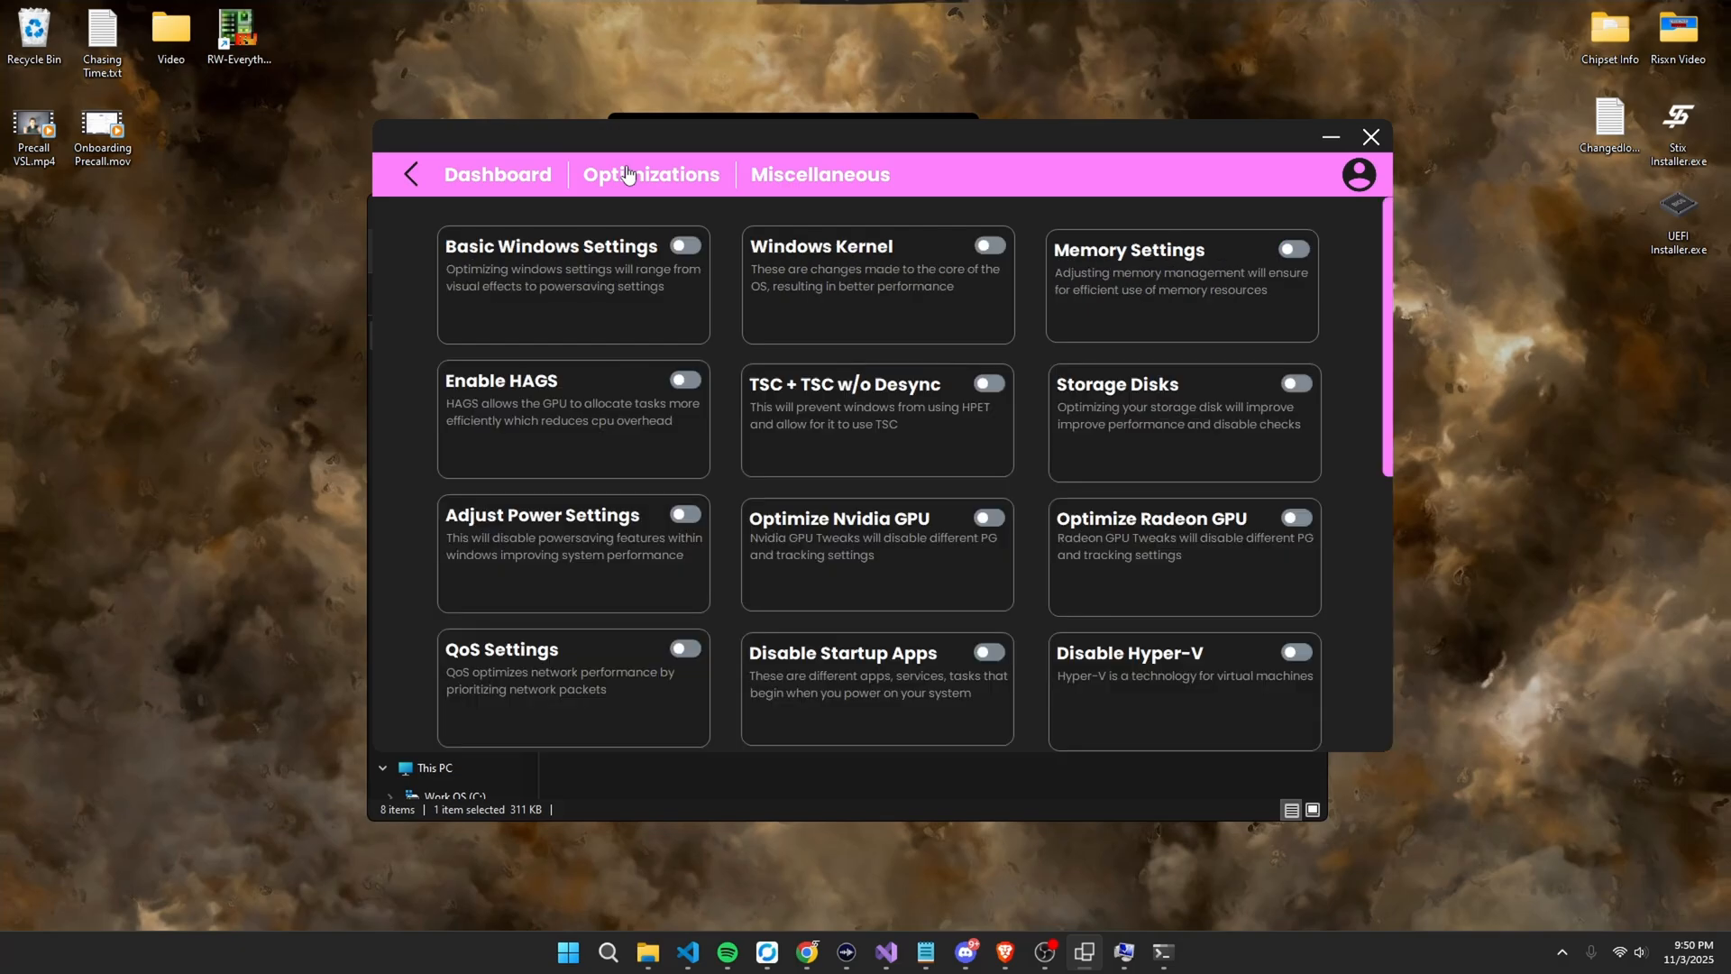
mouse_move(667, 256)
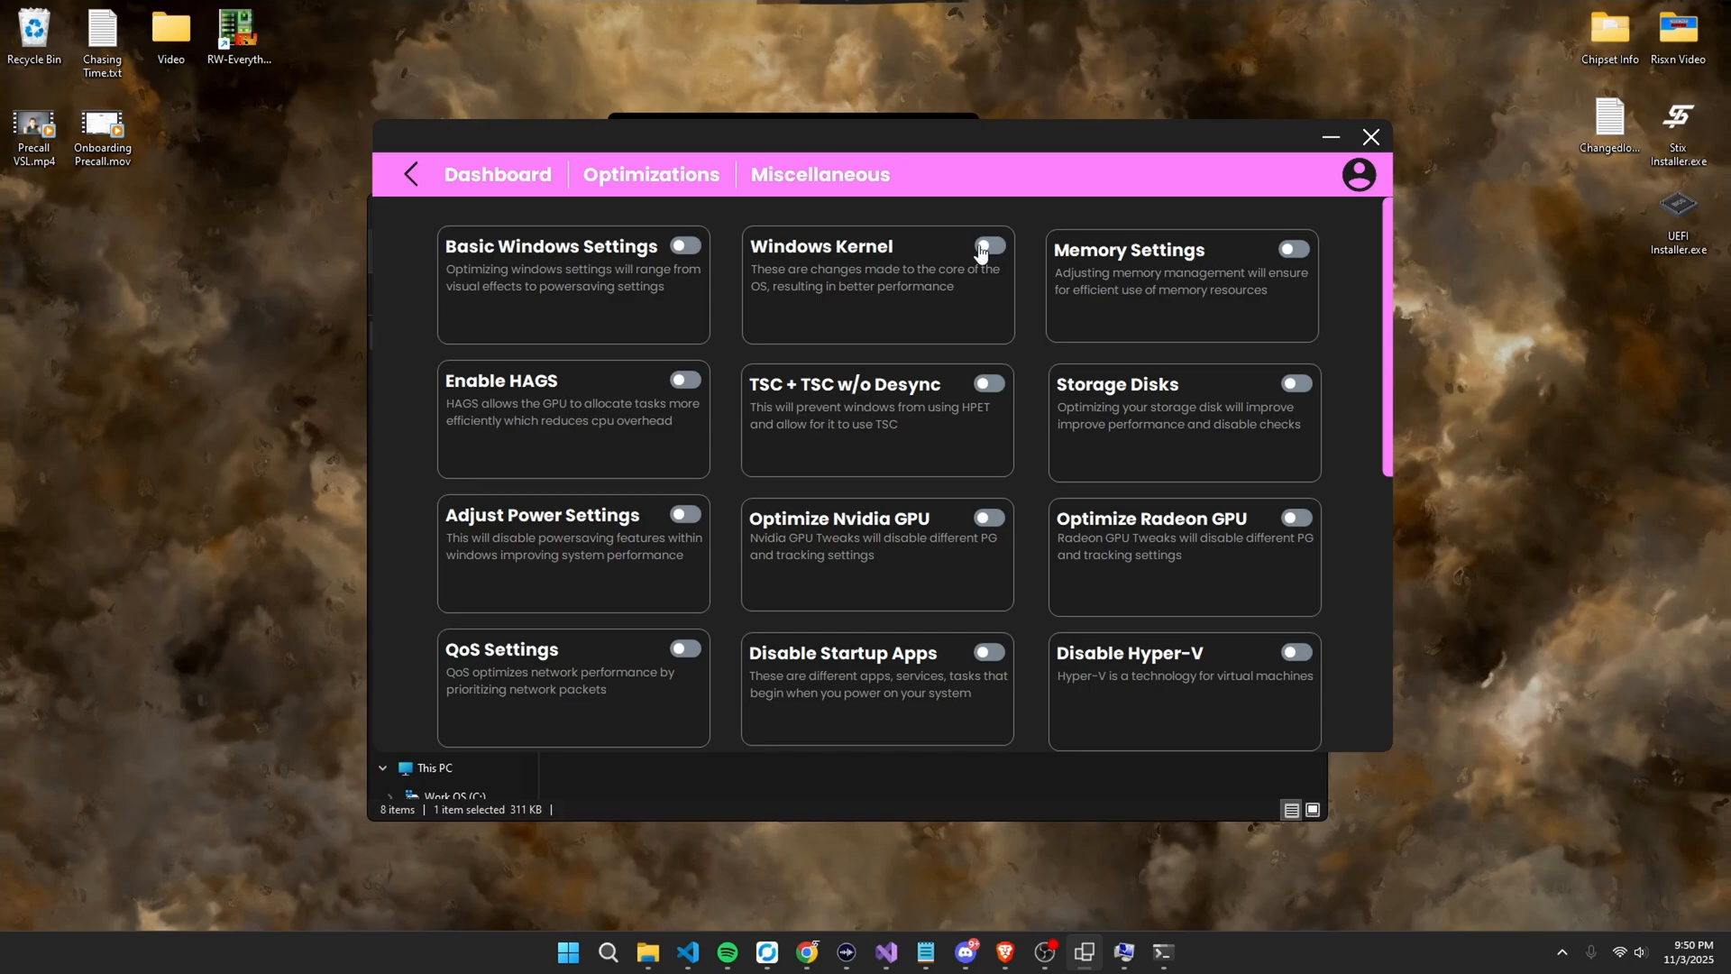
mouse_move(1316, 253)
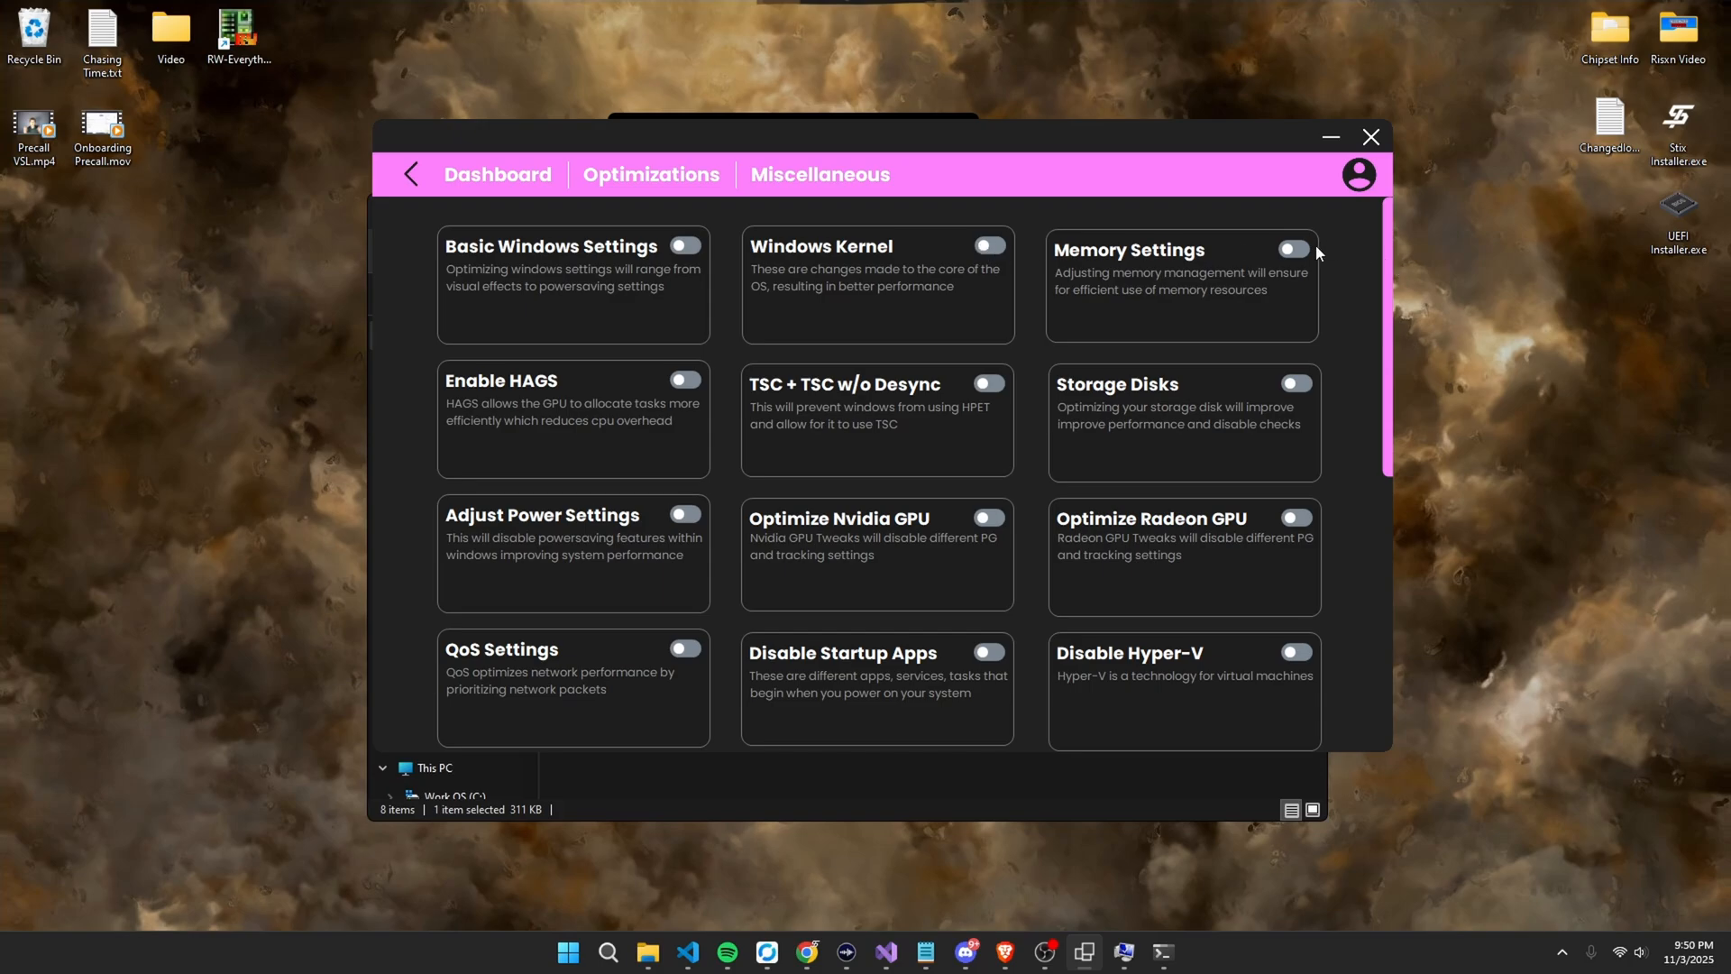
mouse_move(1095, 258)
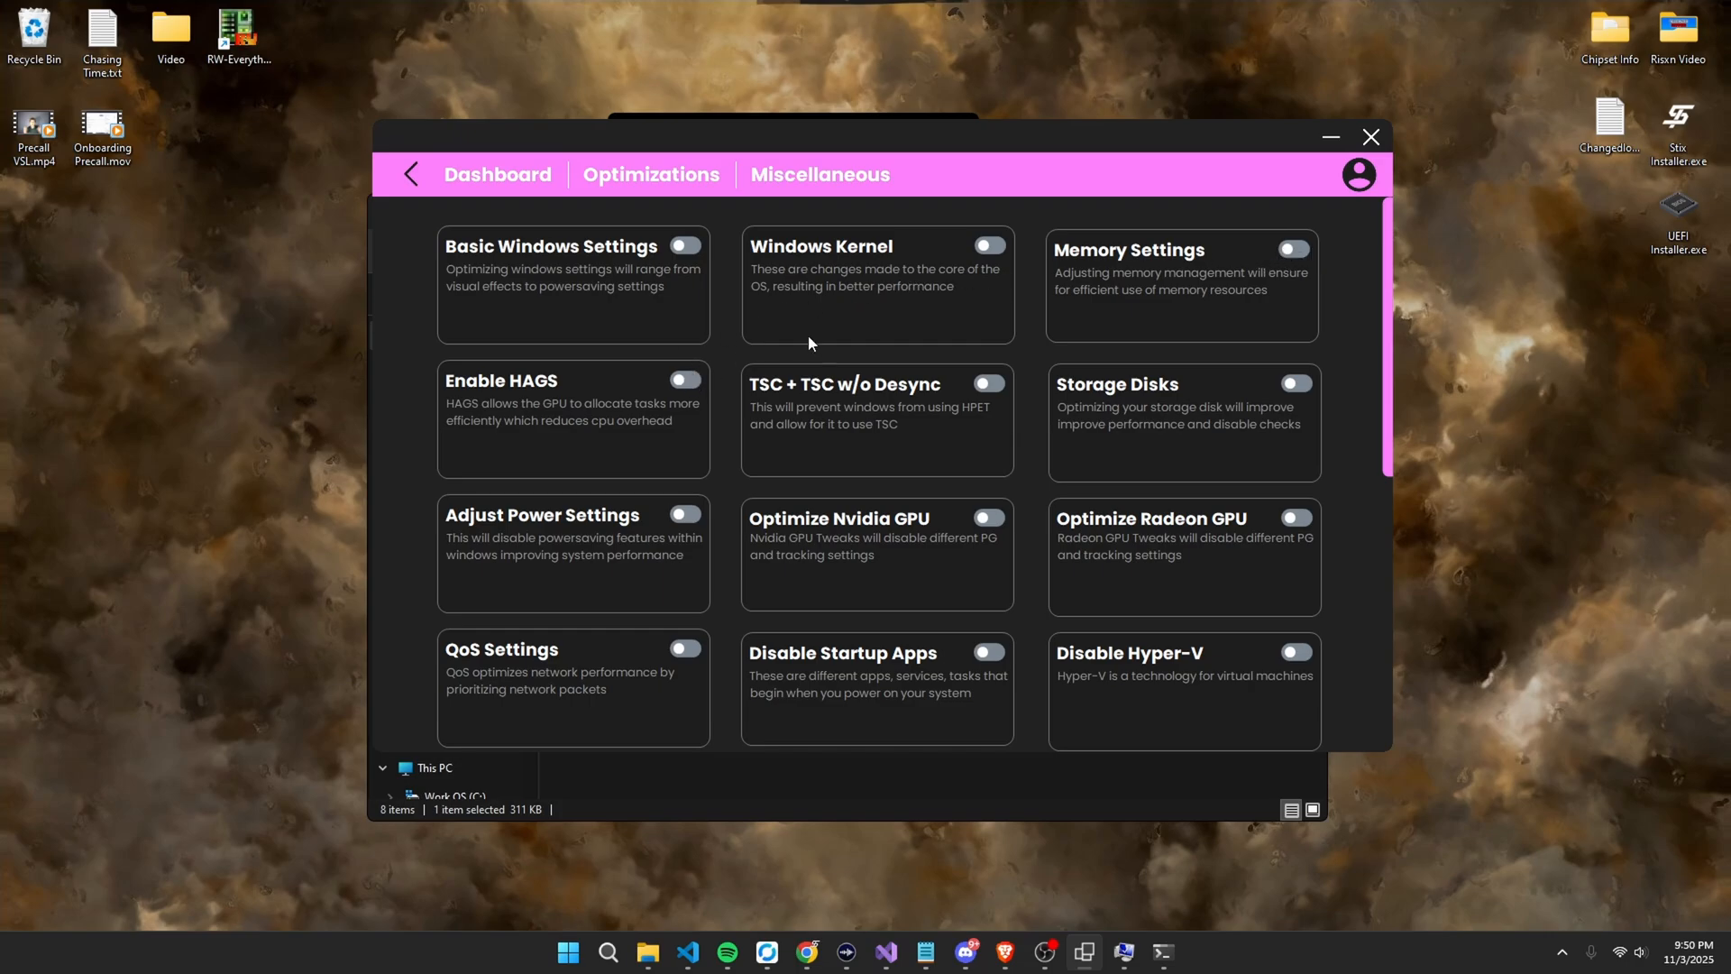
mouse_move(891, 397)
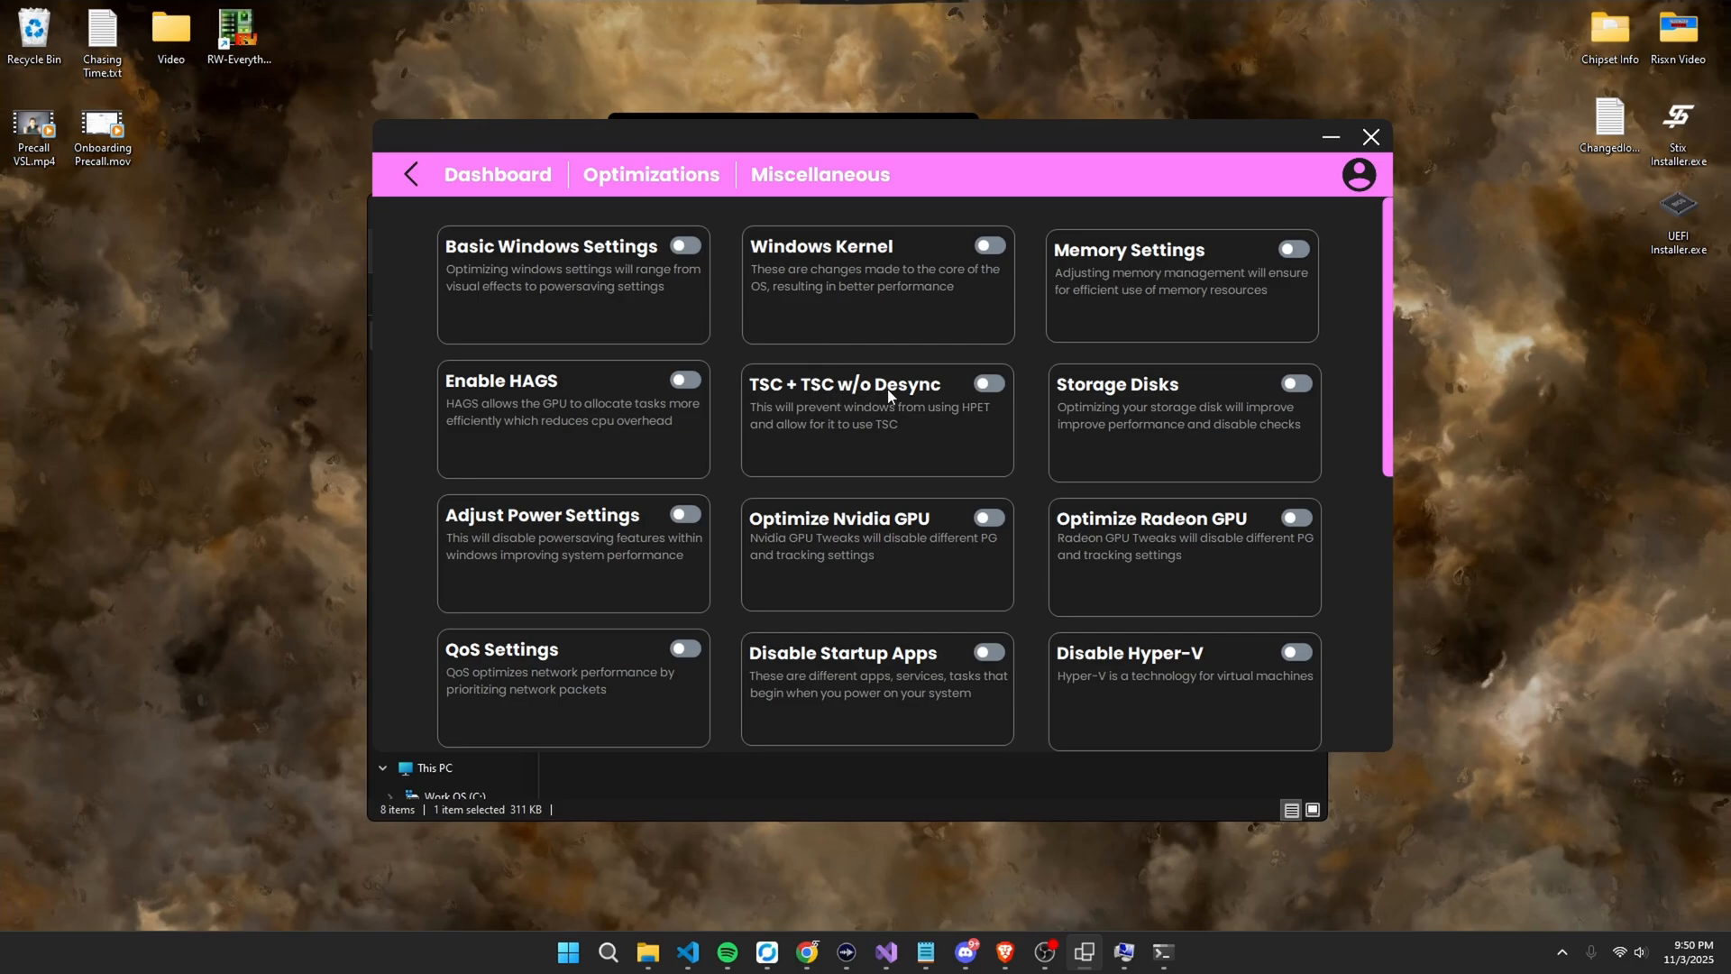
mouse_move(1123, 400)
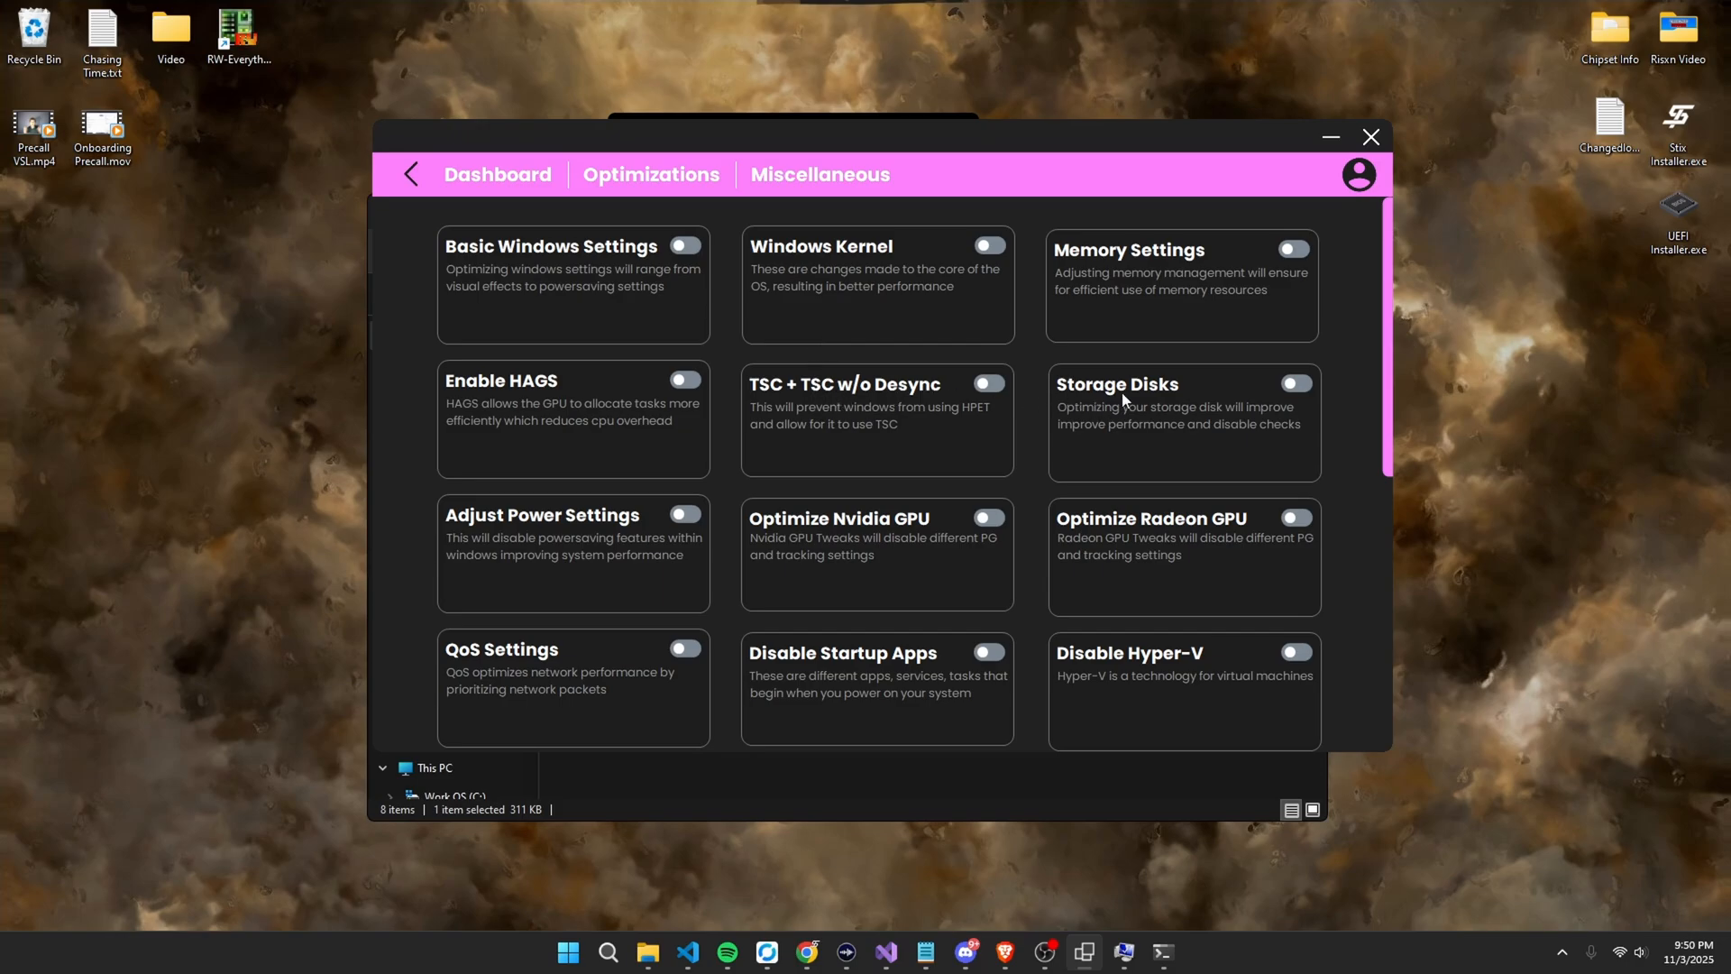
mouse_move(533, 535)
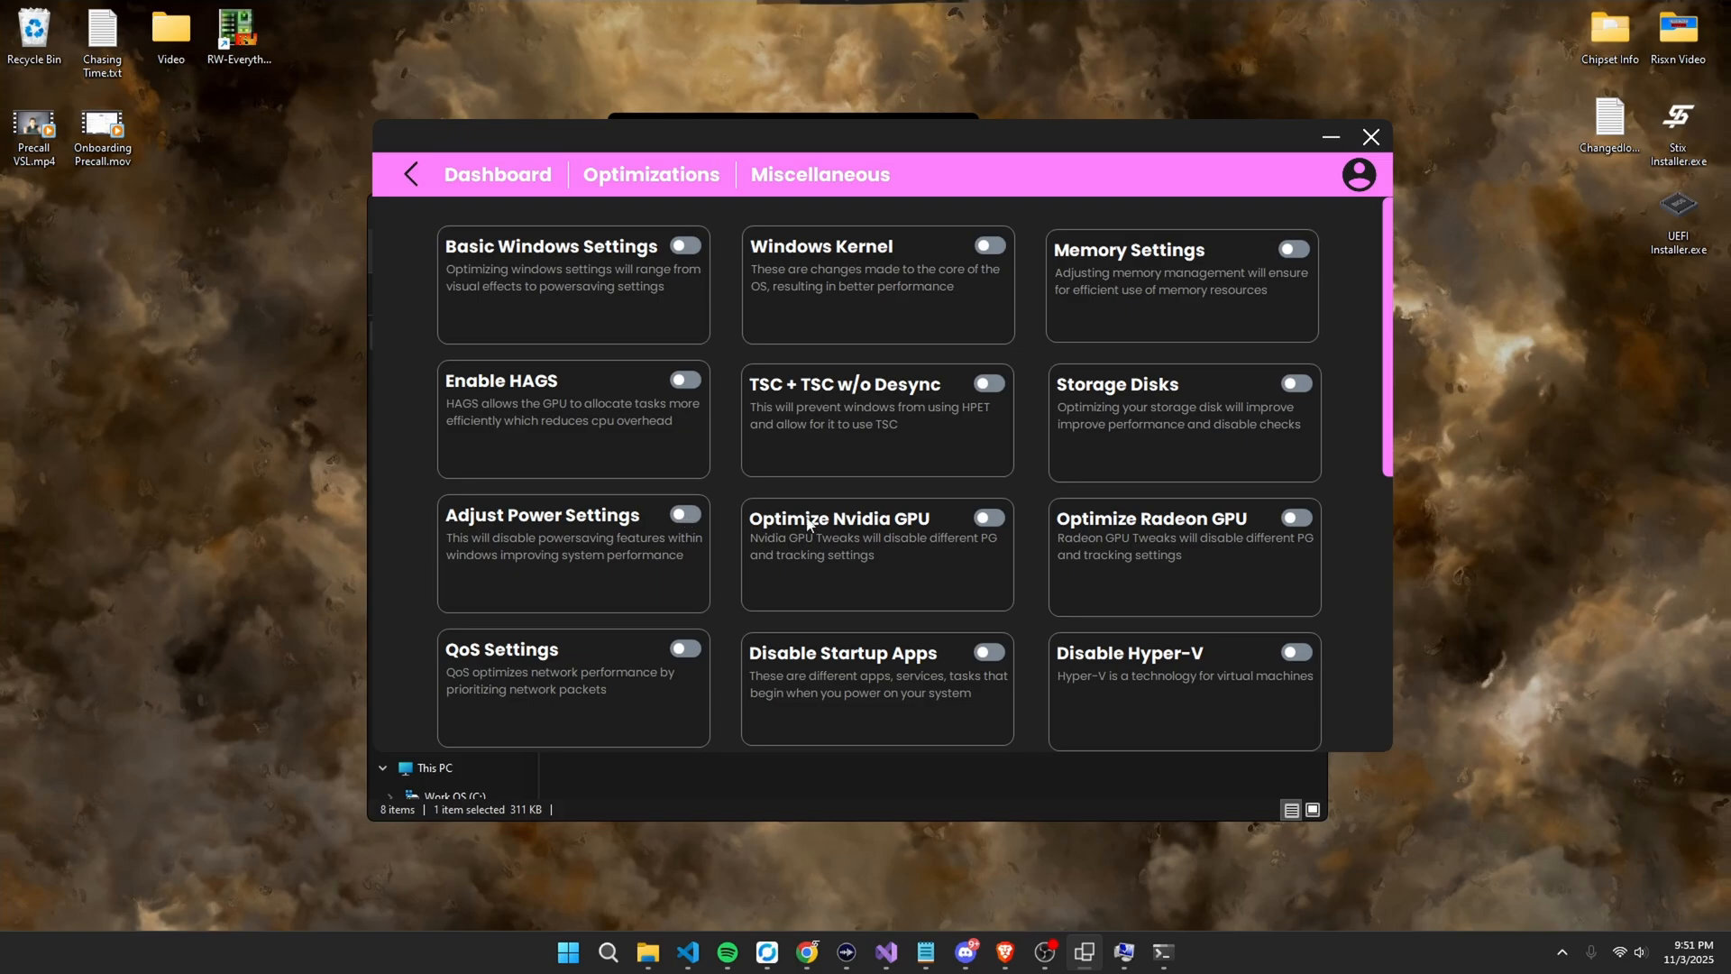
mouse_move(1175, 539)
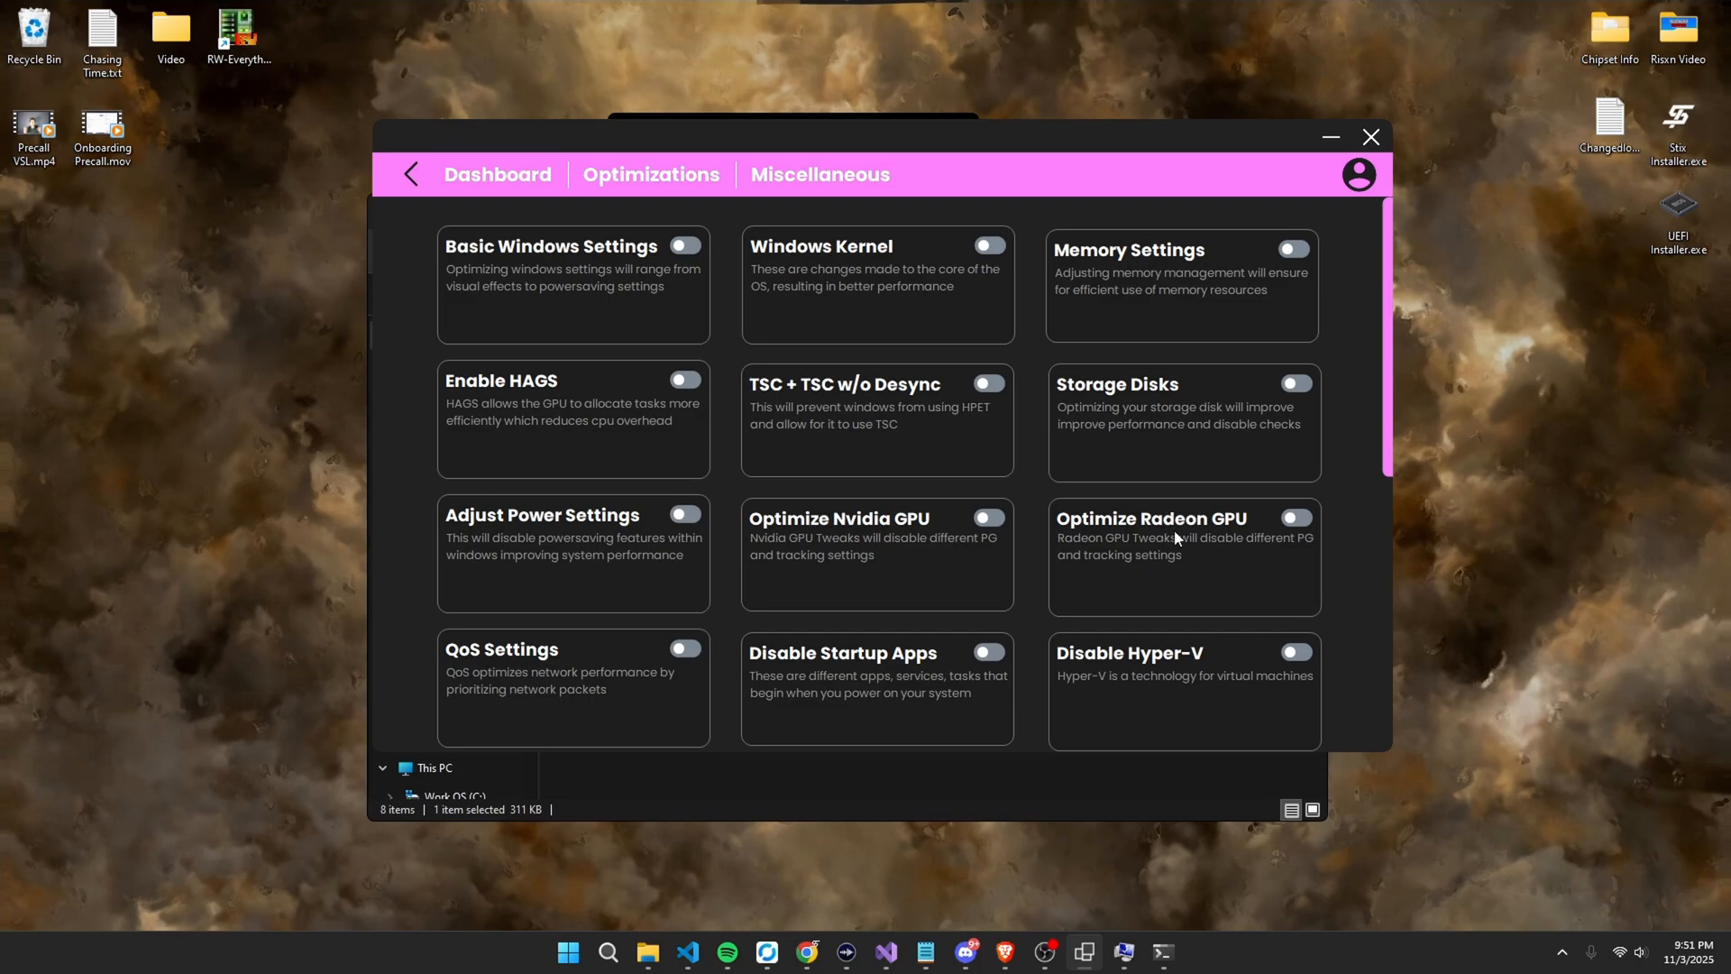
mouse_move(1210, 539)
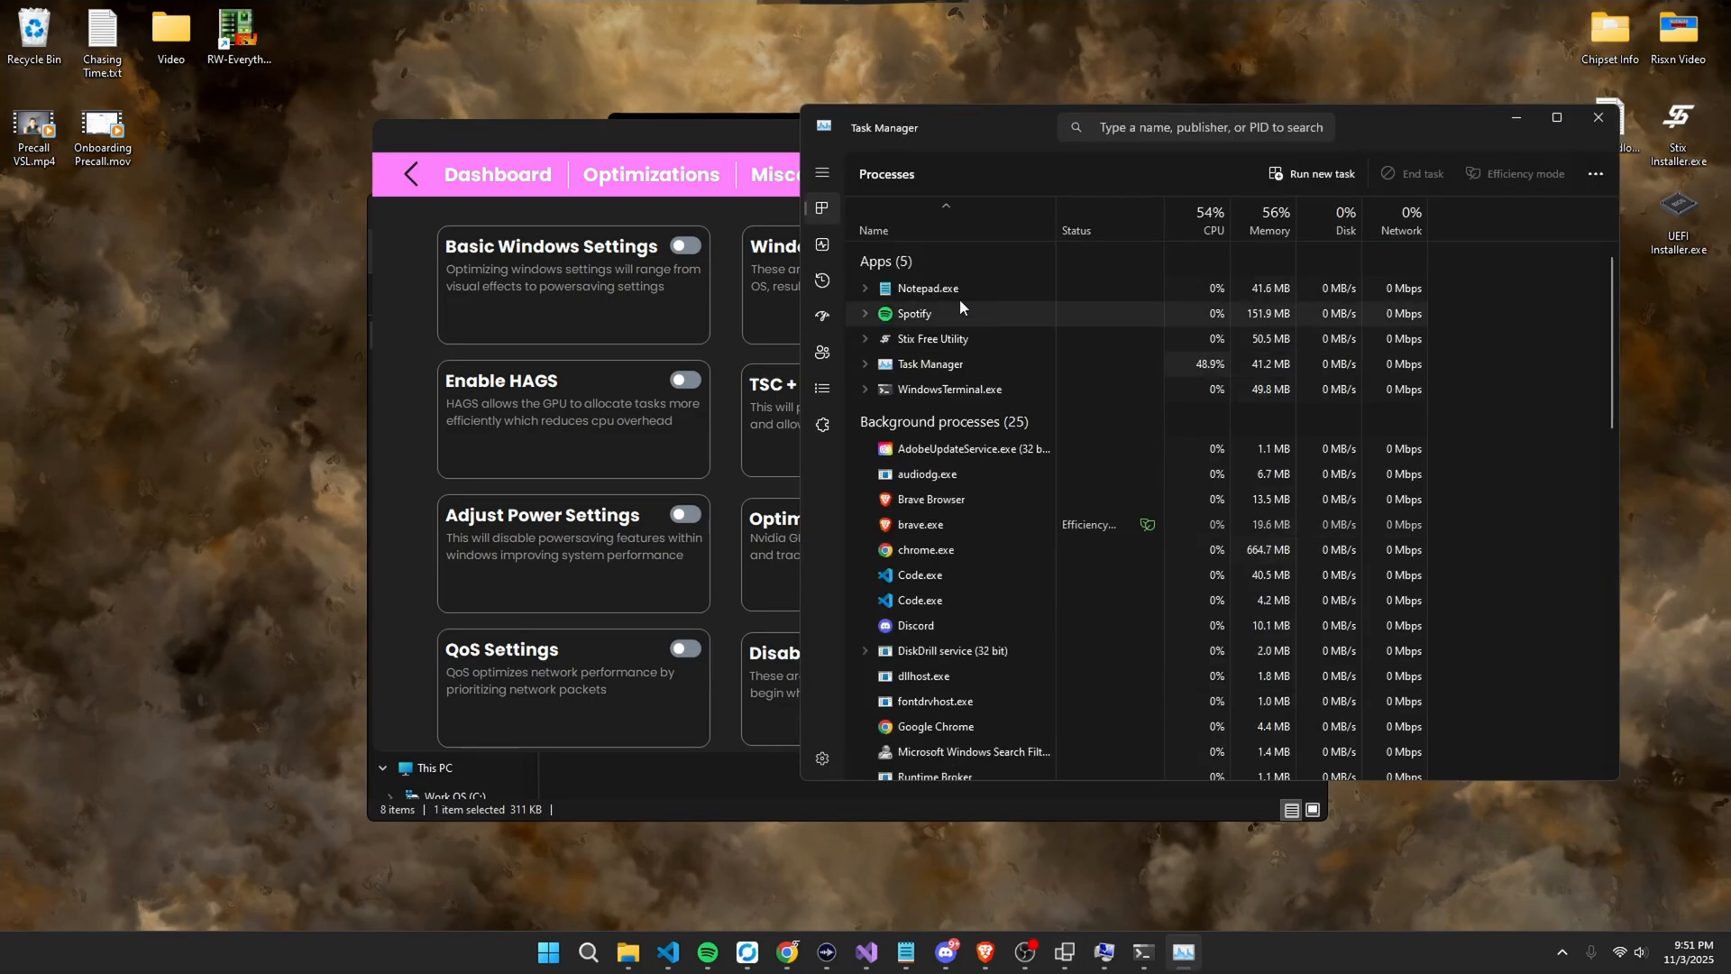
Check Task Manager's processes, then switch on the Disable Startup Apps tweak.
left_click(822, 244)
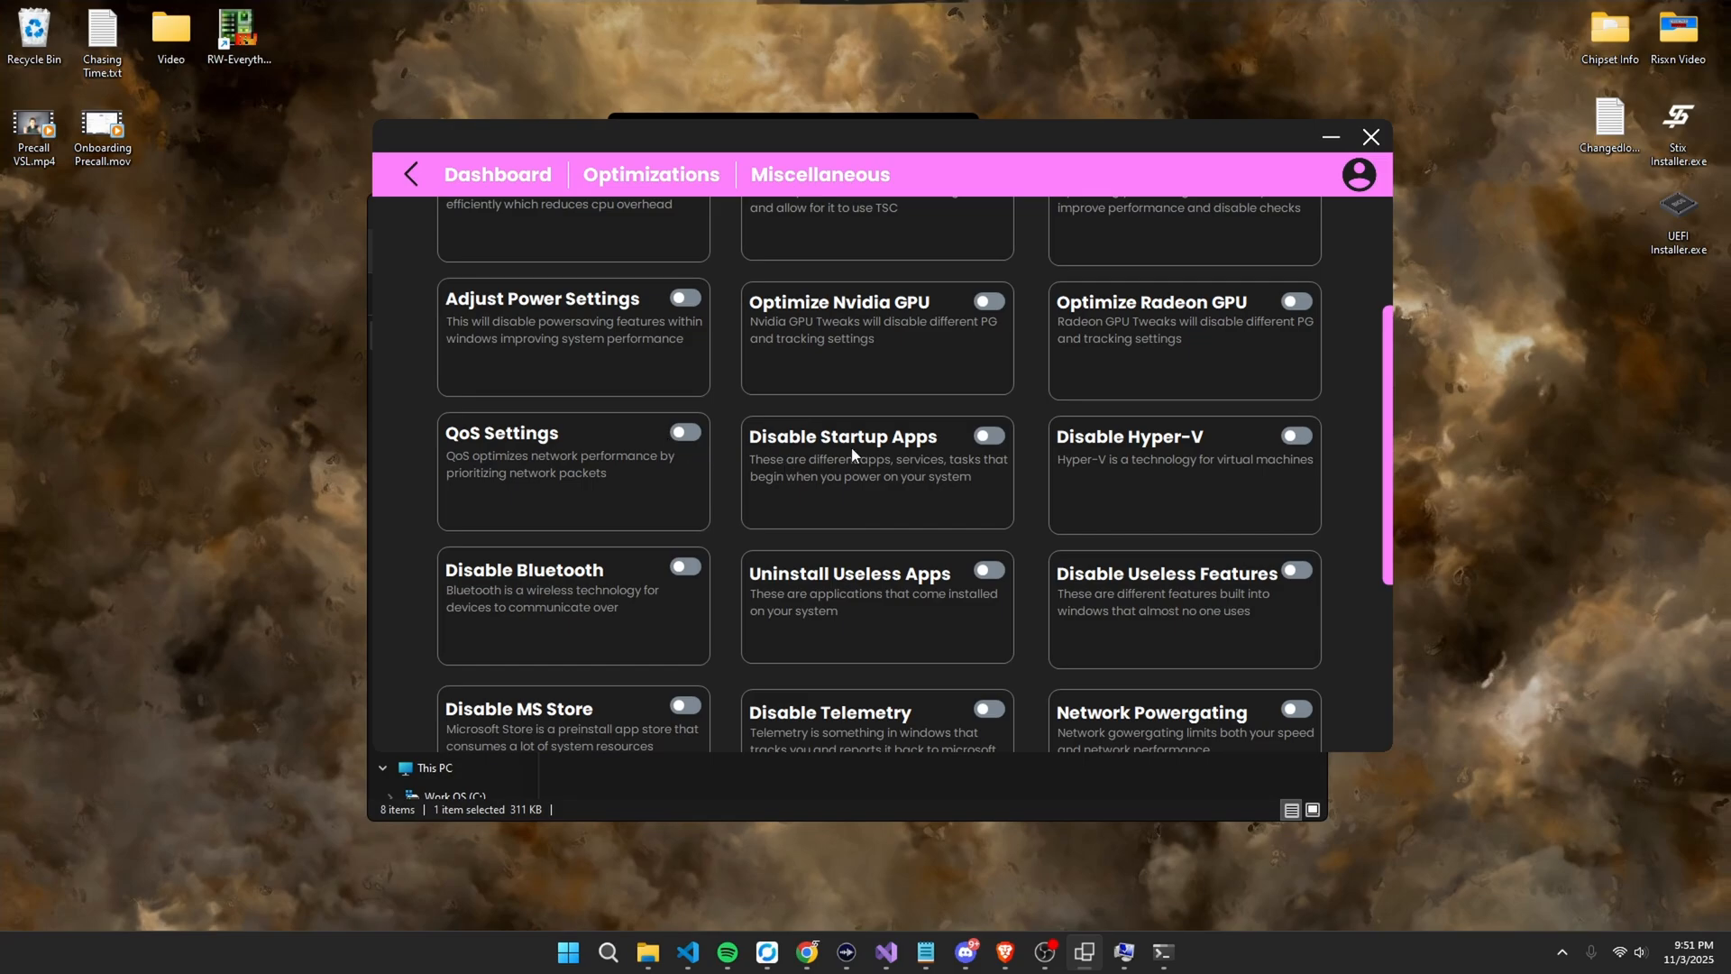
left_click(987, 435)
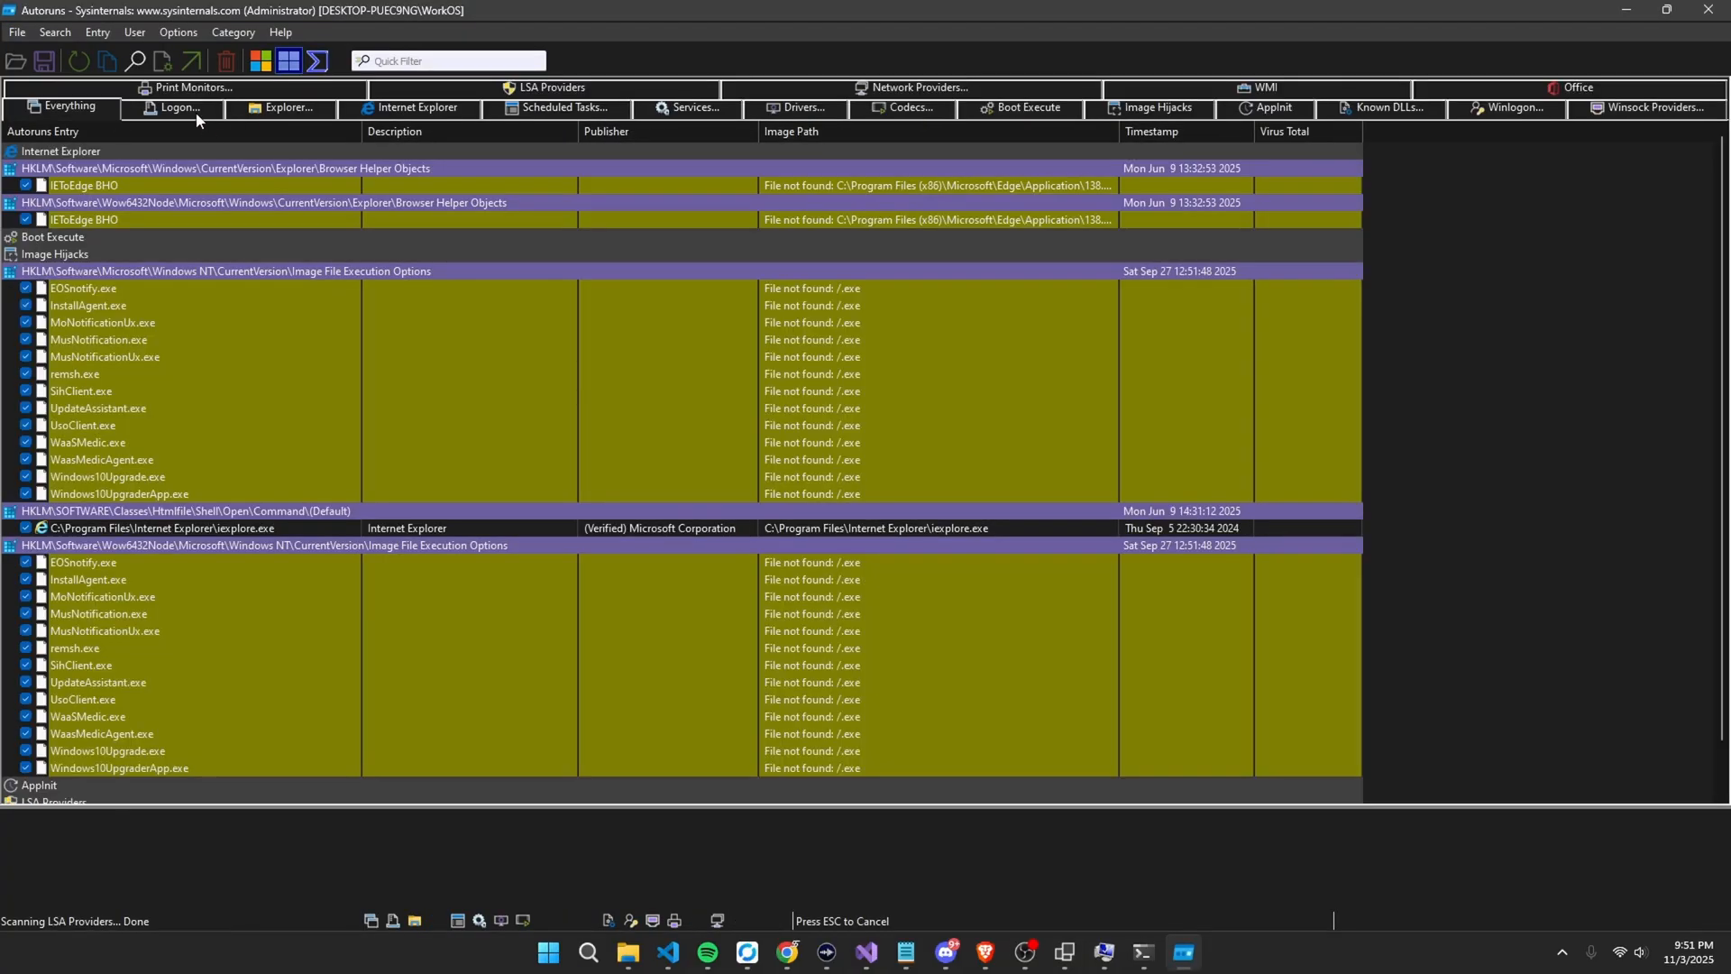
Review the cmd.exe Logon entry and the Scheduled Tasks list in Autoruns.
left_click(171, 106)
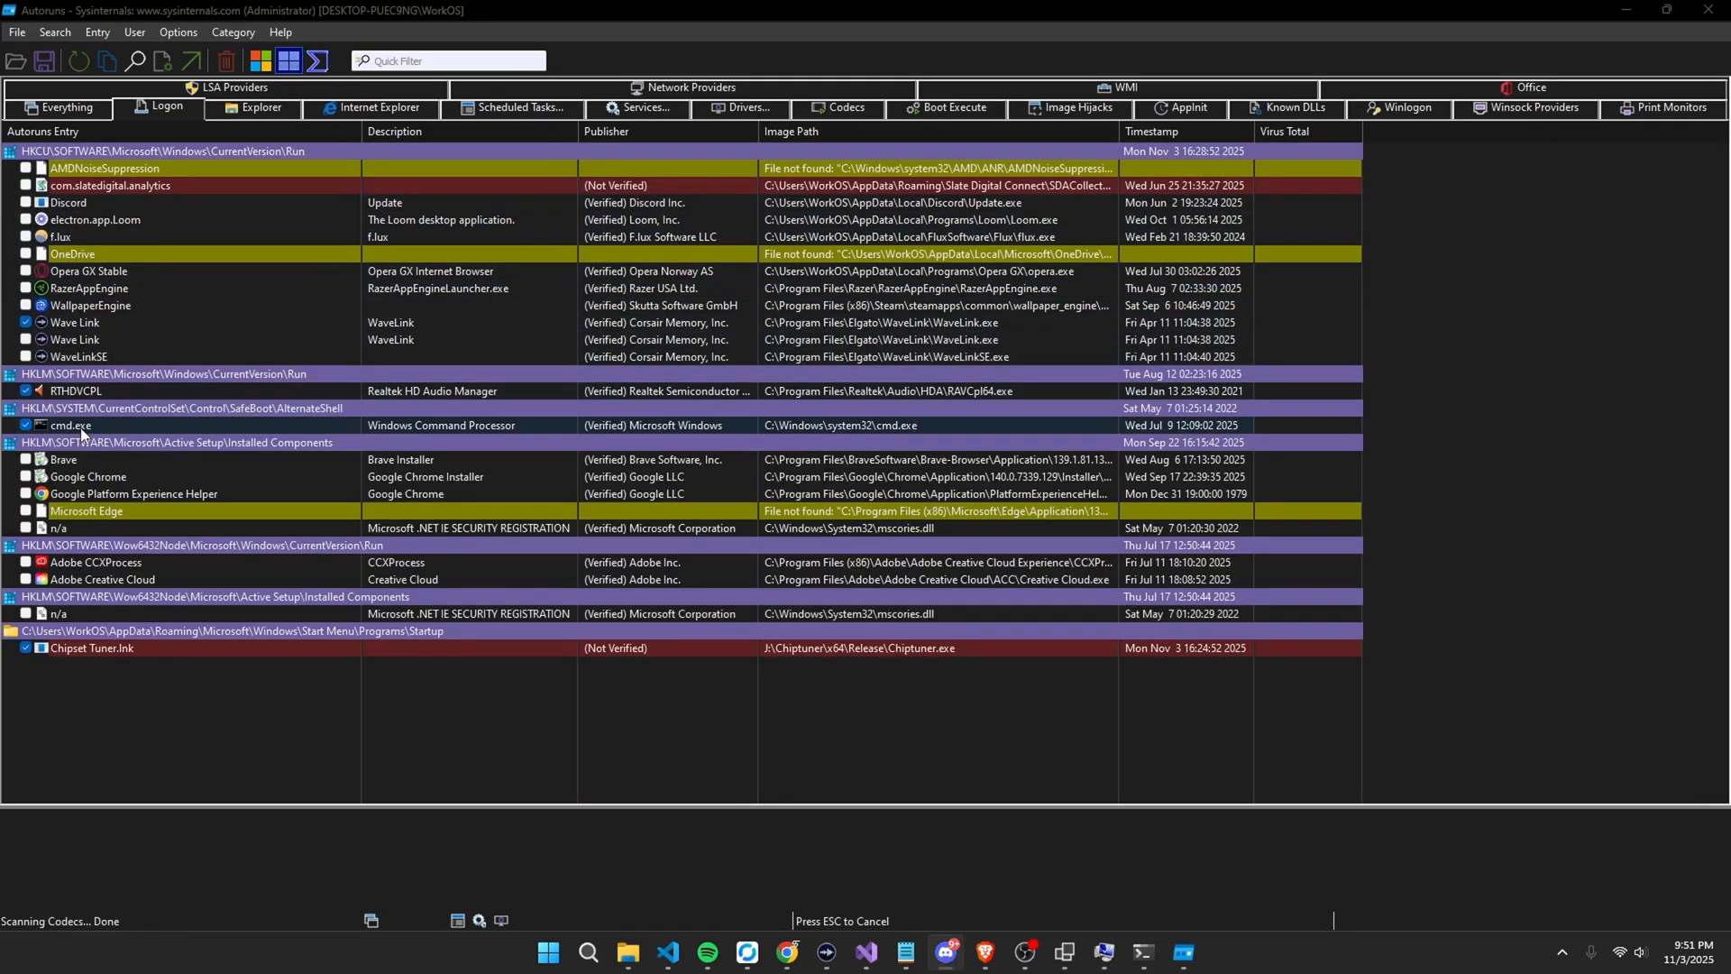
left_click(71, 426)
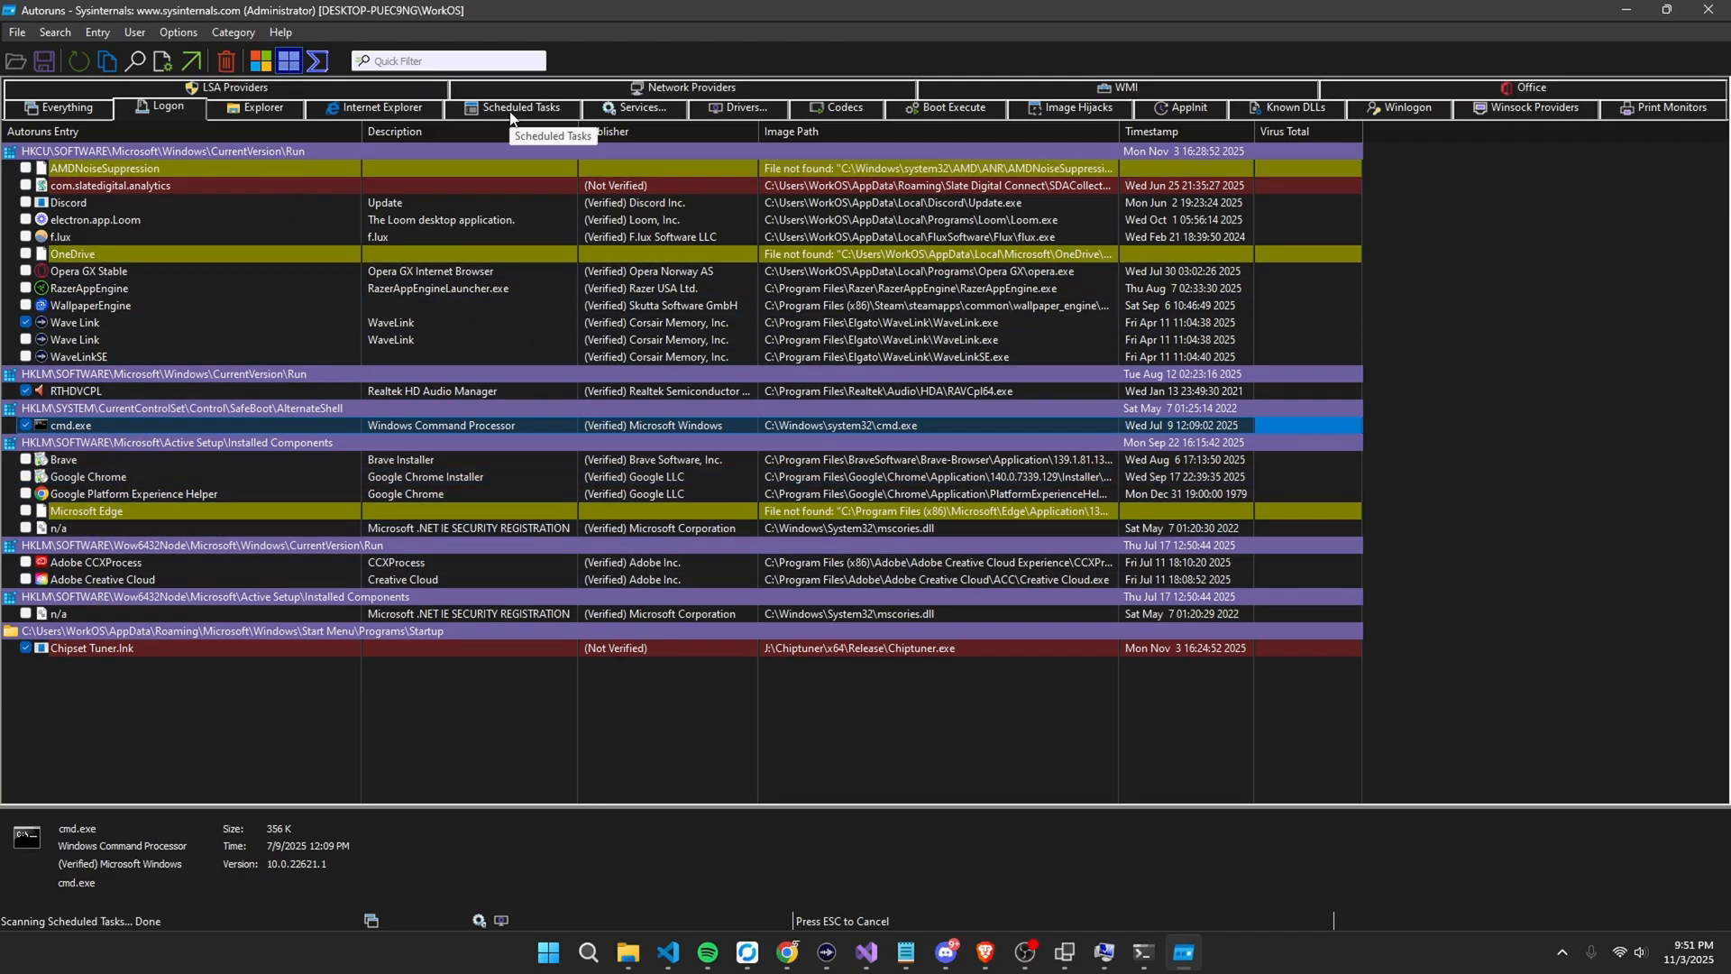
left_click(512, 106)
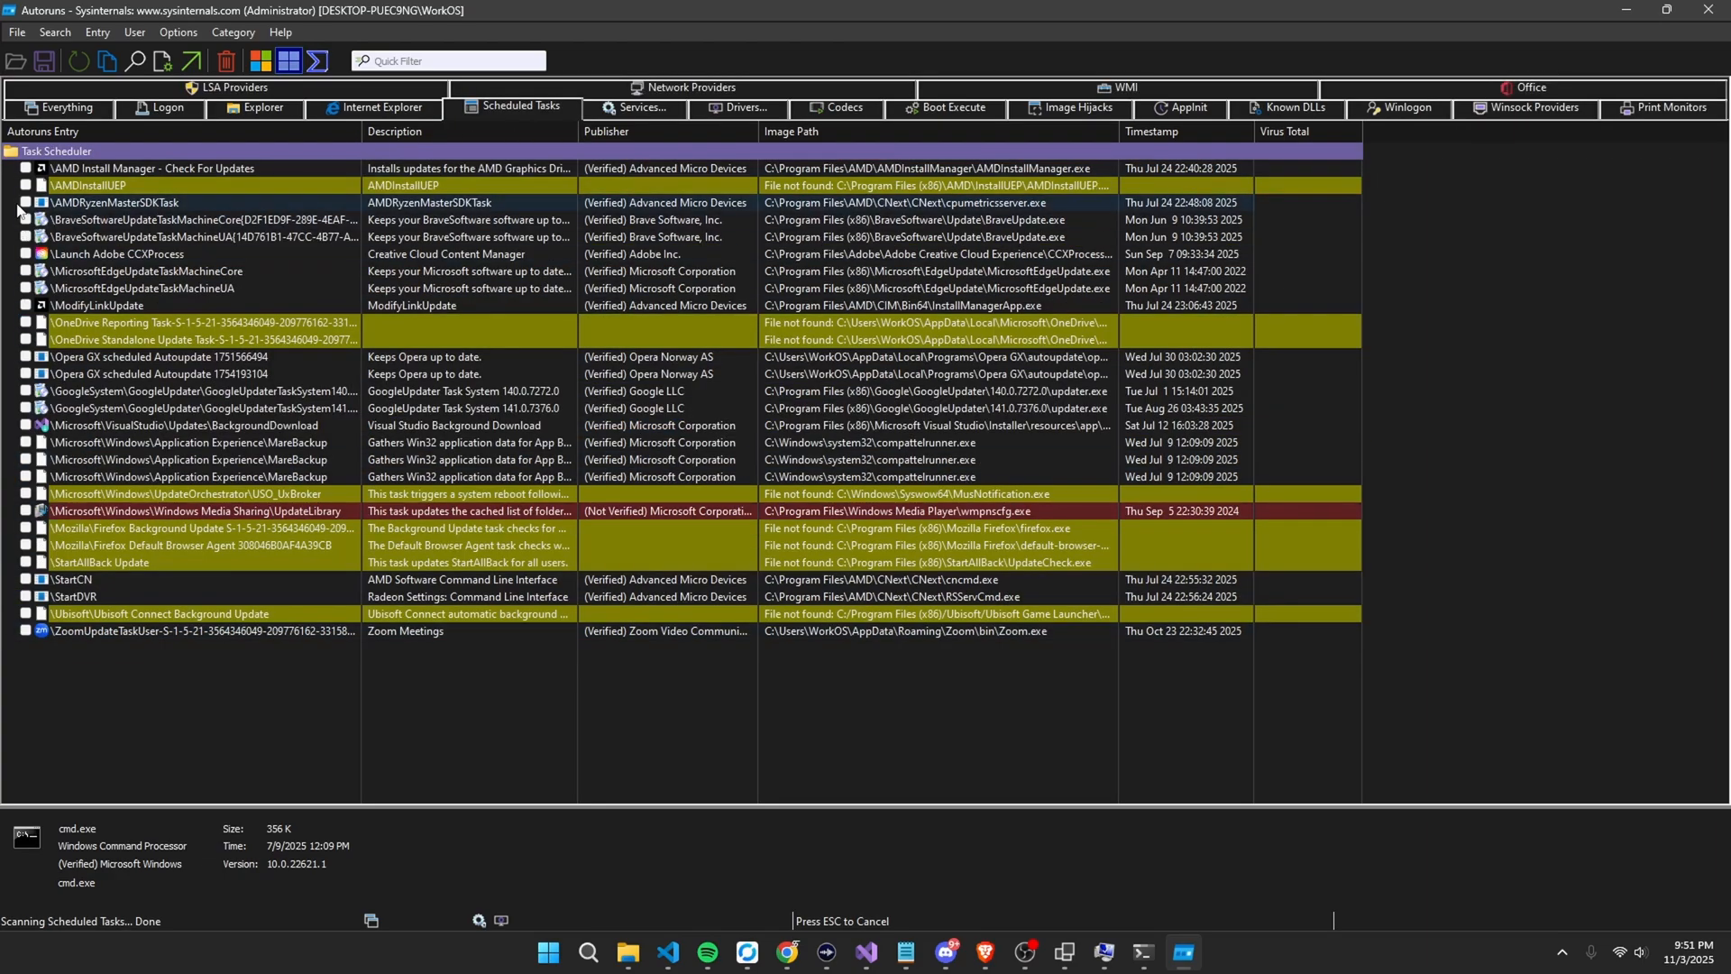
left_click(642, 106)
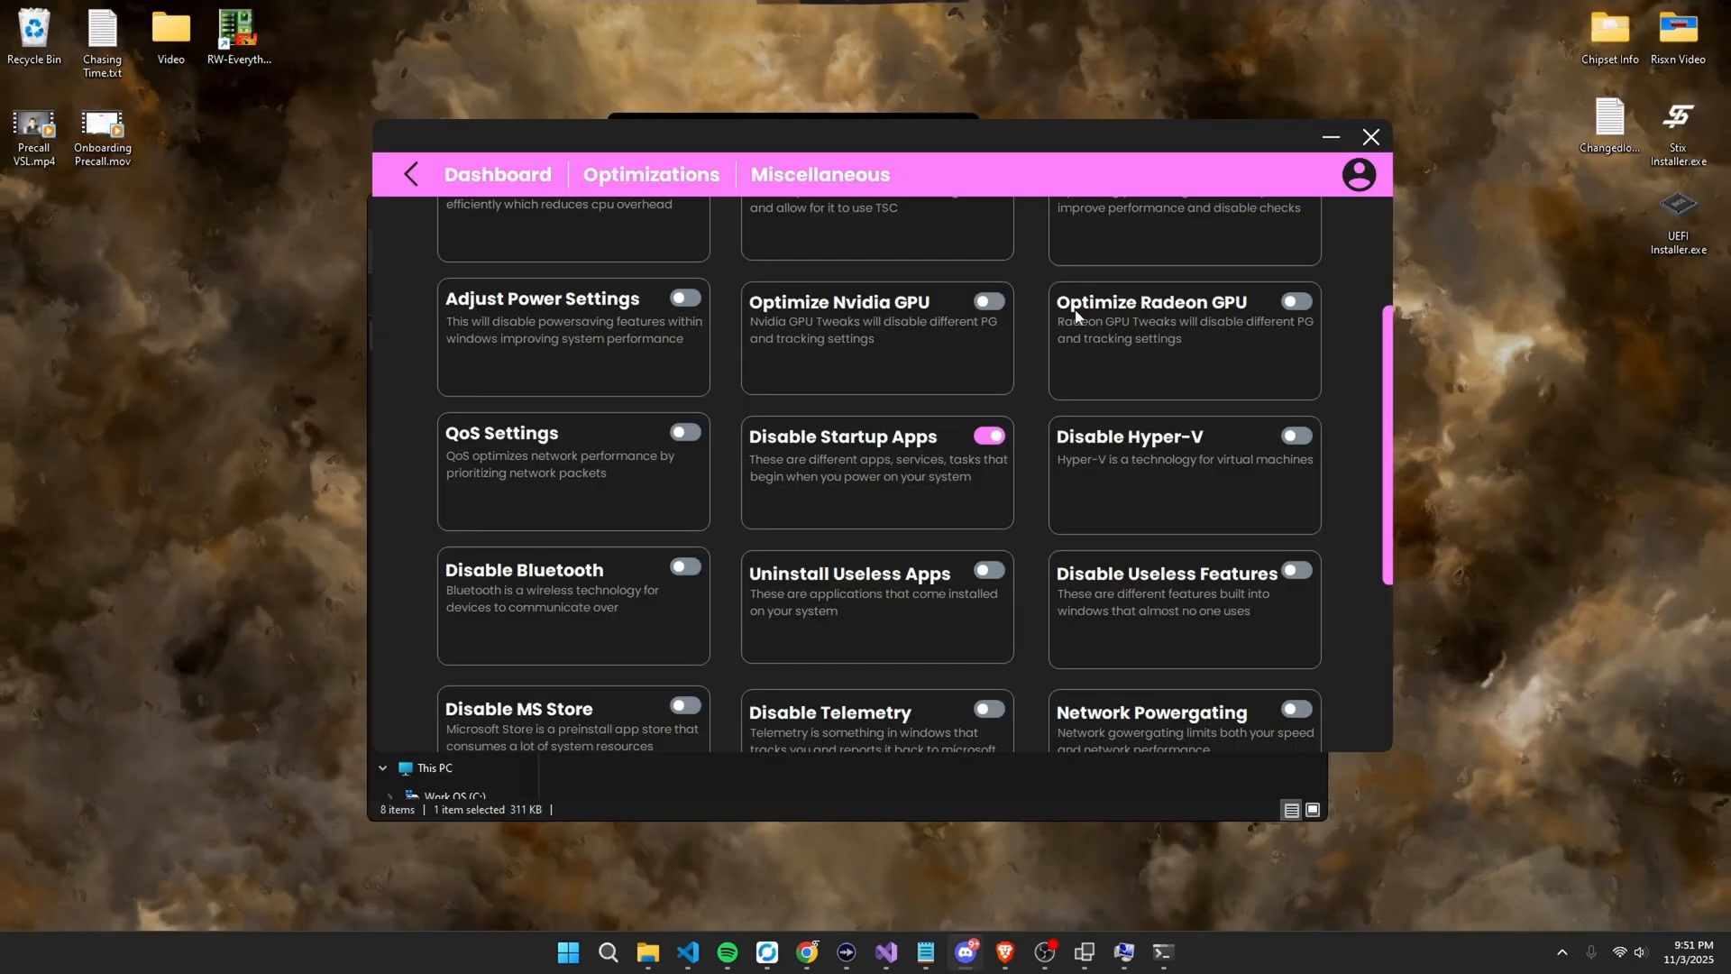
mouse_move(1228, 447)
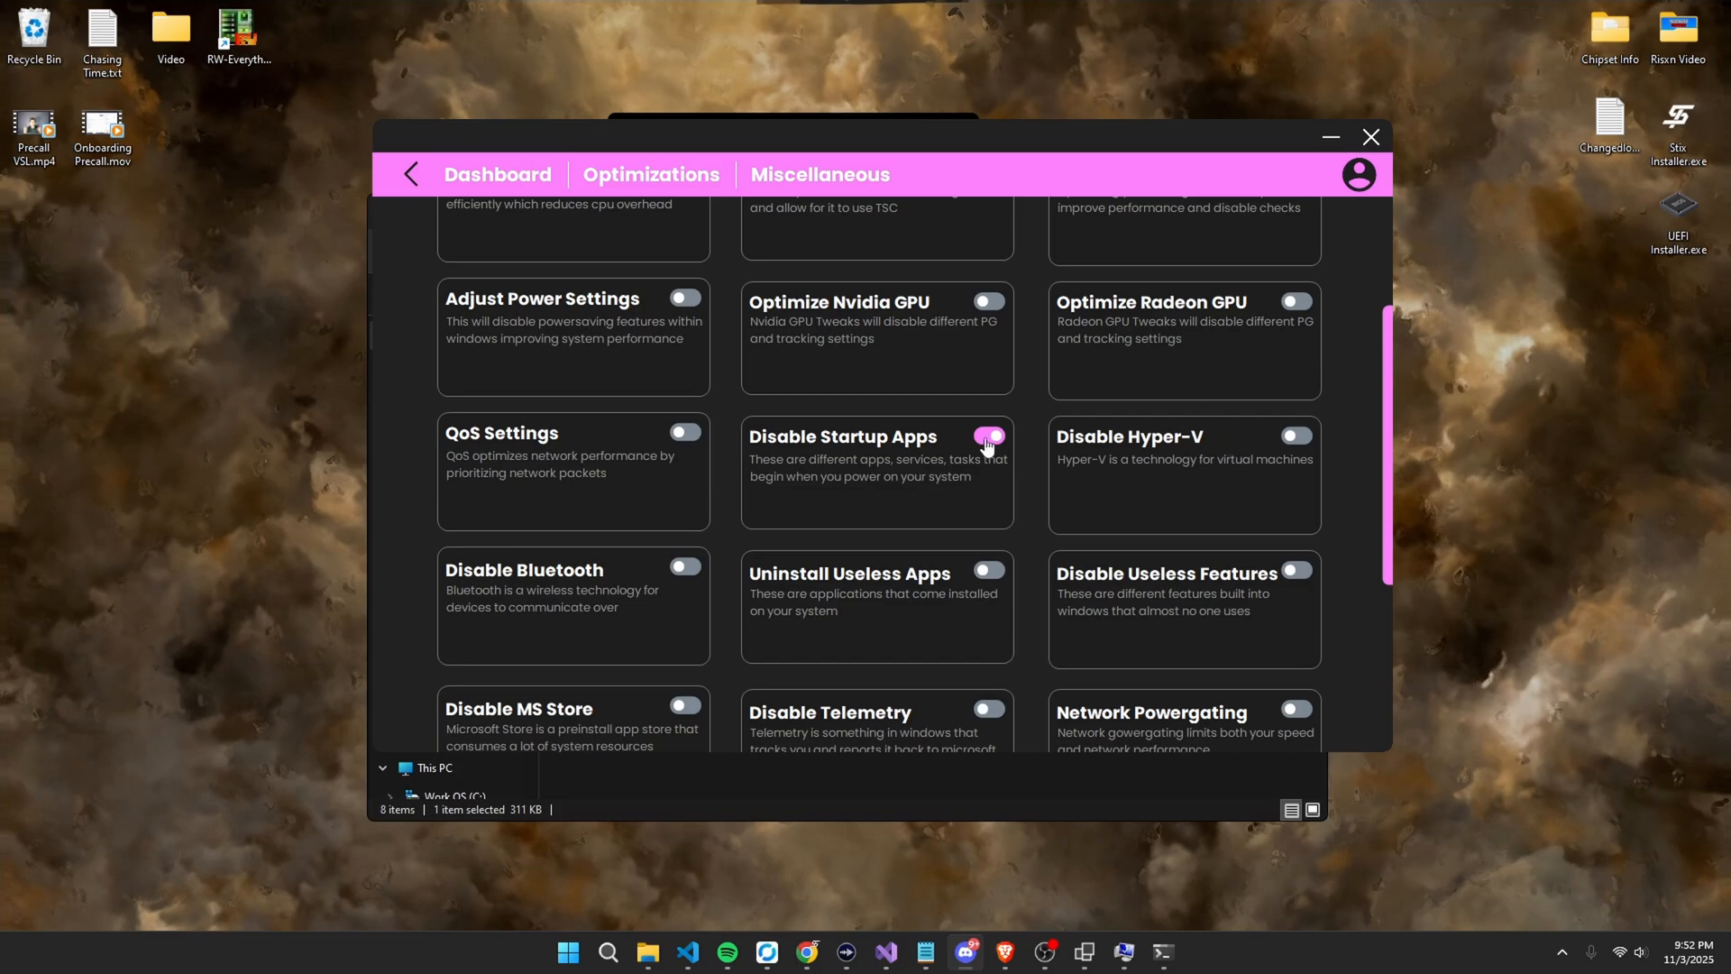
left_click(986, 434)
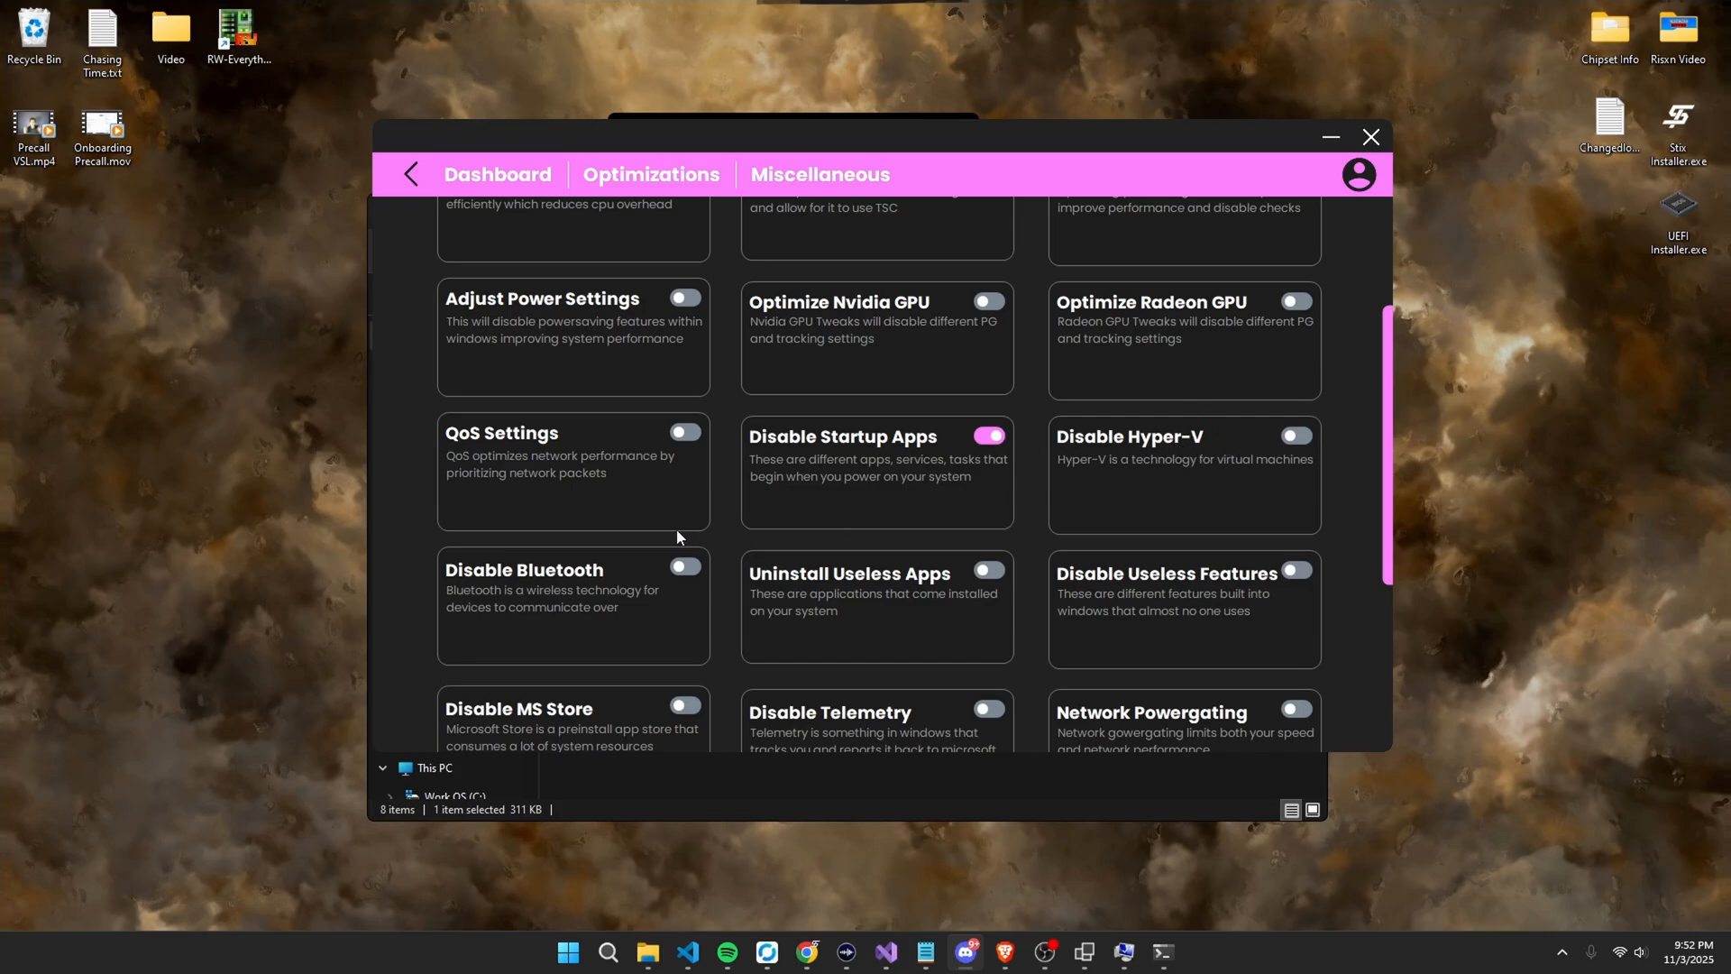
scroll("down", 3)
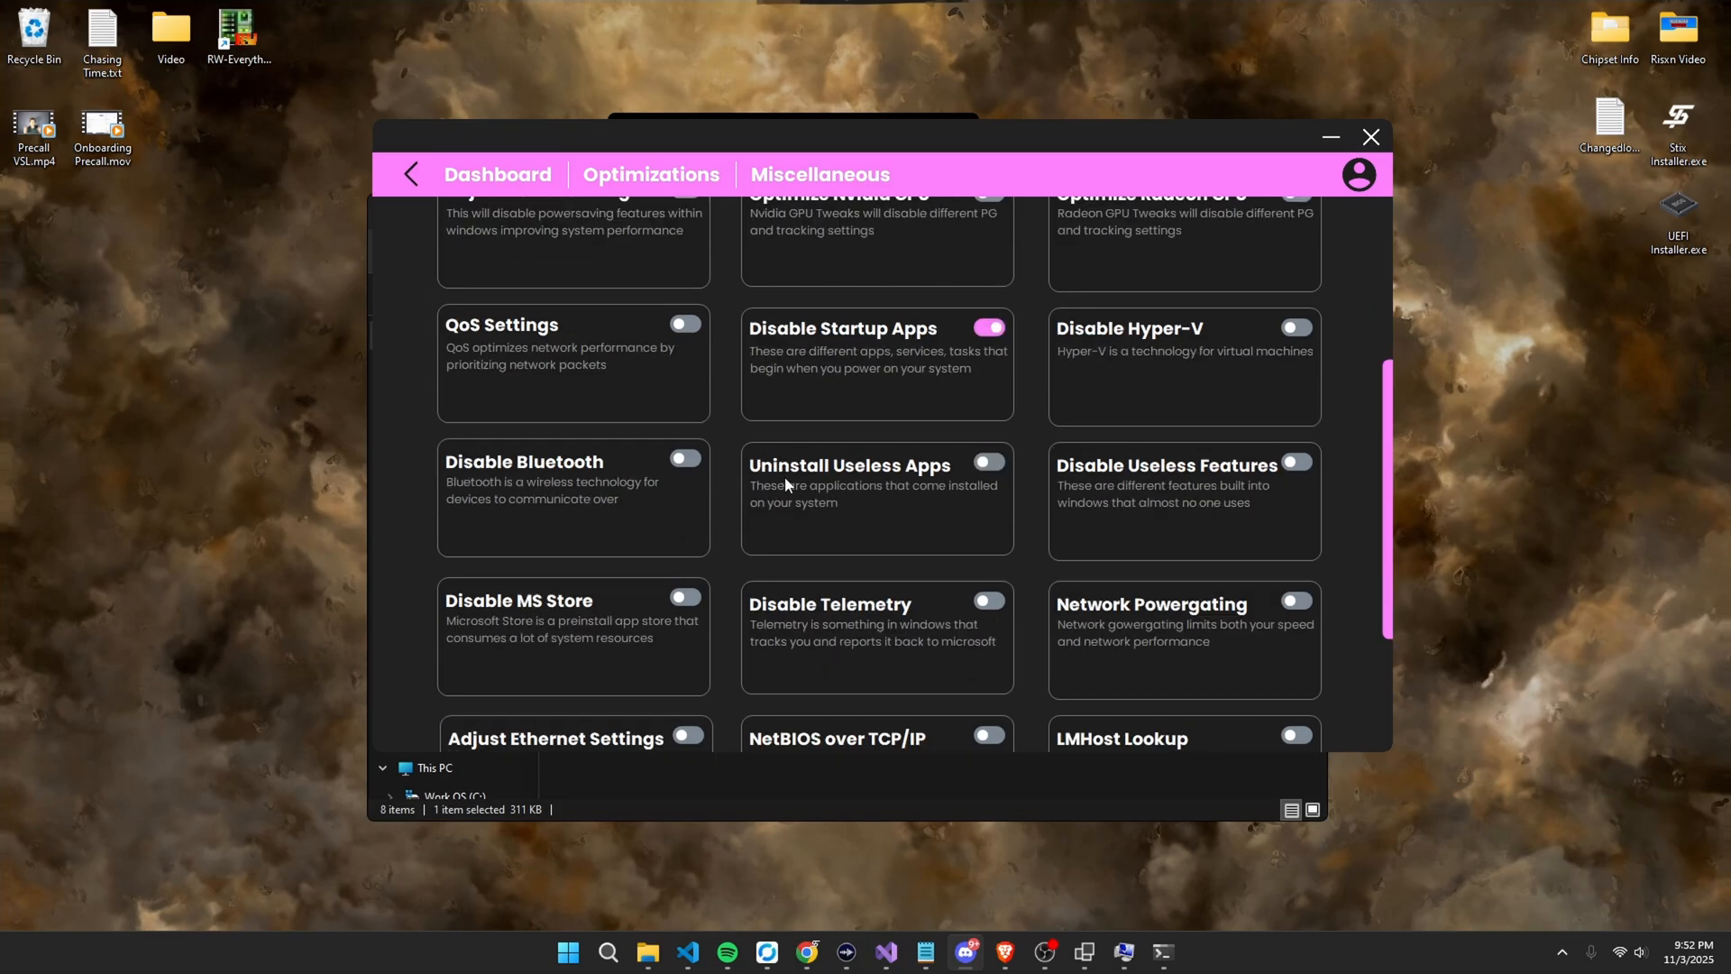
mouse_move(1152, 474)
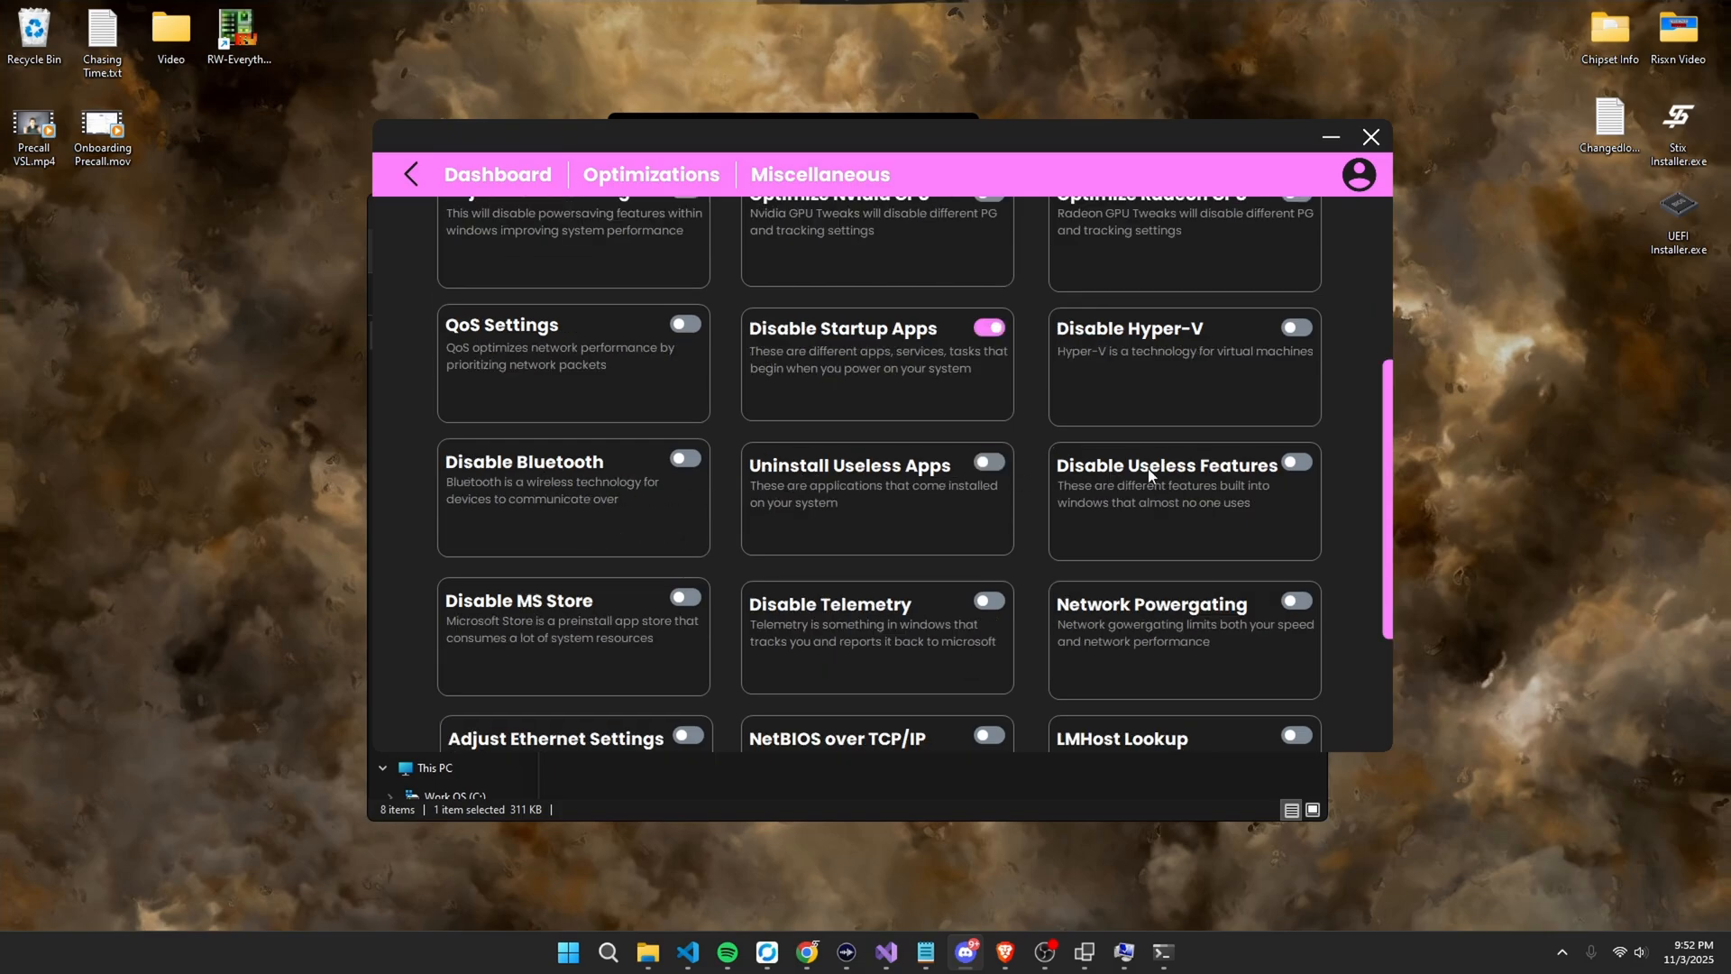
scroll("down", 3)
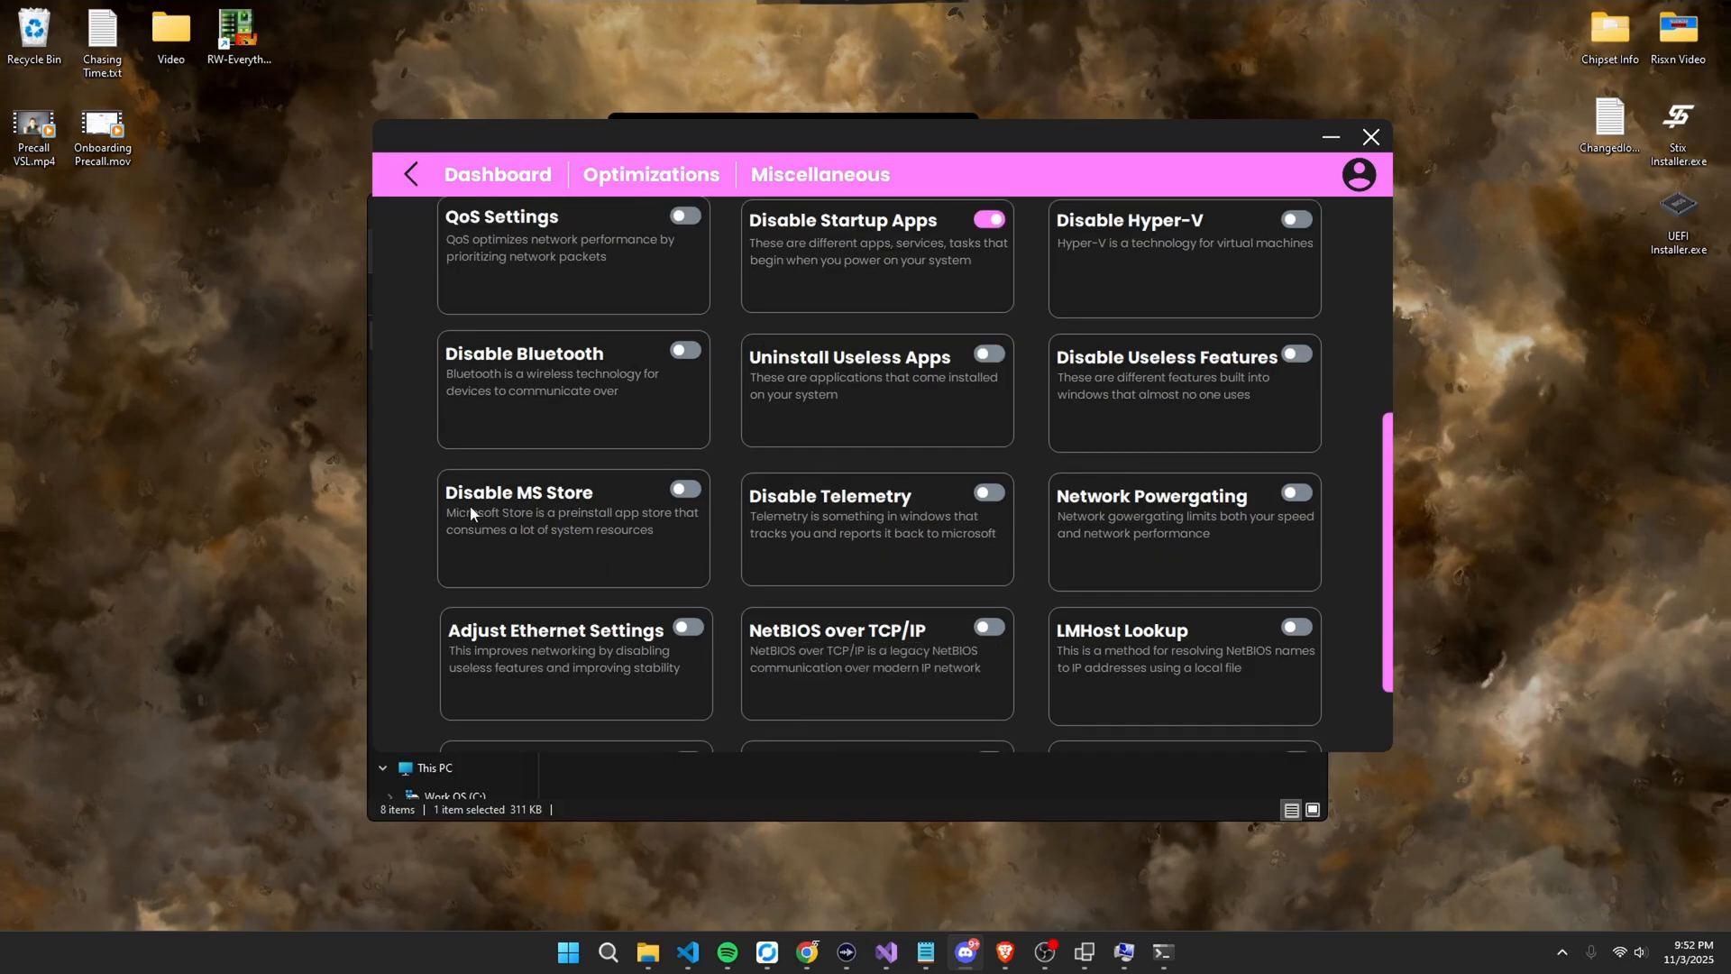
scroll("down", 3)
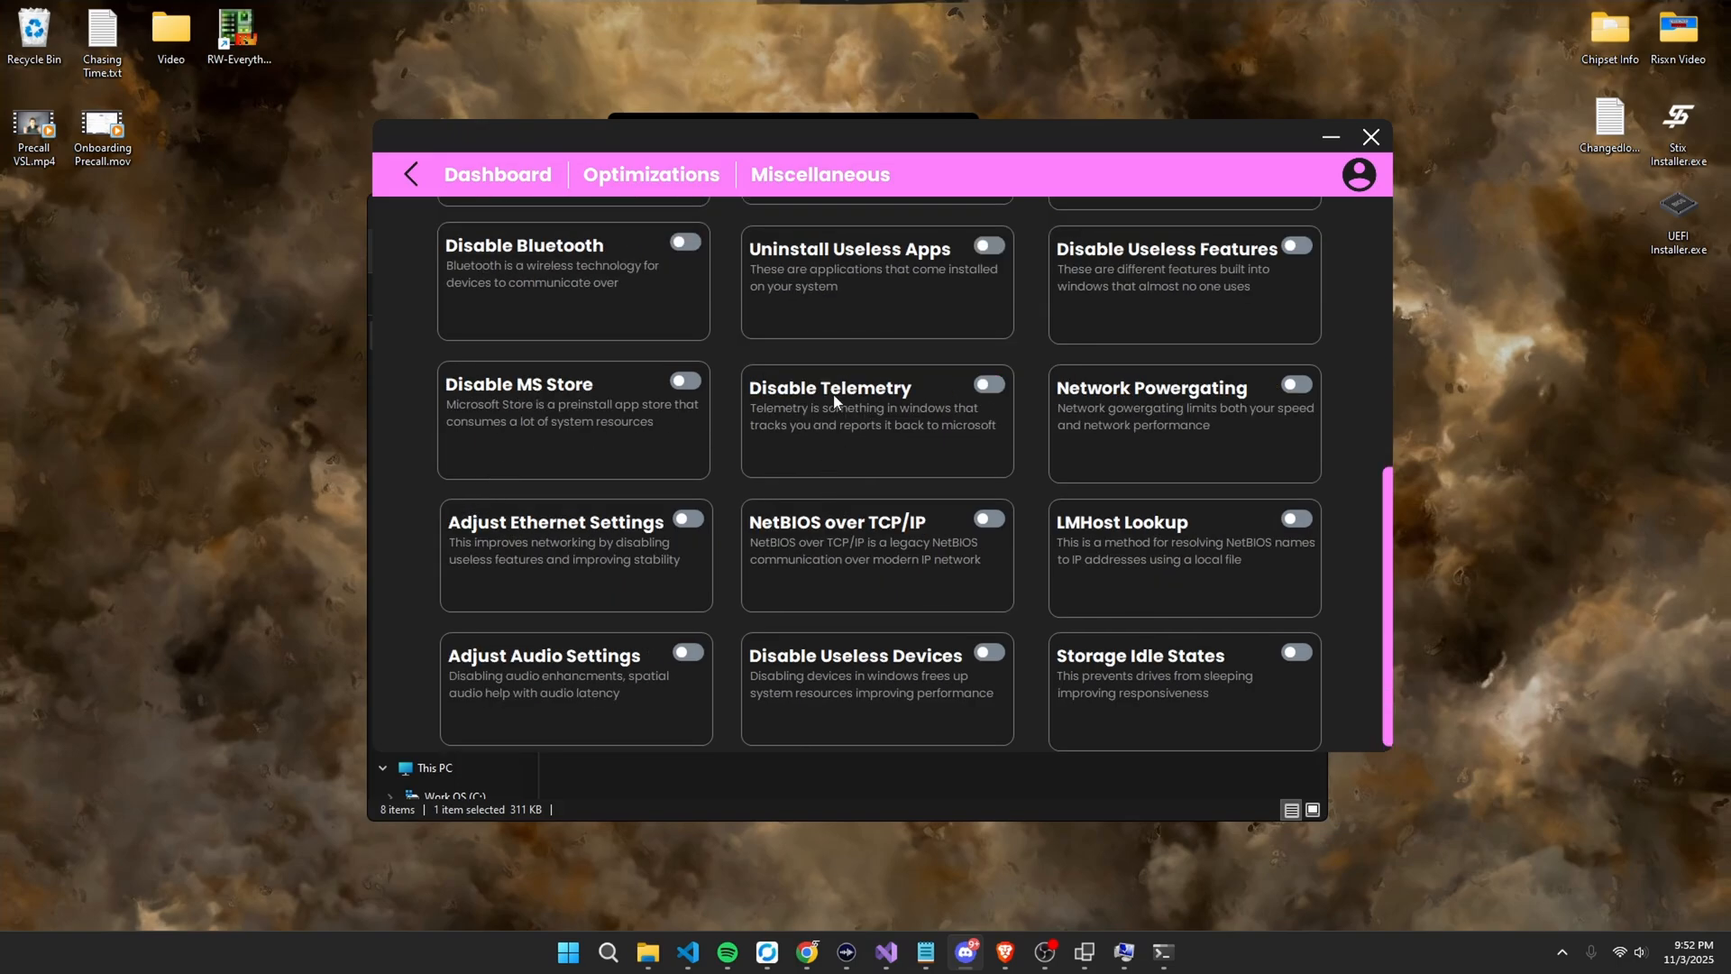
mouse_move(927, 445)
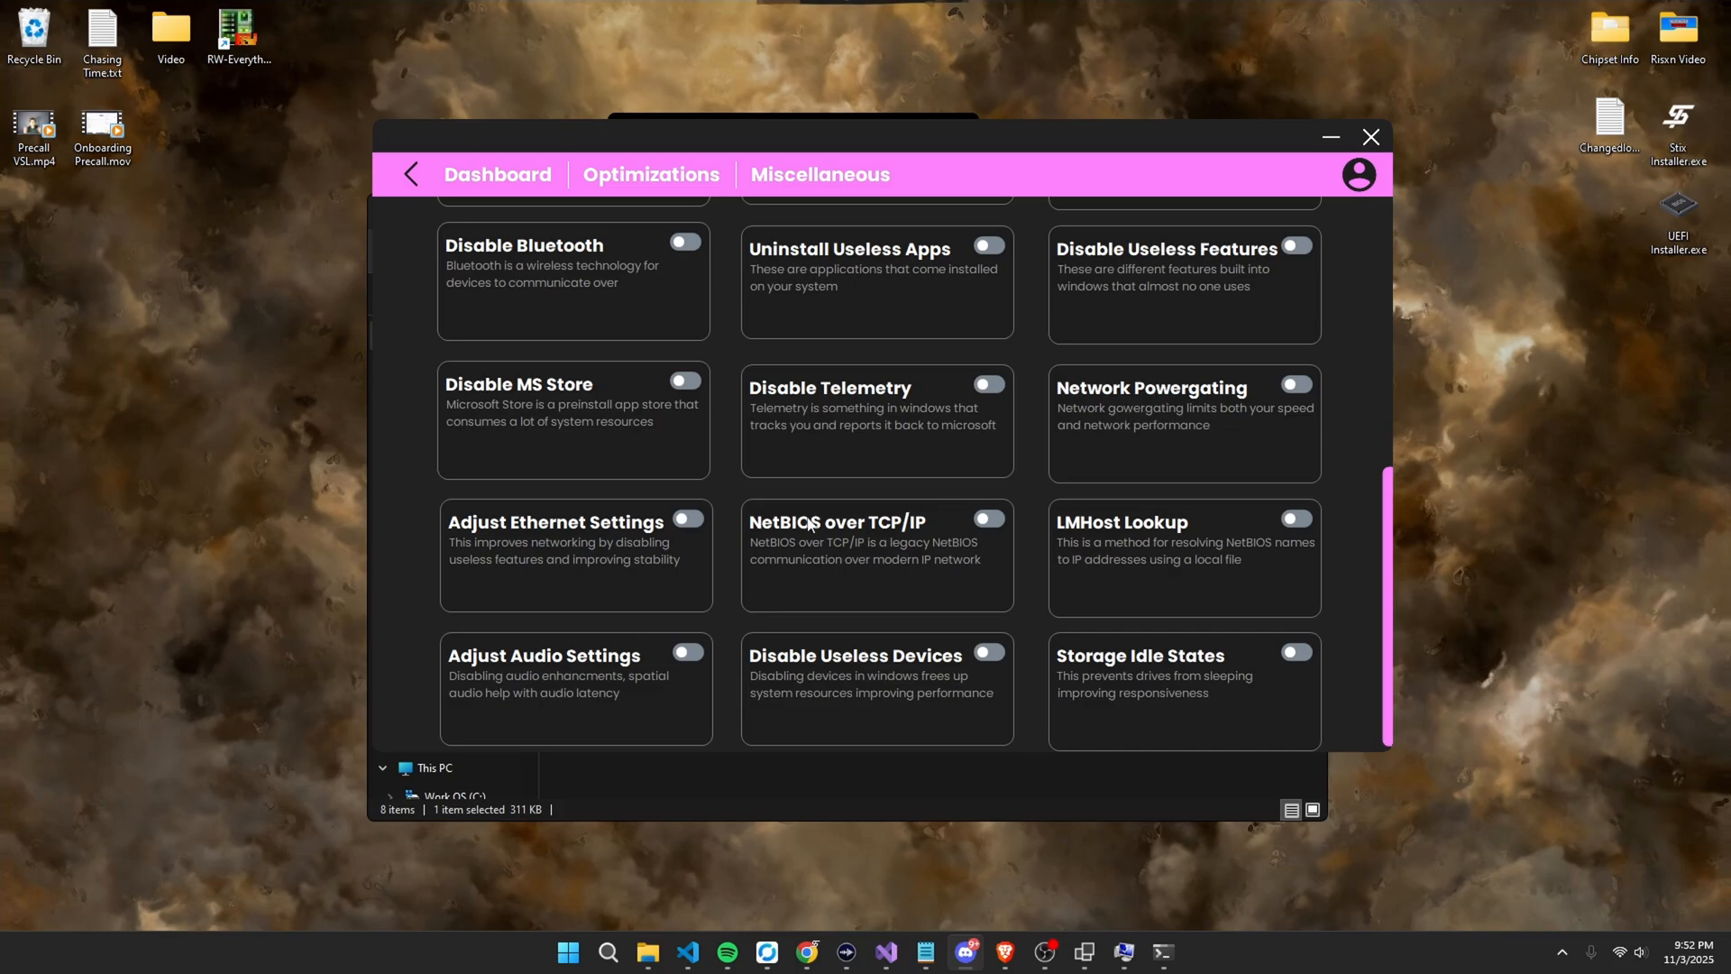
scroll("down", 3)
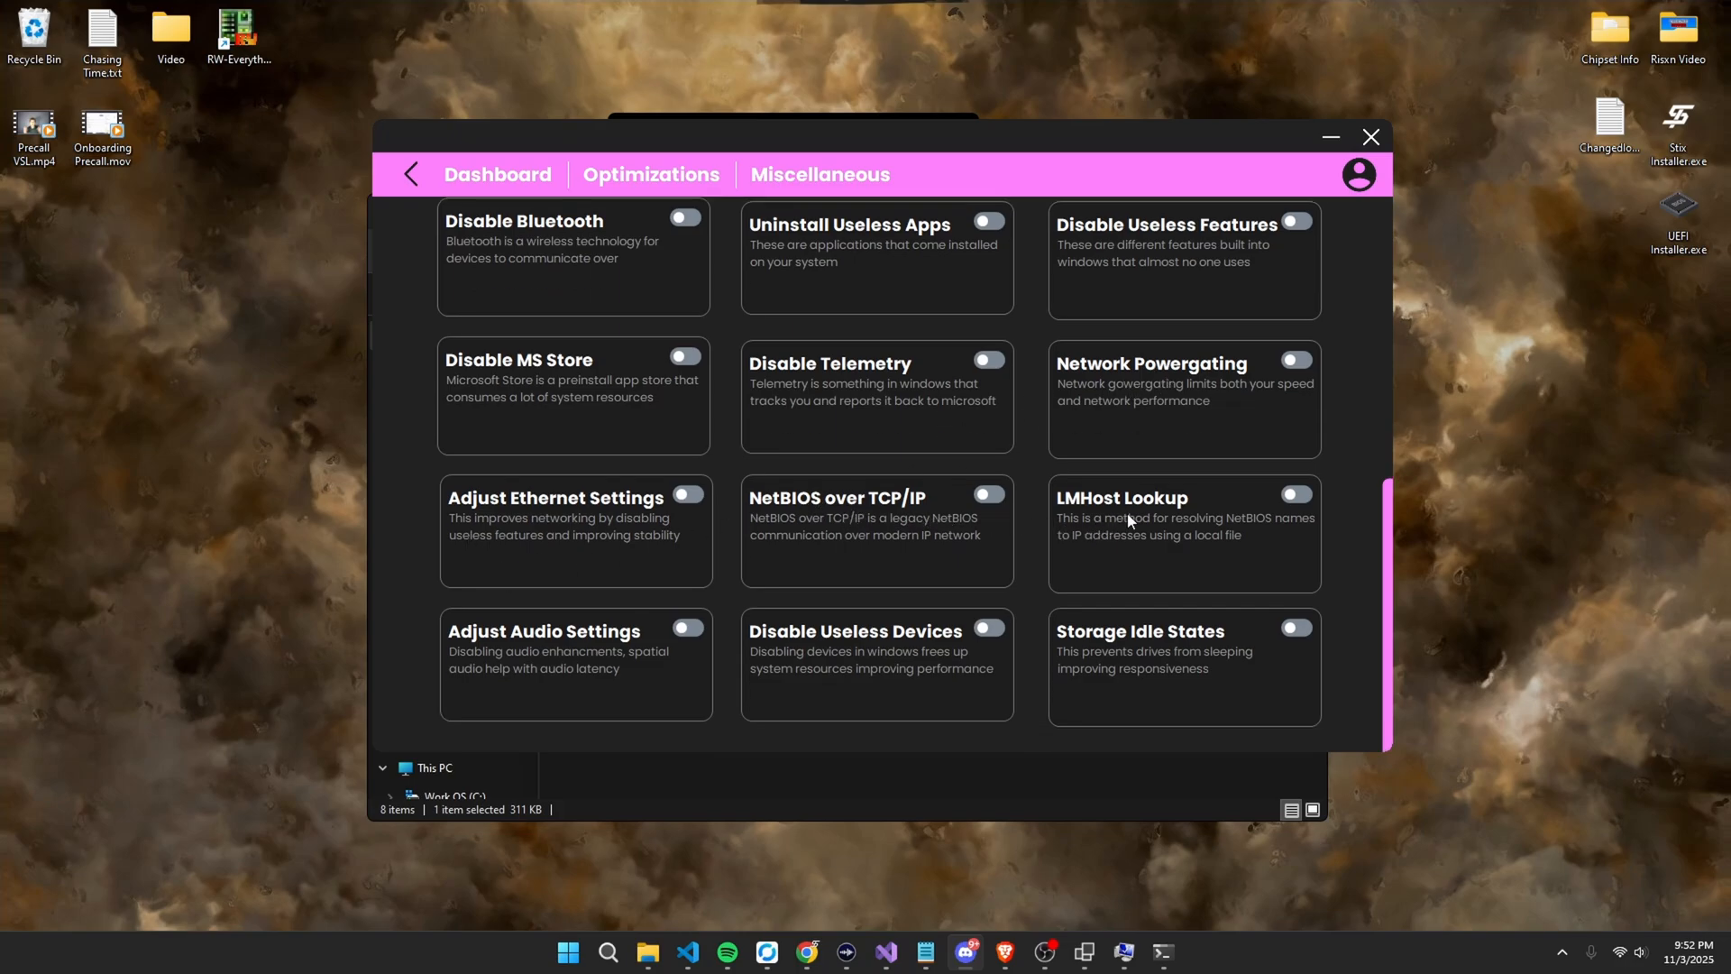
mouse_move(579, 651)
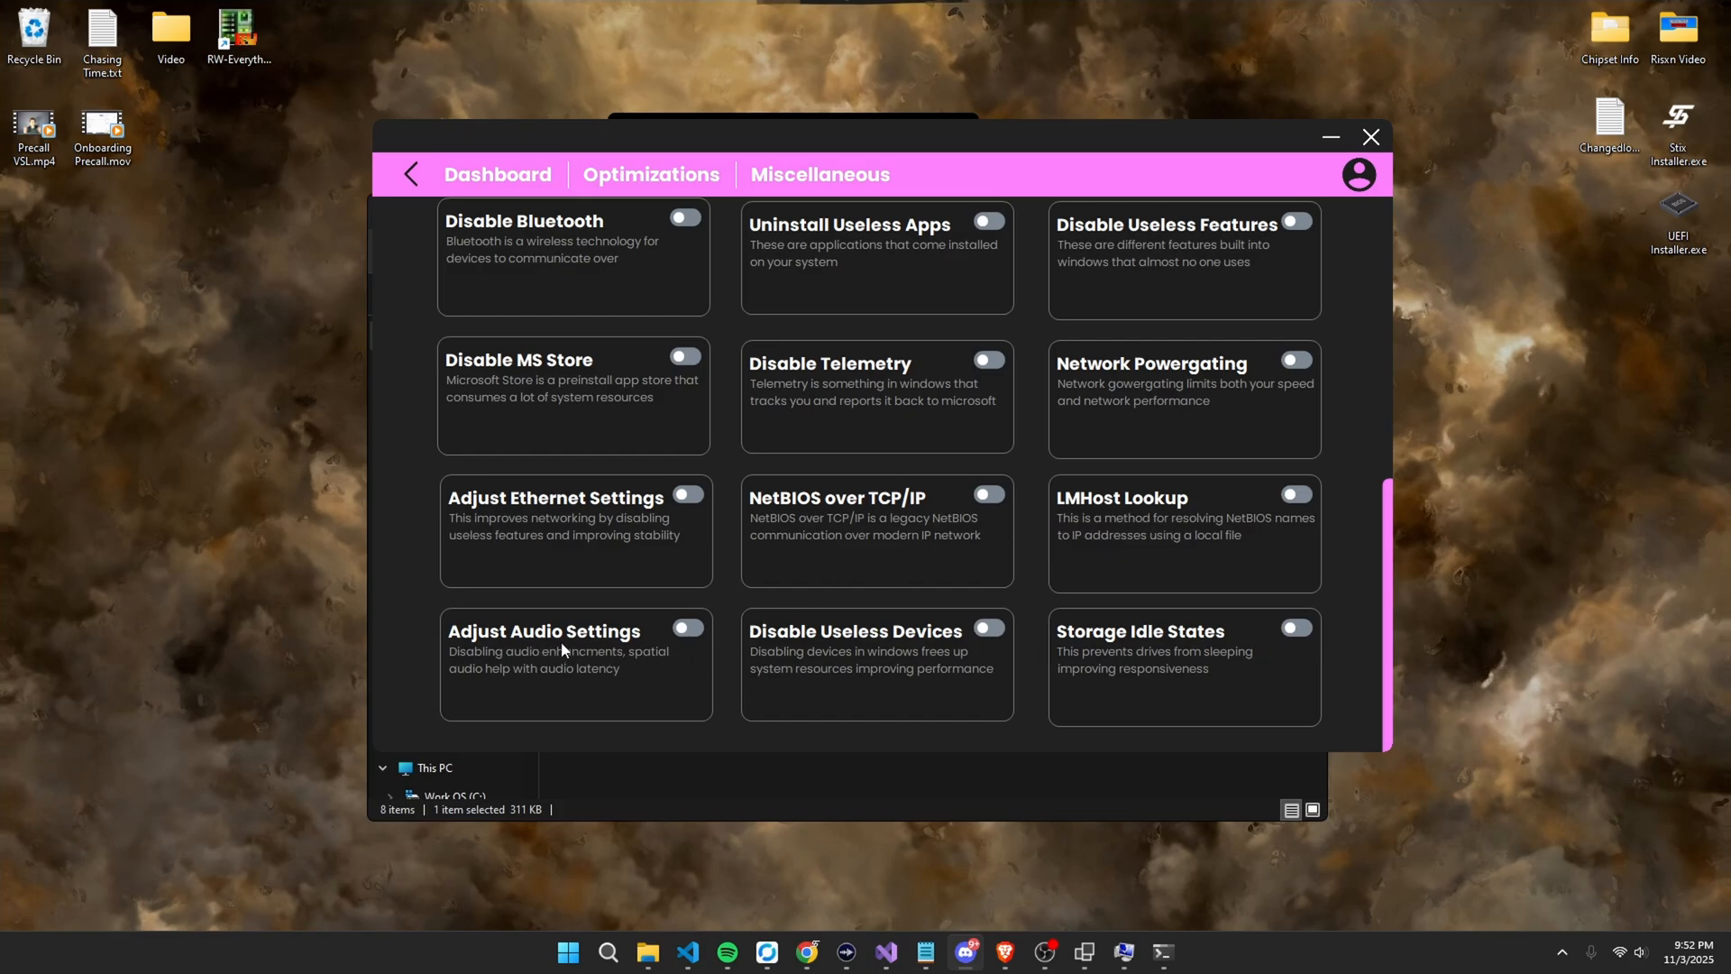
mouse_move(853, 643)
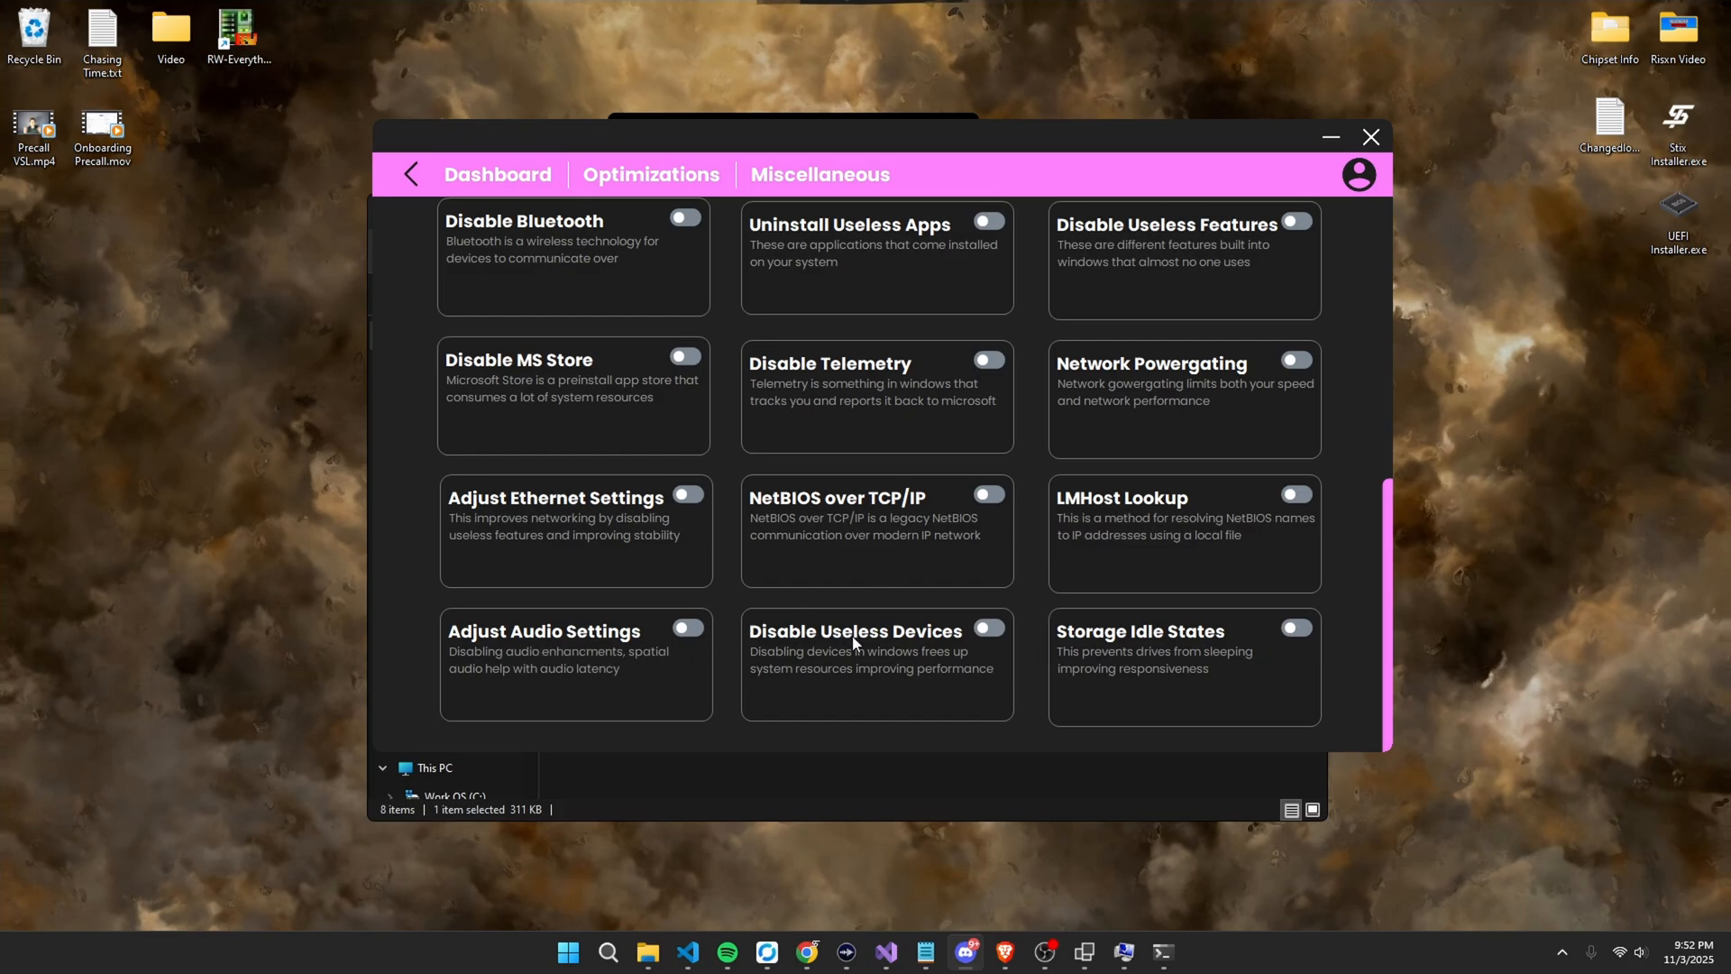
mouse_move(1186, 651)
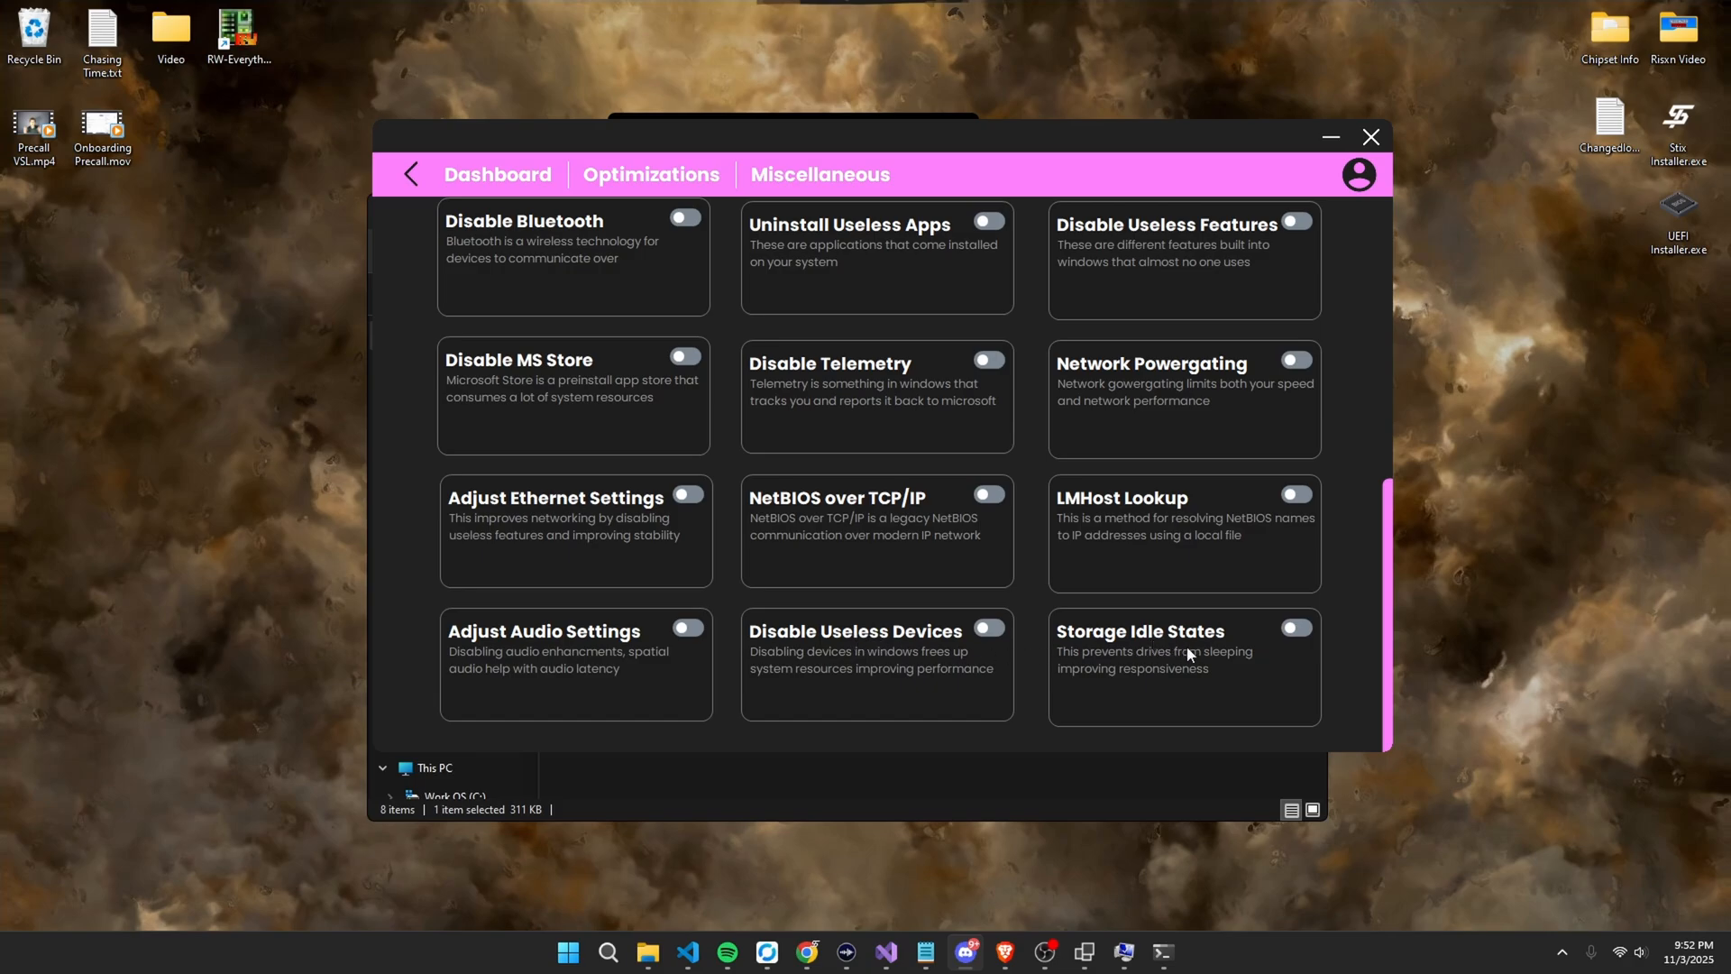
mouse_move(1183, 647)
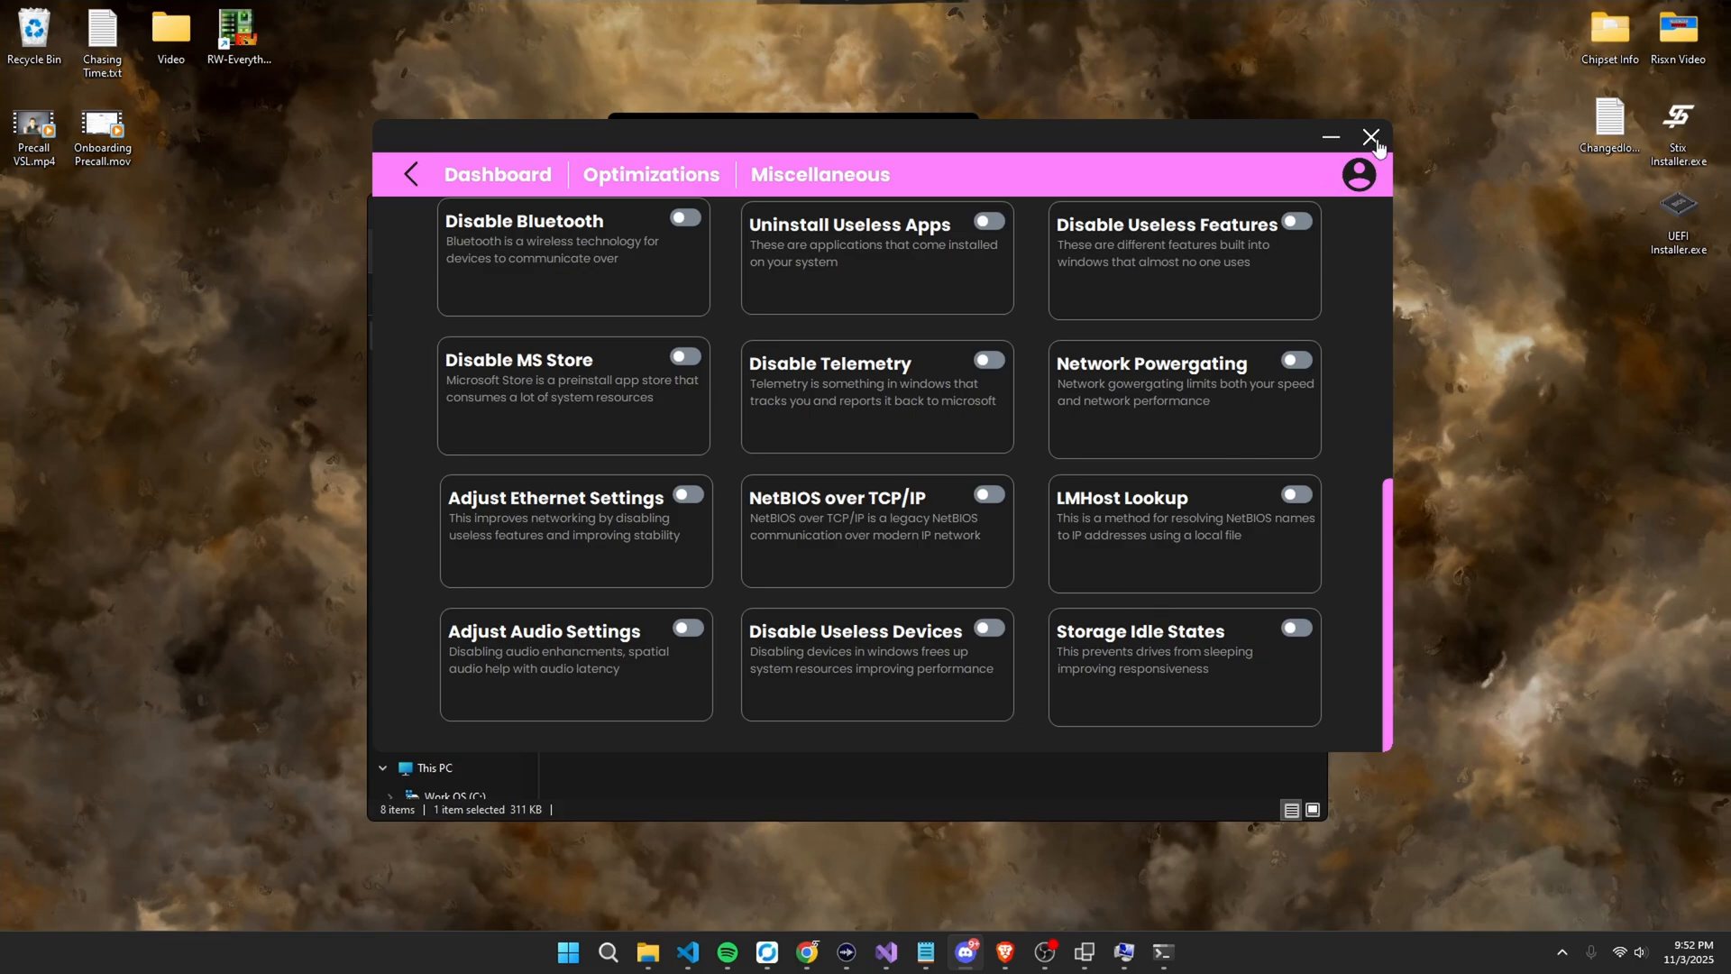
Close Stix Free Utility and dismiss the restore-point success message.
left_click(1370, 139)
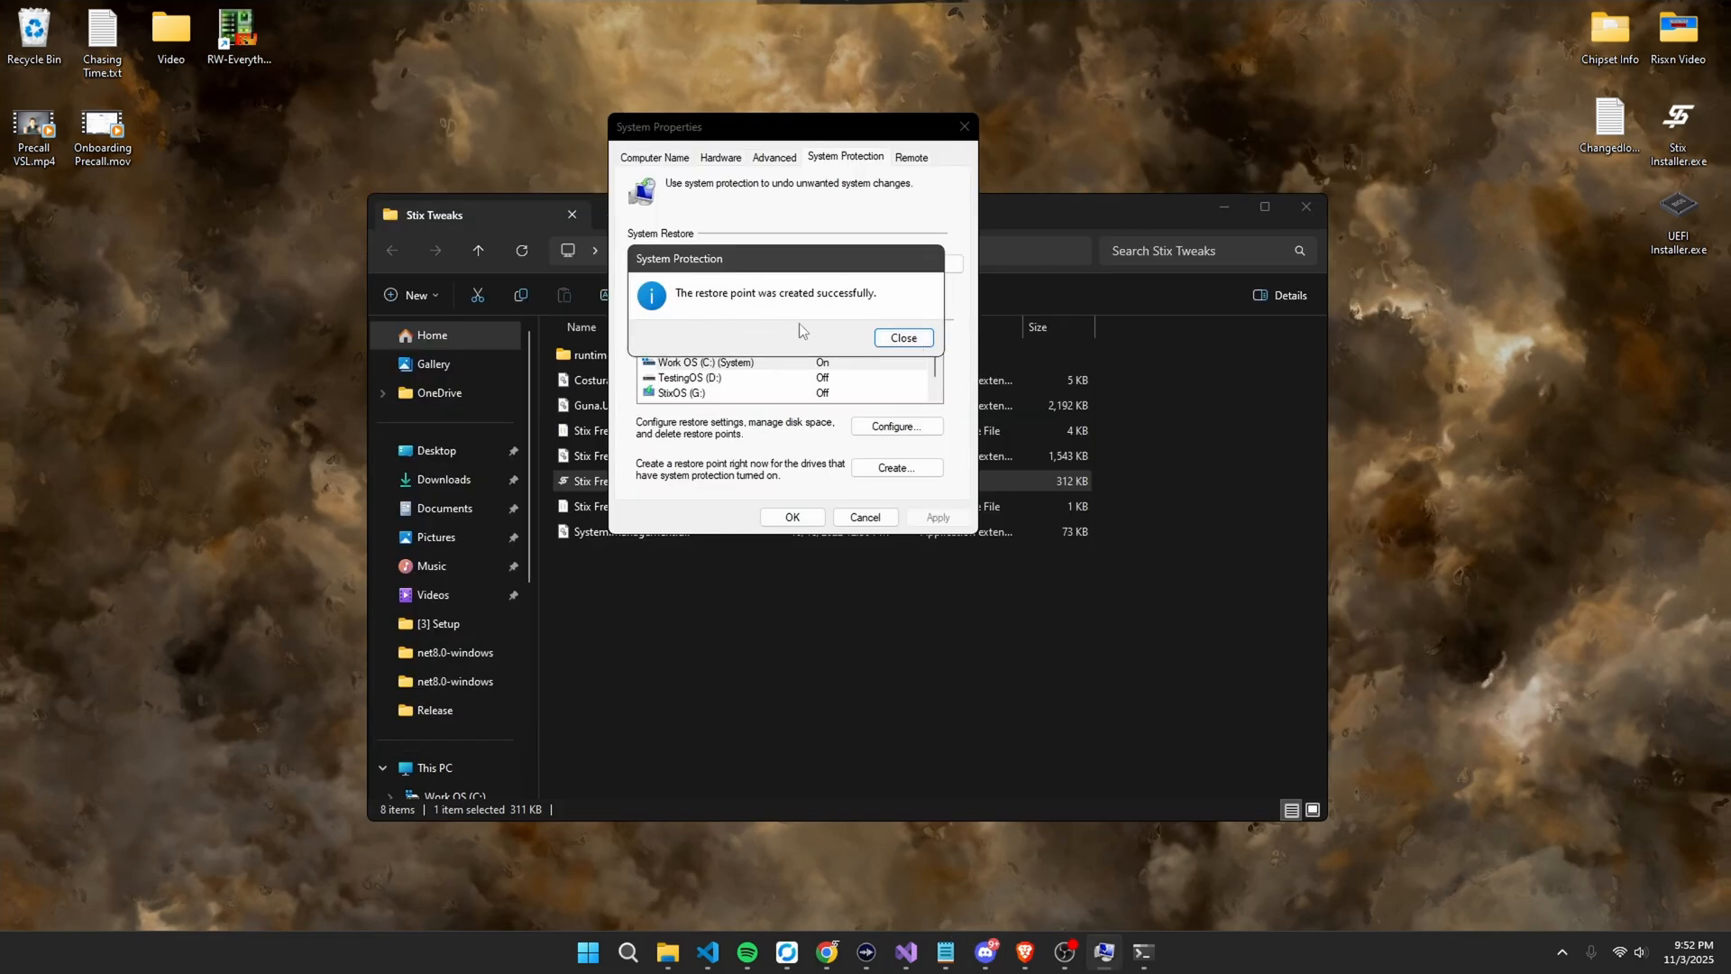
left_click(901, 337)
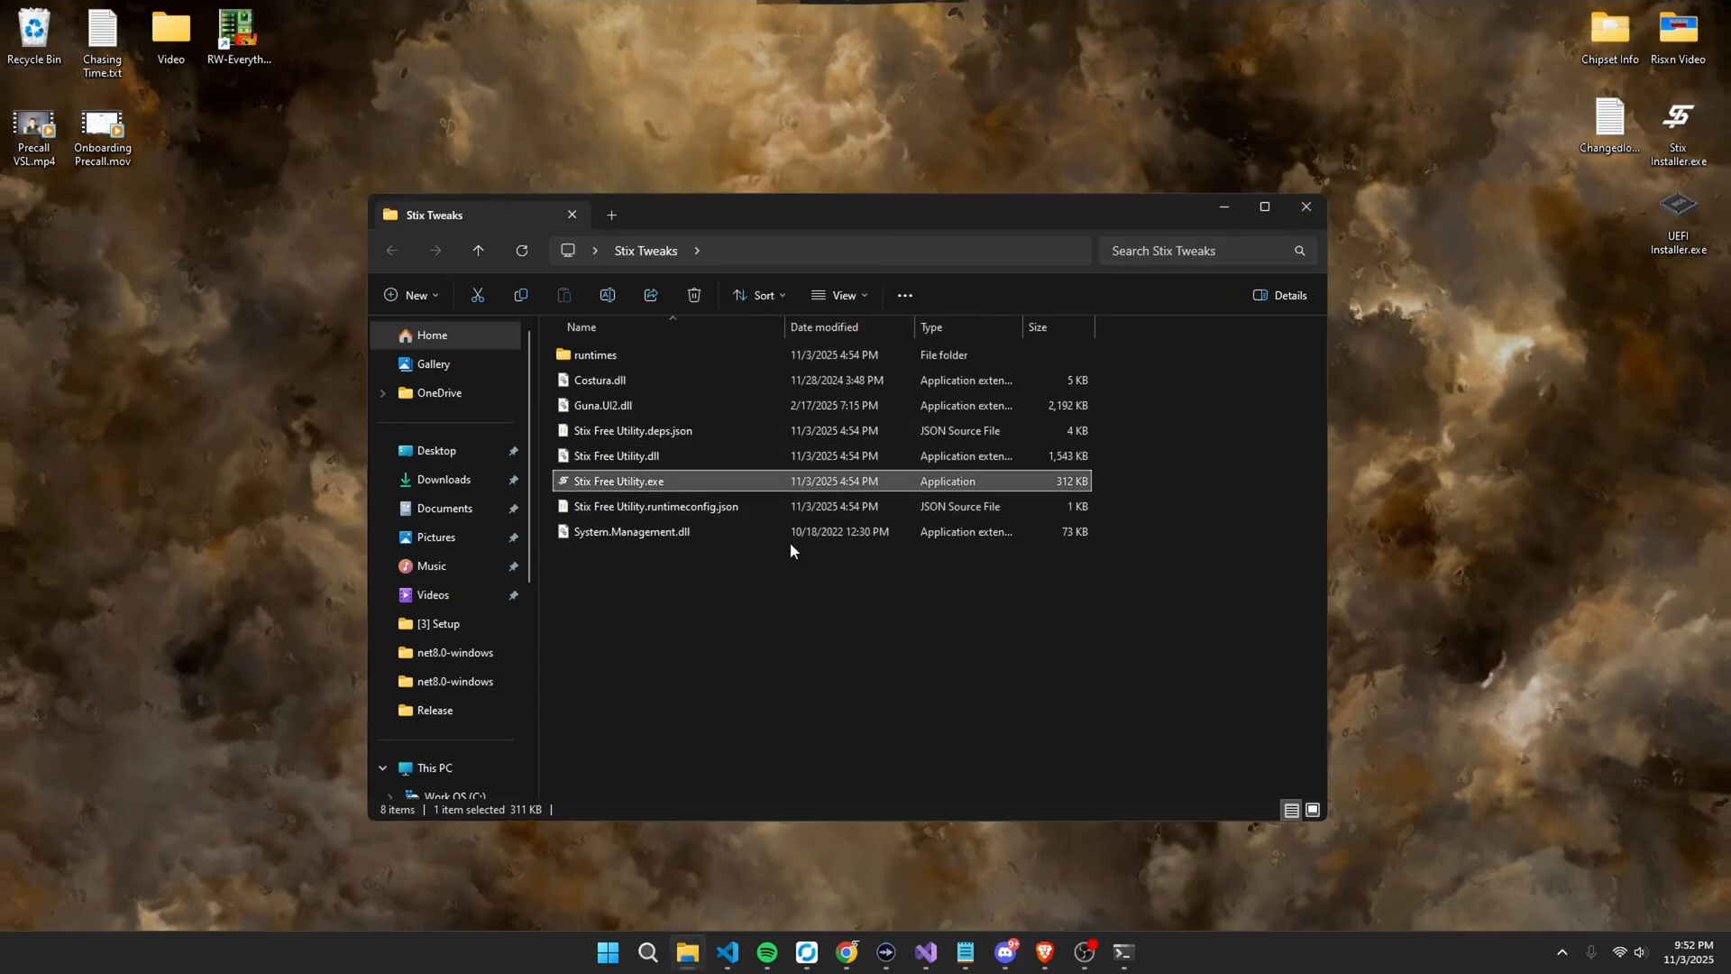
mouse_move(723, 483)
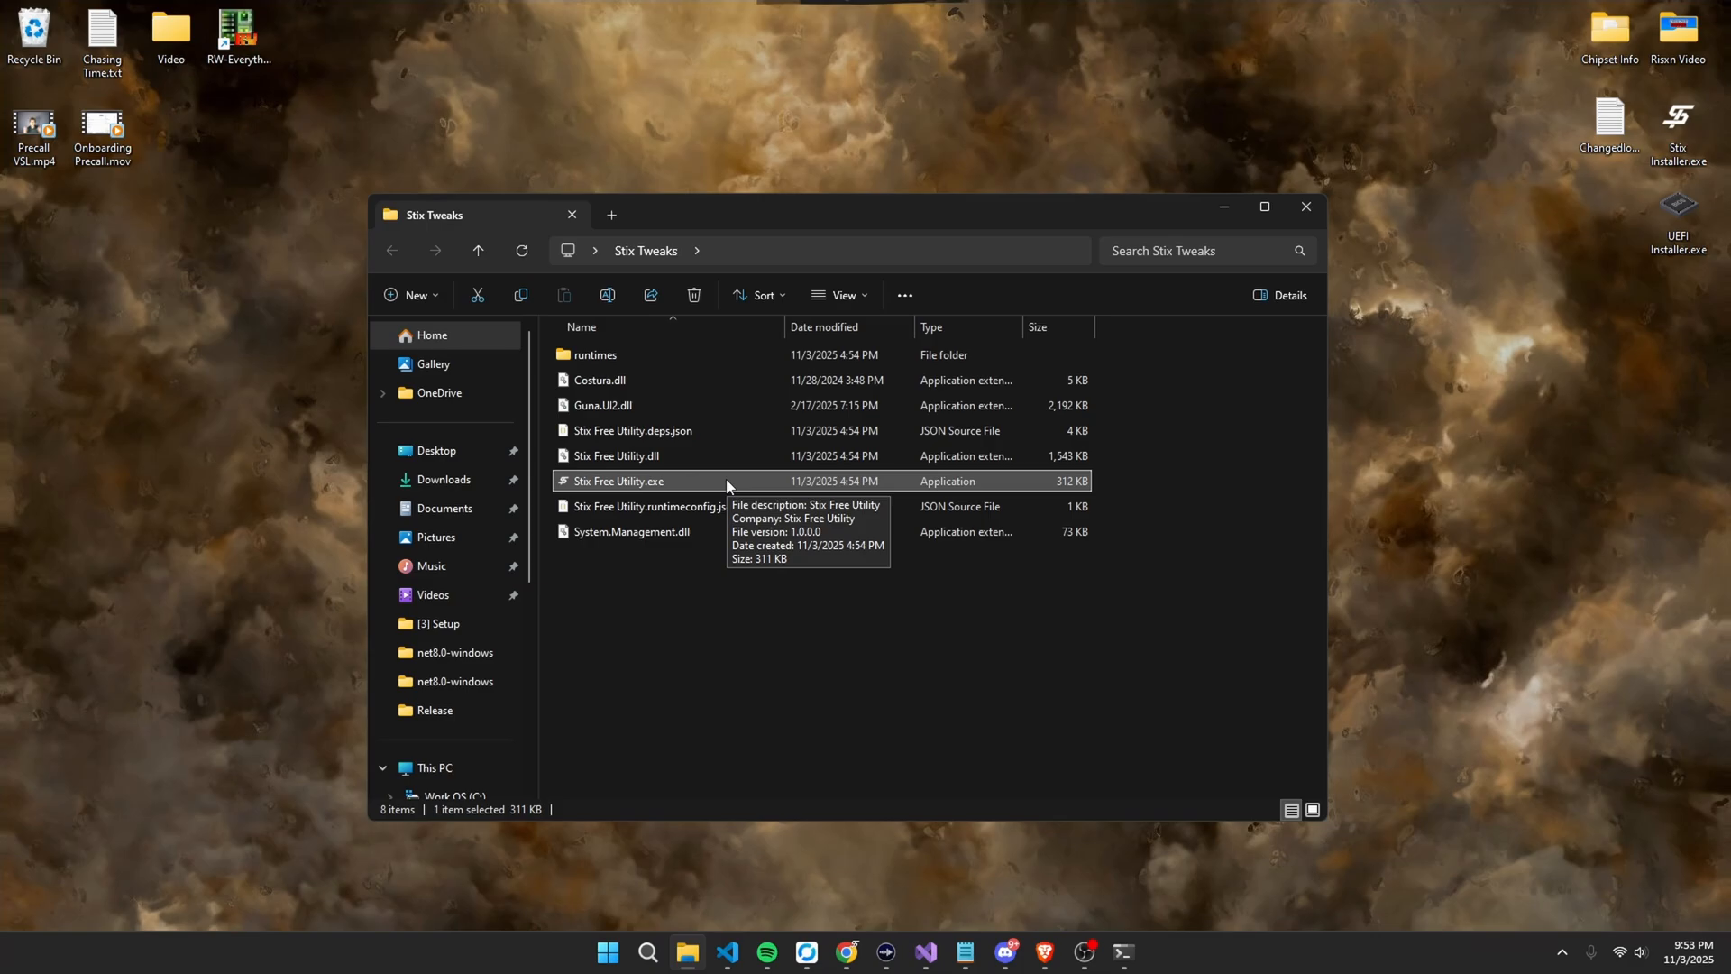
mouse_move(842, 474)
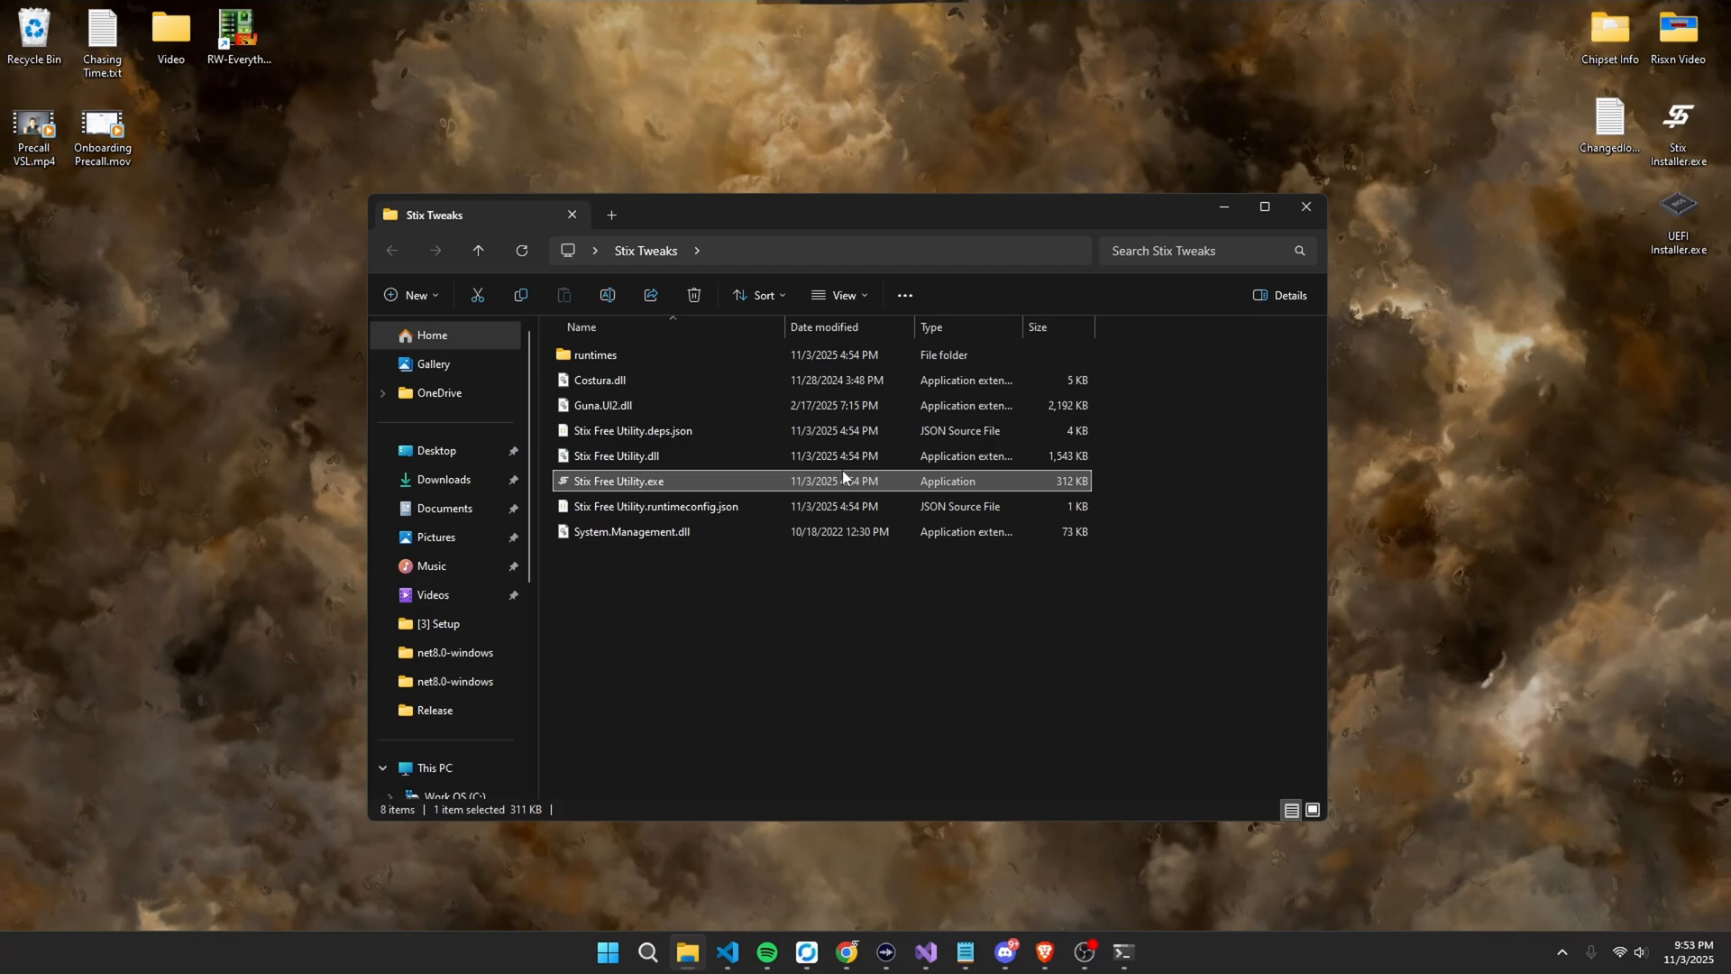
Bring up the Start menu showing pinned apps such as Visual Studio 2022.
left_click(606, 952)
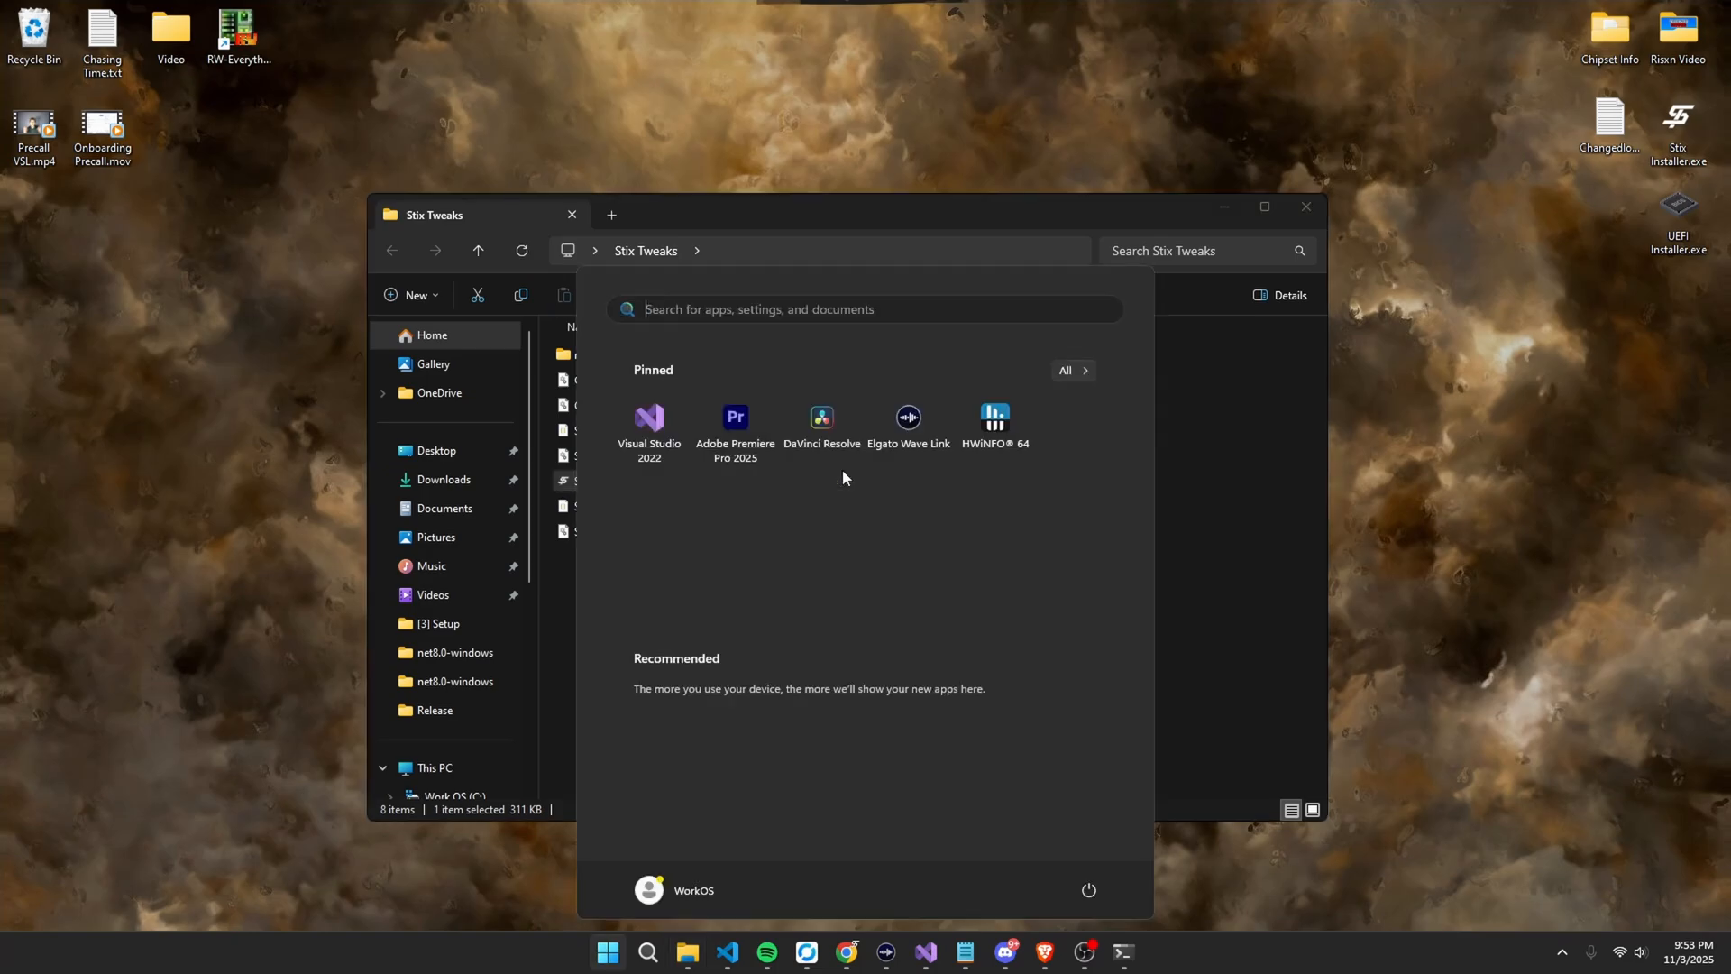
left_click(1087, 889)
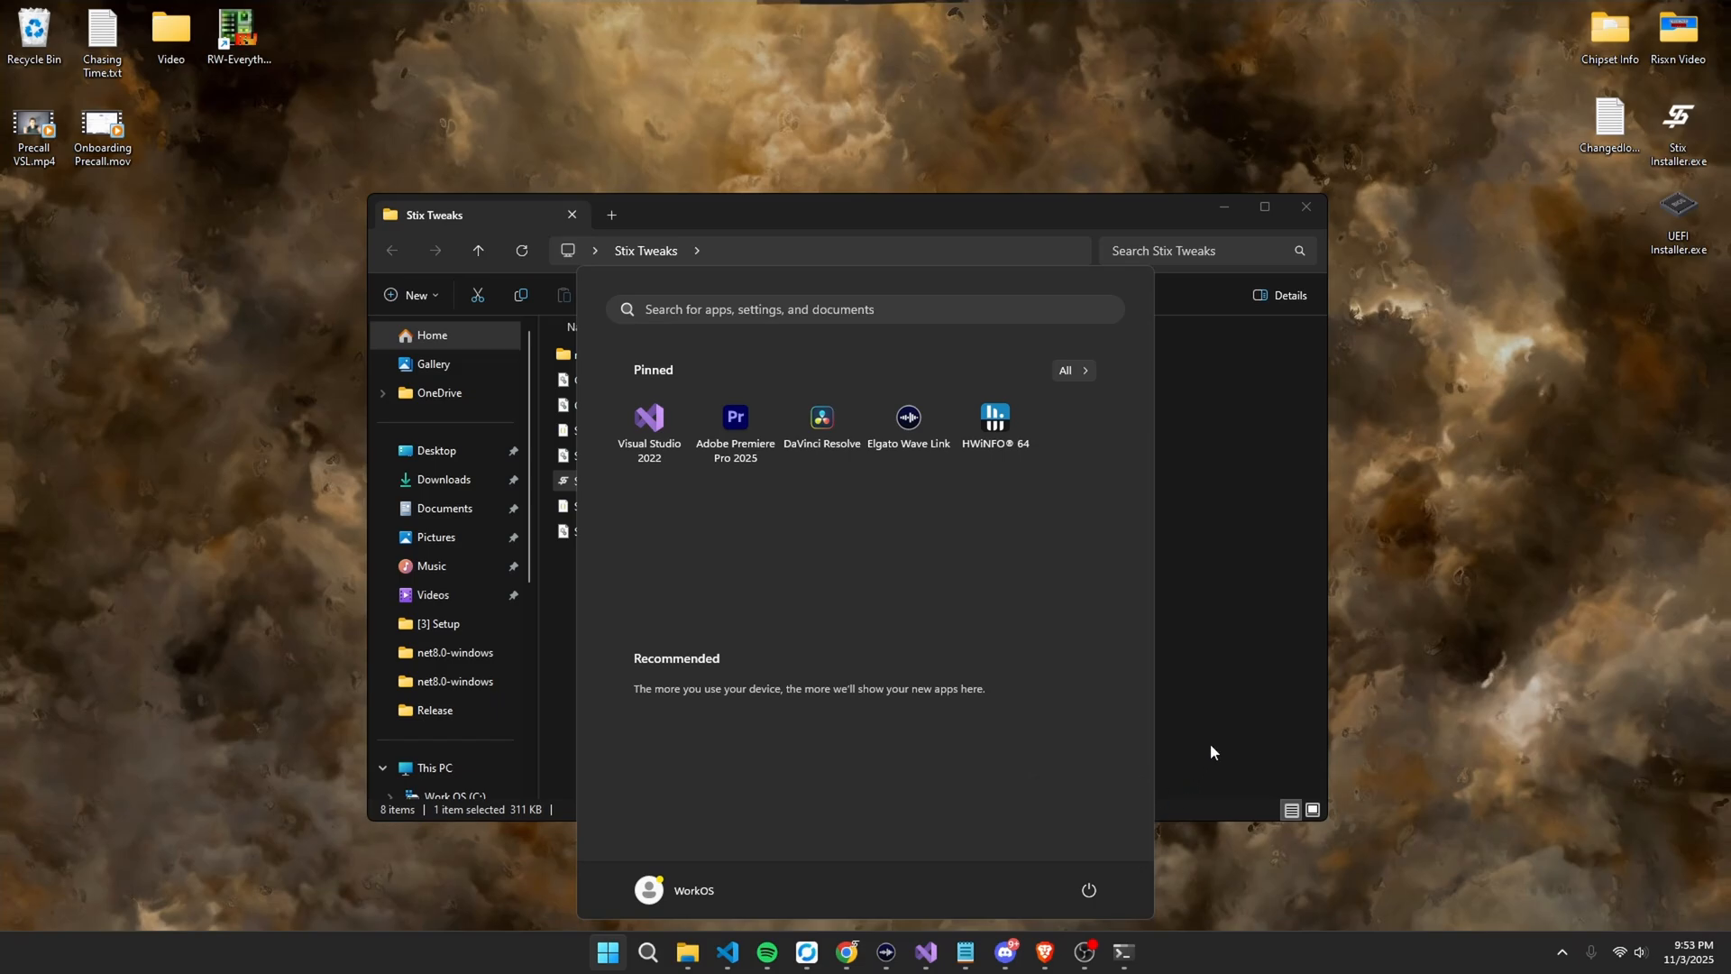
mouse_move(1156, 813)
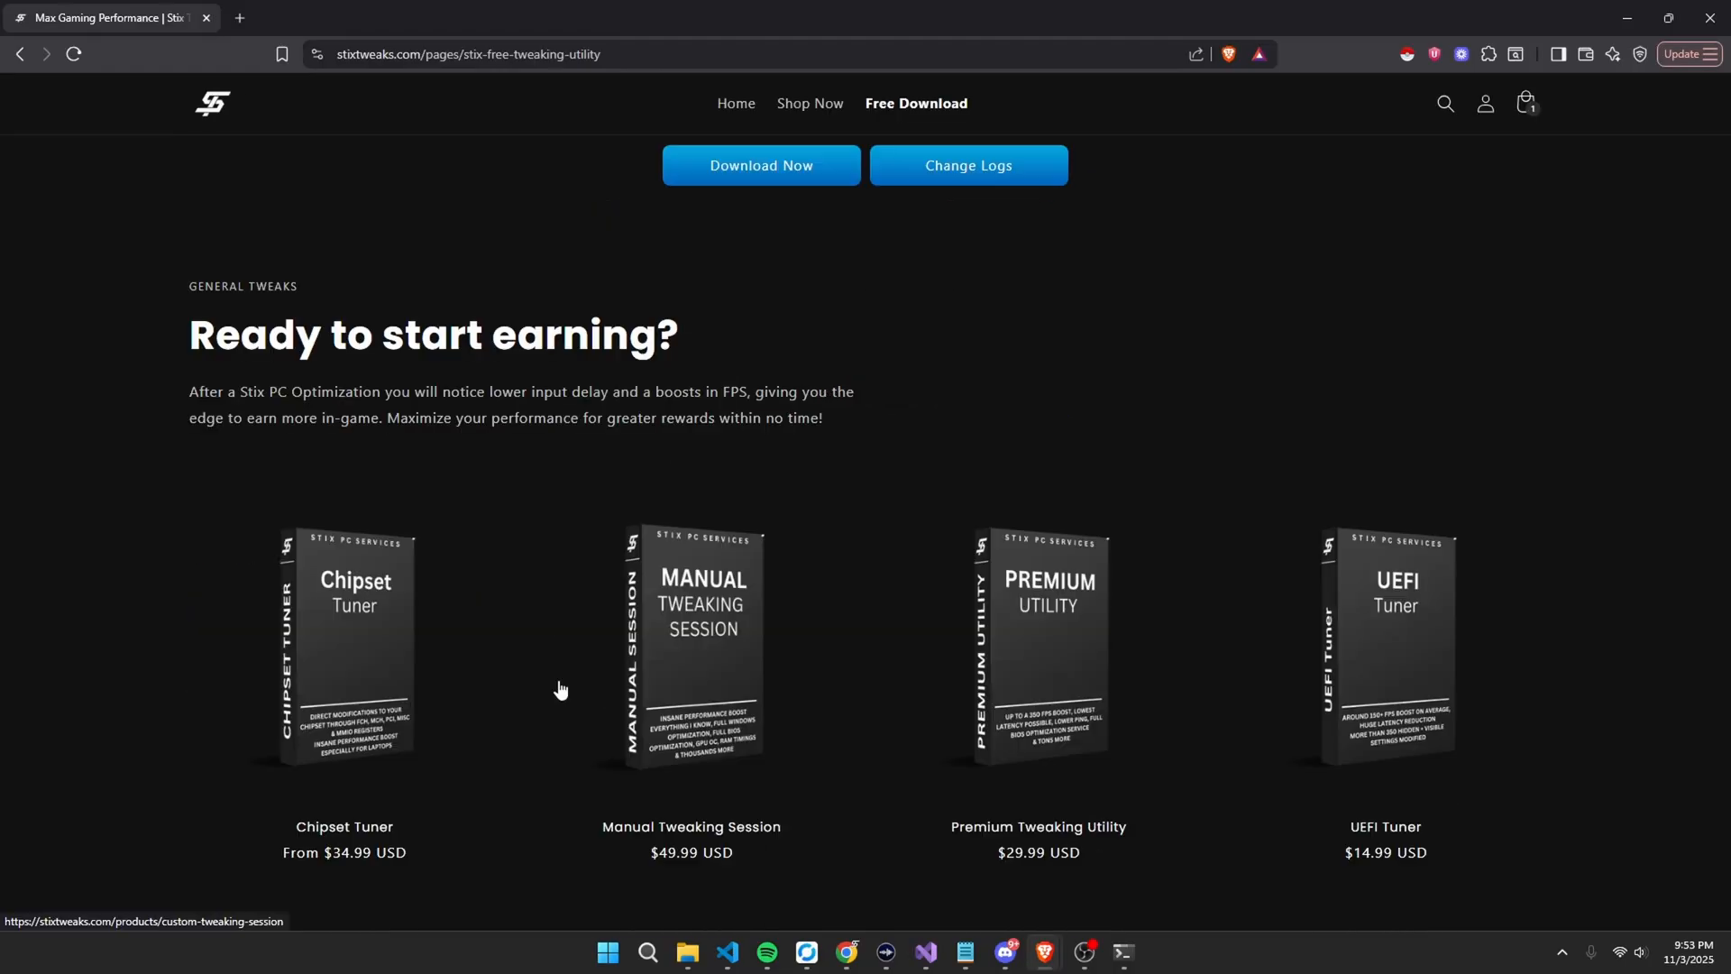
Show the Stix Premium Tweaking Utility page priced at $29.99.
left_click(1037, 645)
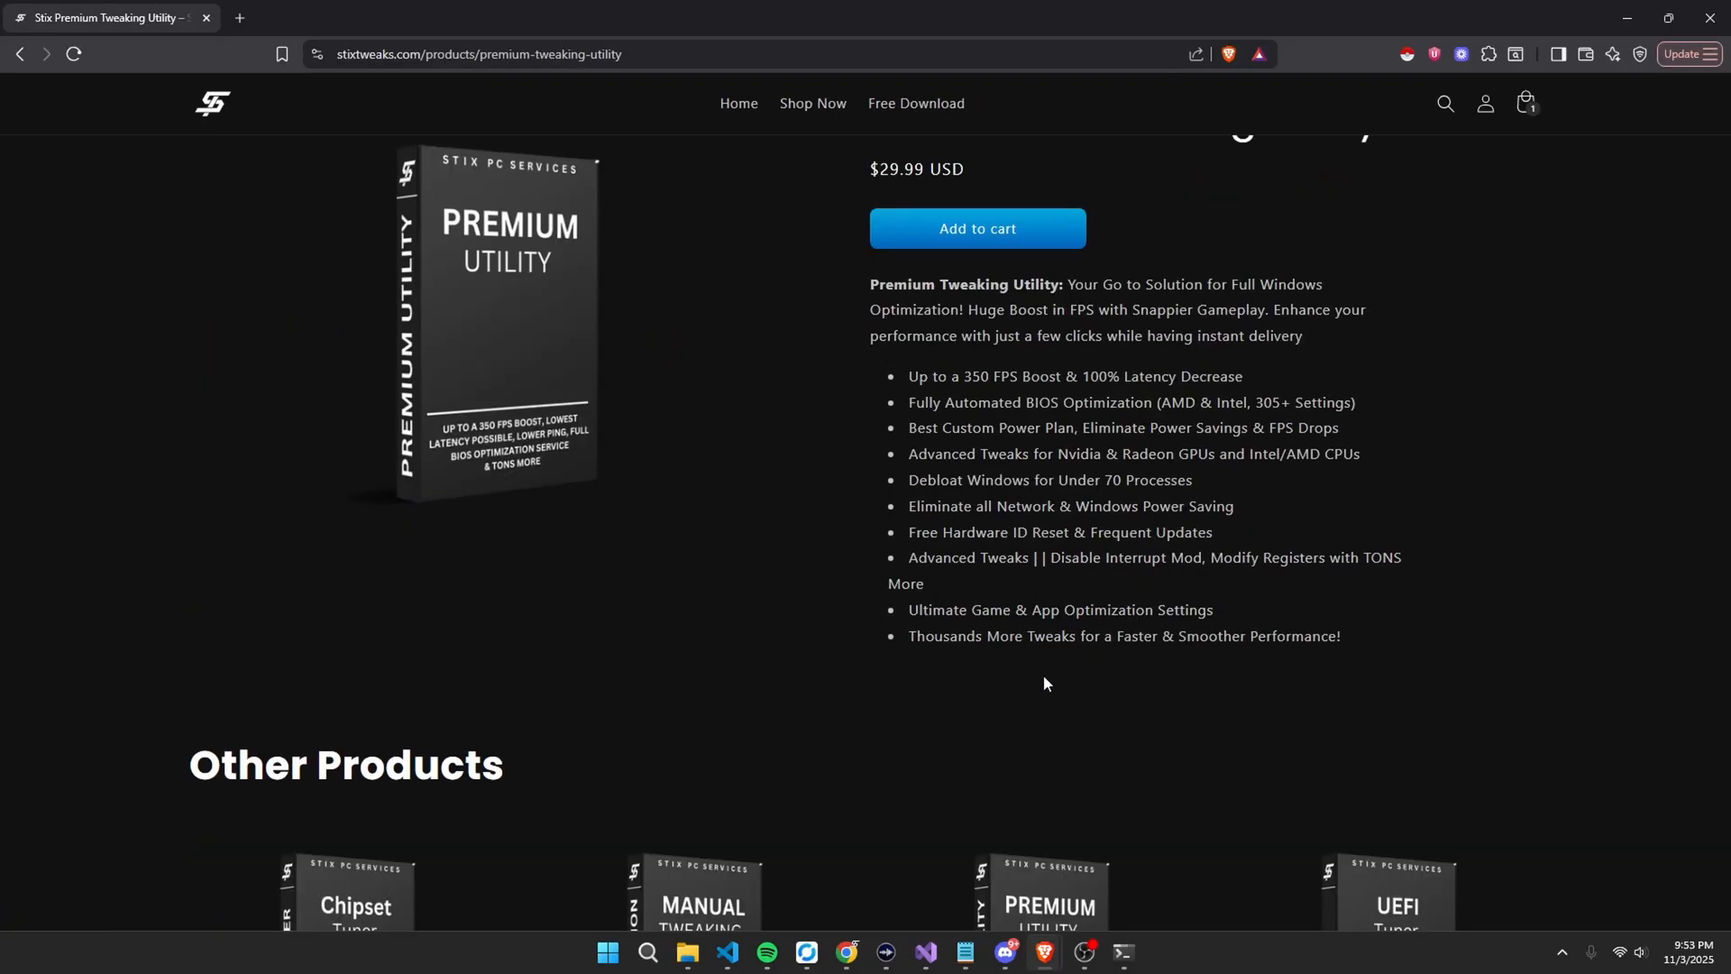